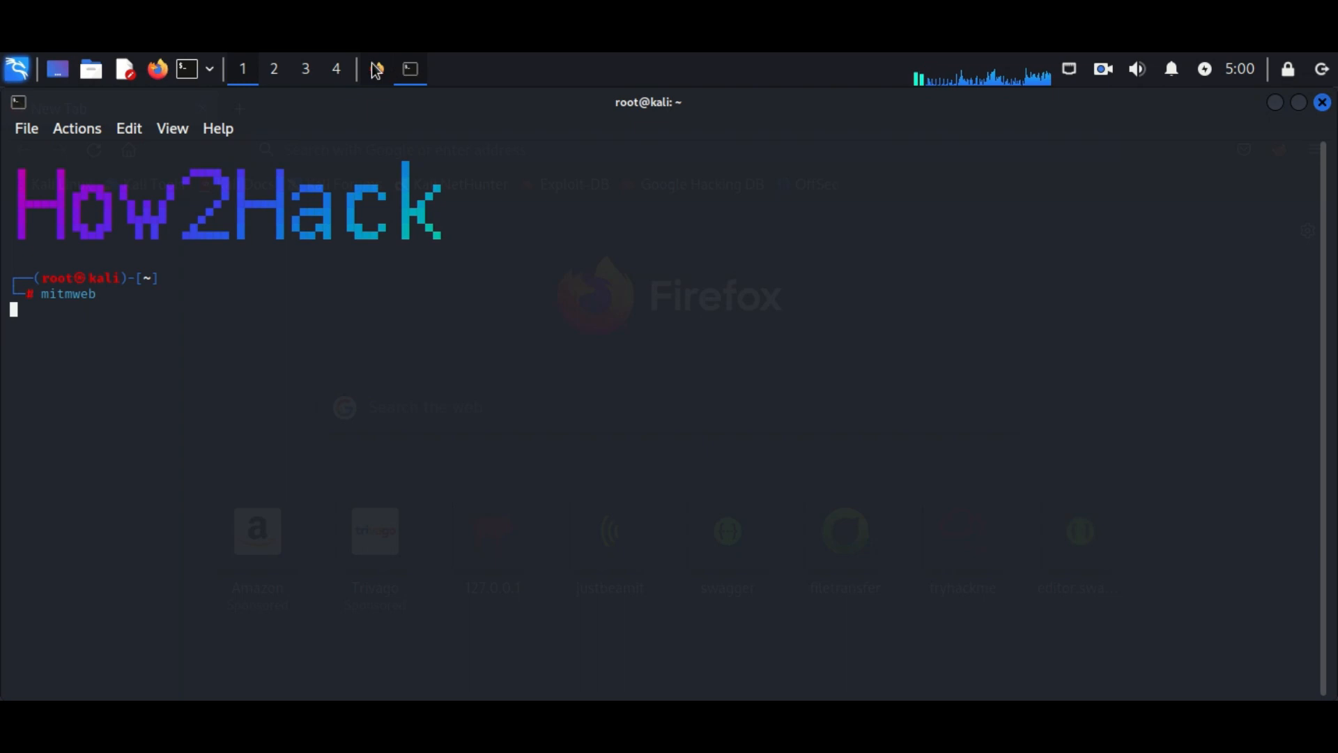
mouse_move(374, 70)
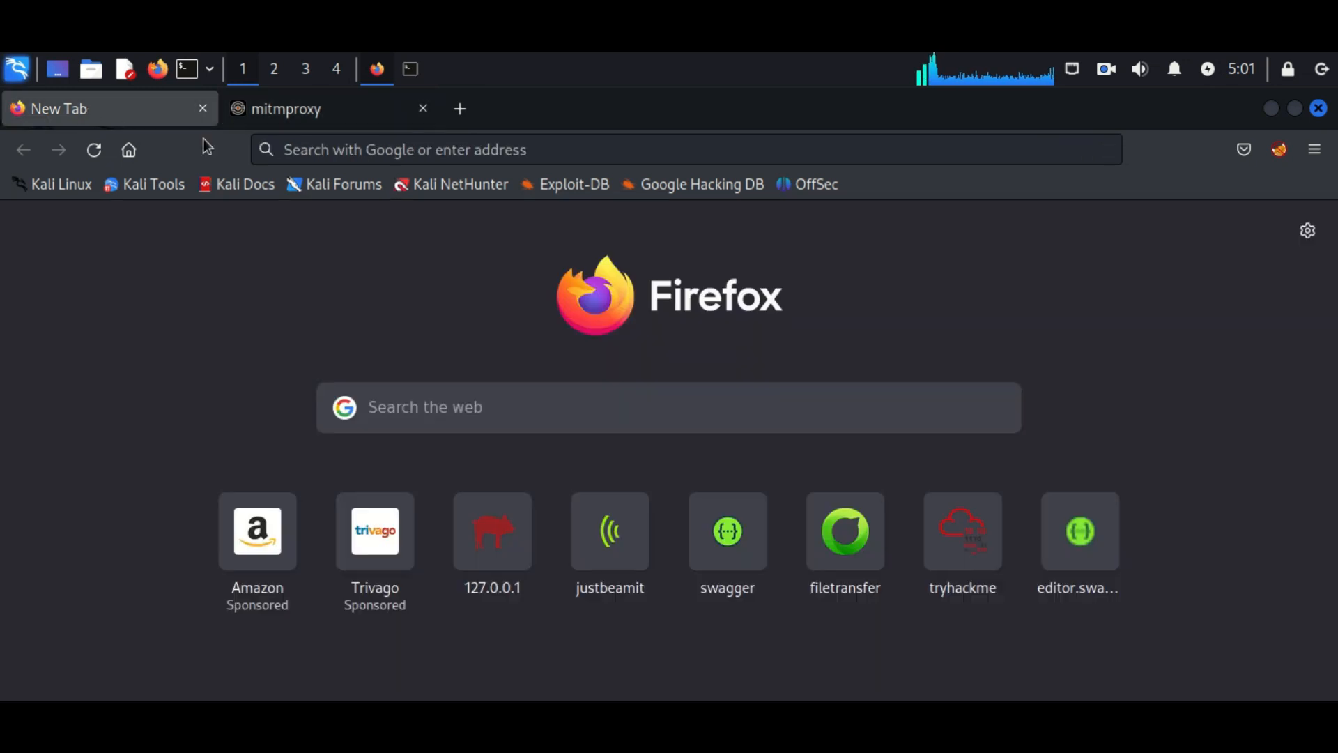
Step: From a new QTerminal, list containers with docker ps and start crAPI with docker-compose start
click(598, 149)
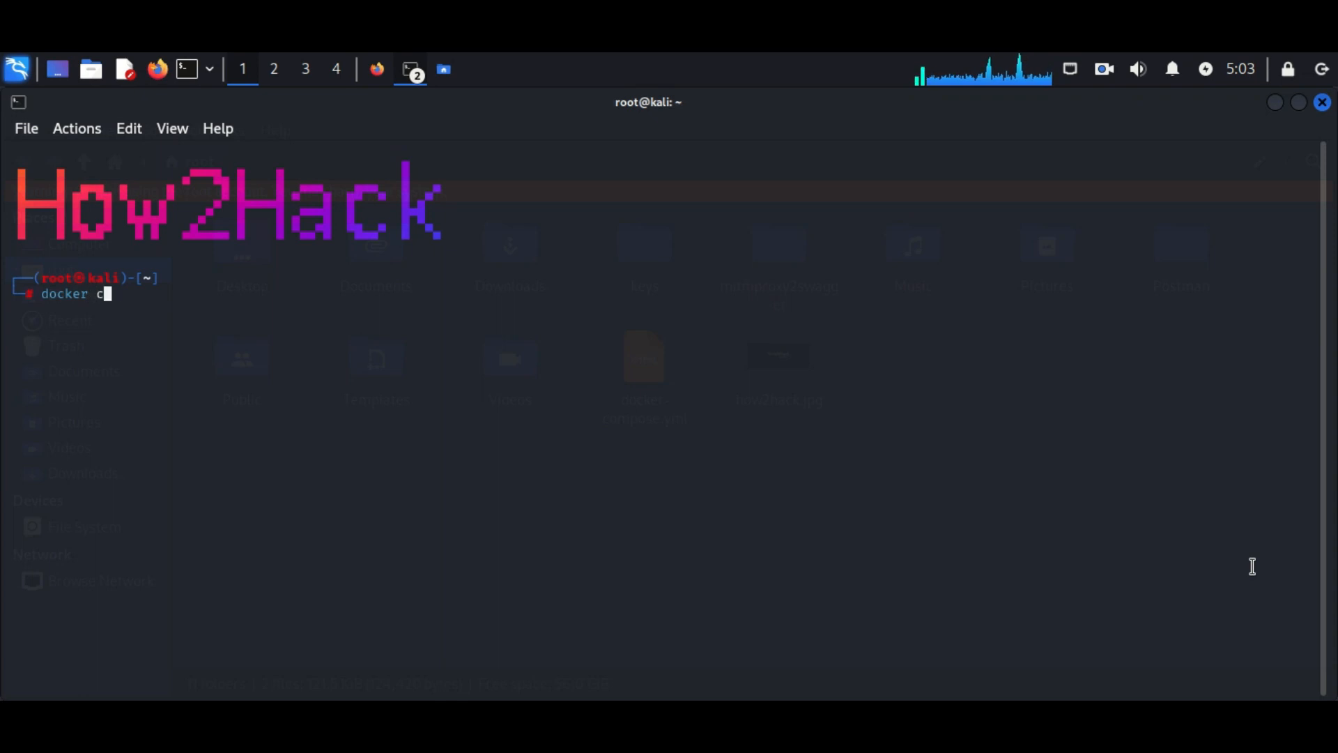
text(ps)
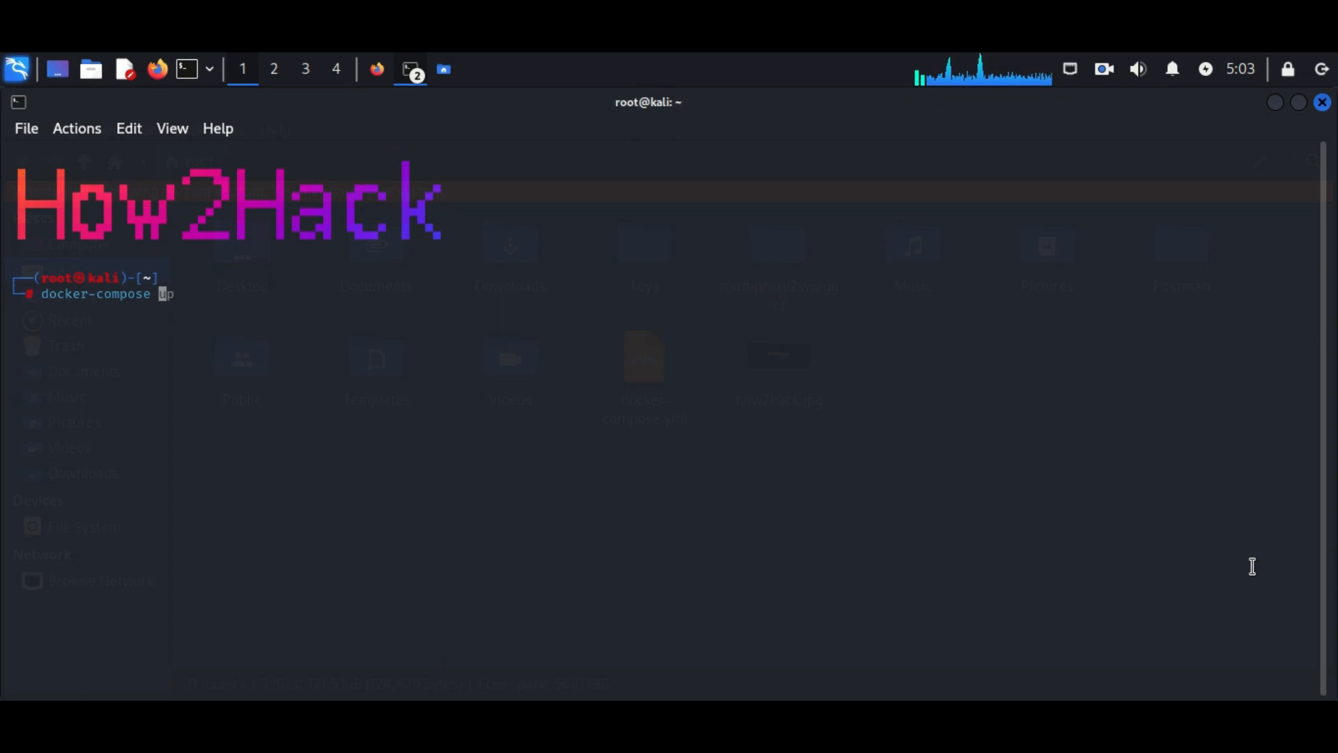
text(start)
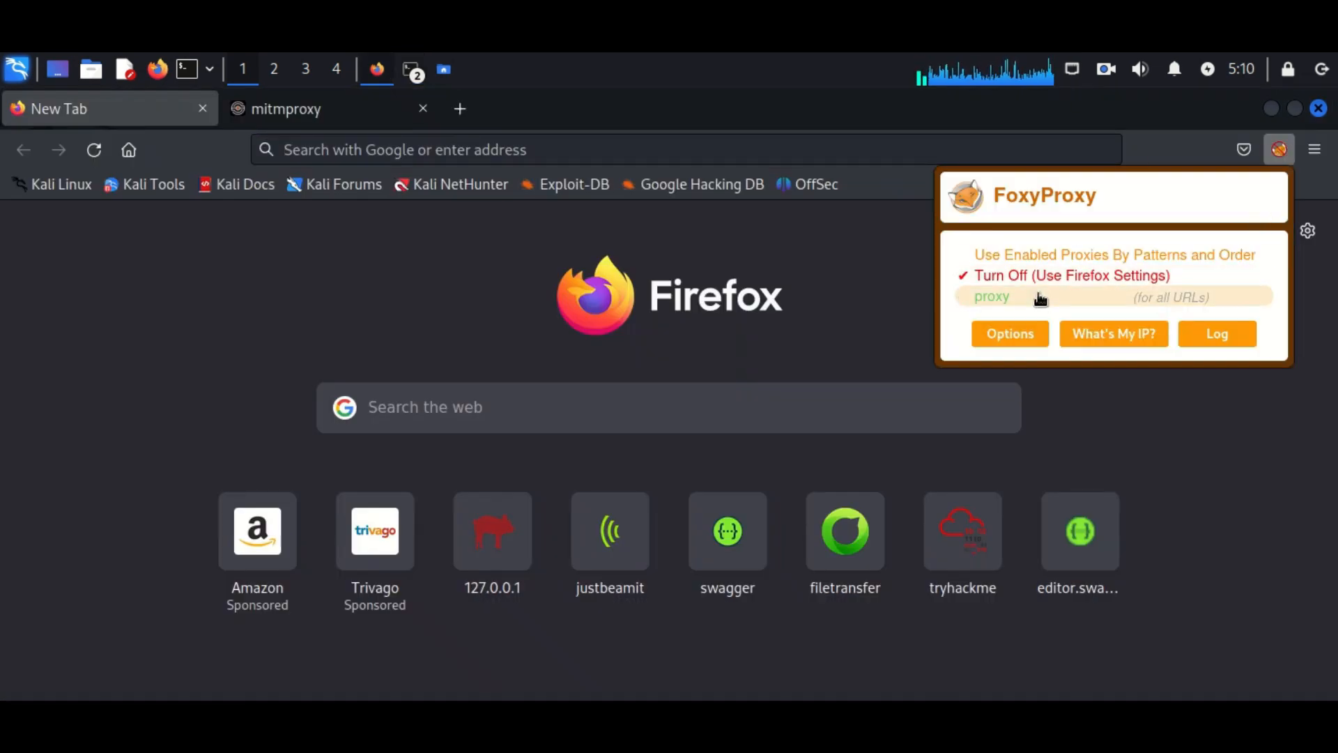
Step: Check the FoxyProxy entry is 127.0.0.1:8080 and compare with mitmweb's listener in the terminal
click(1008, 333)
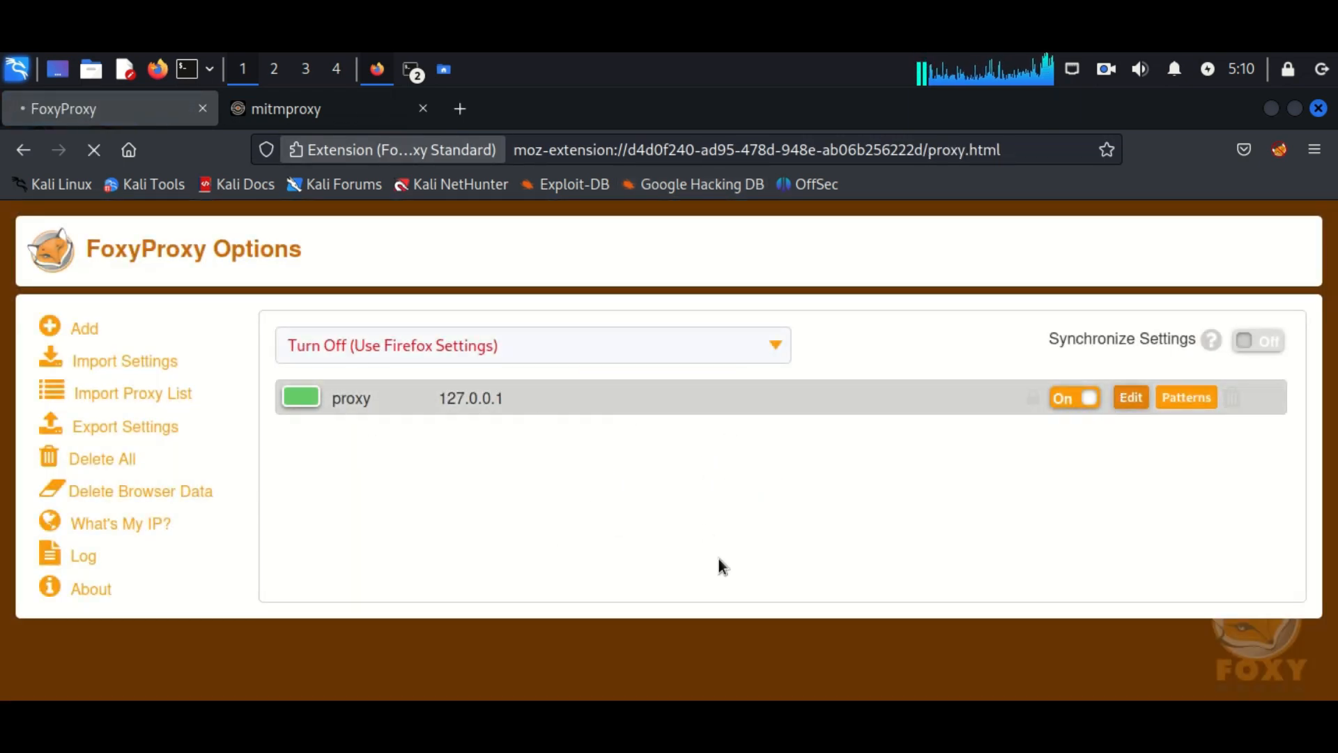
click(1130, 398)
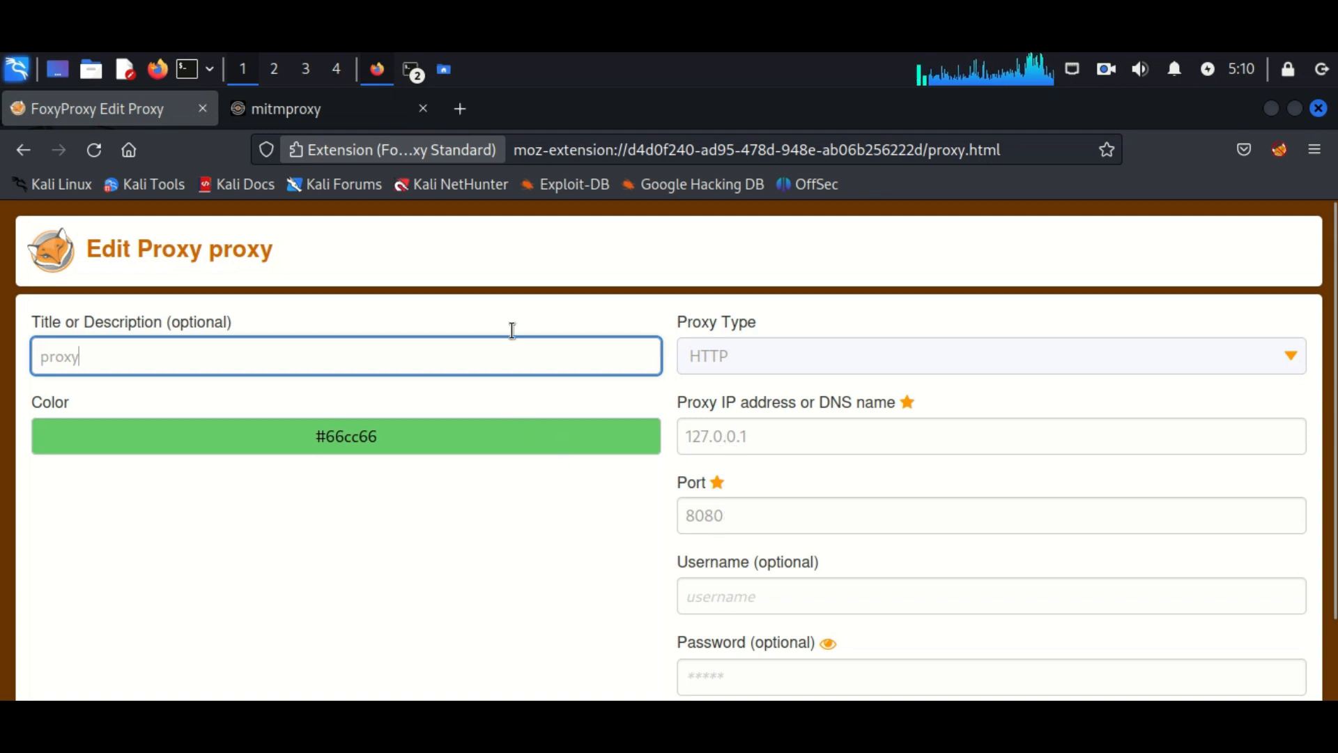
click(422, 109)
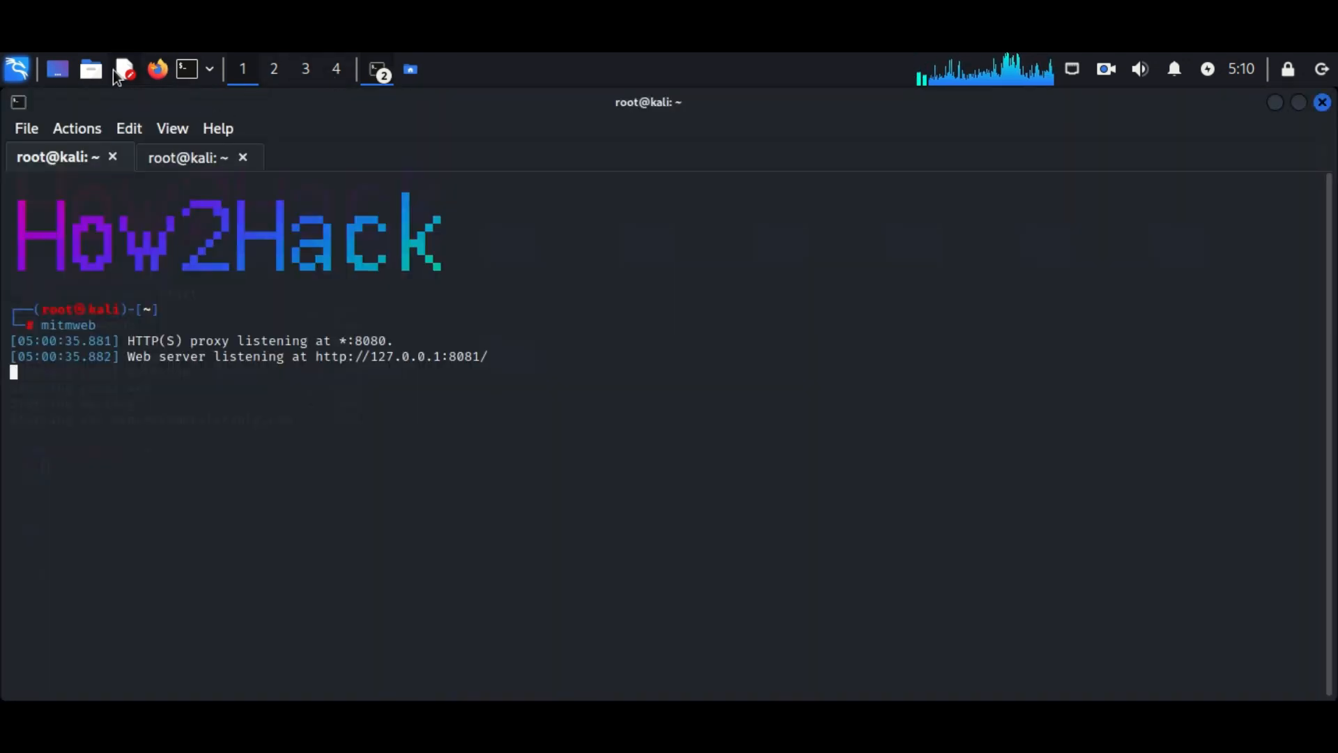
mouse_move(283, 333)
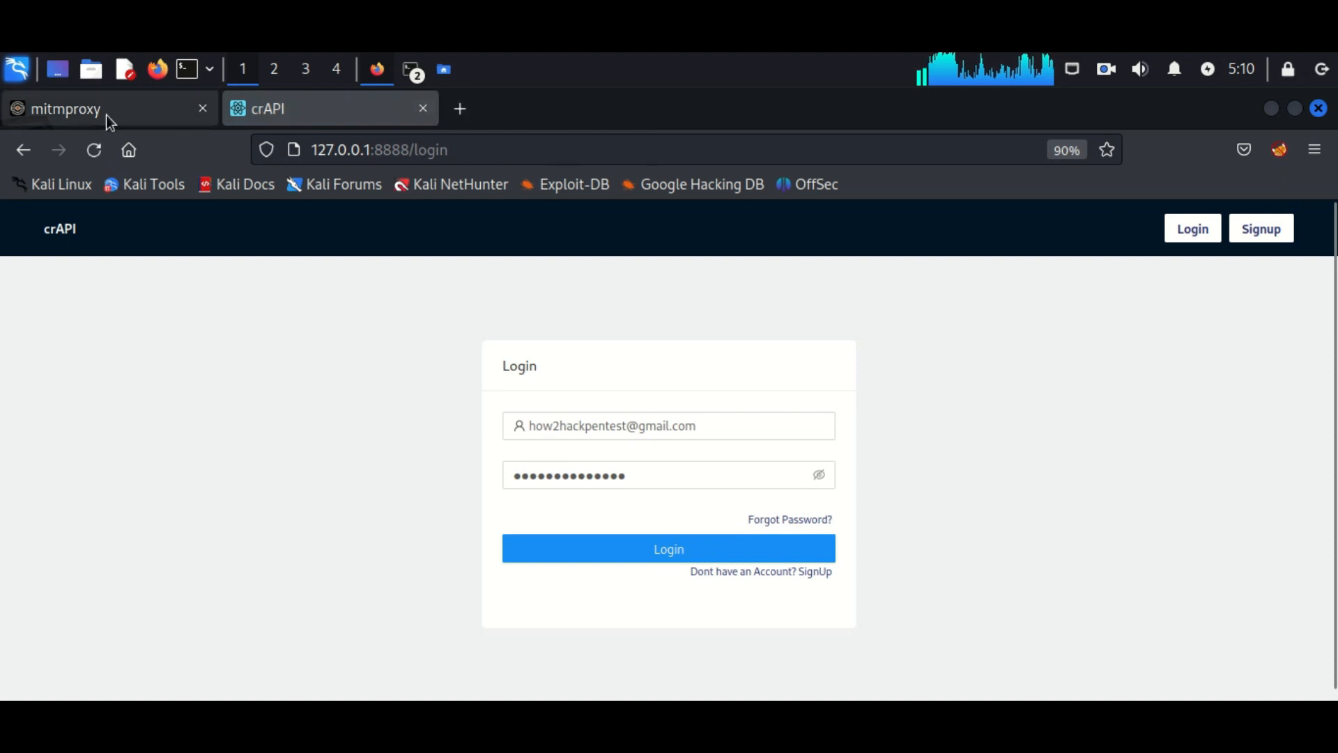
mouse_move(144, 124)
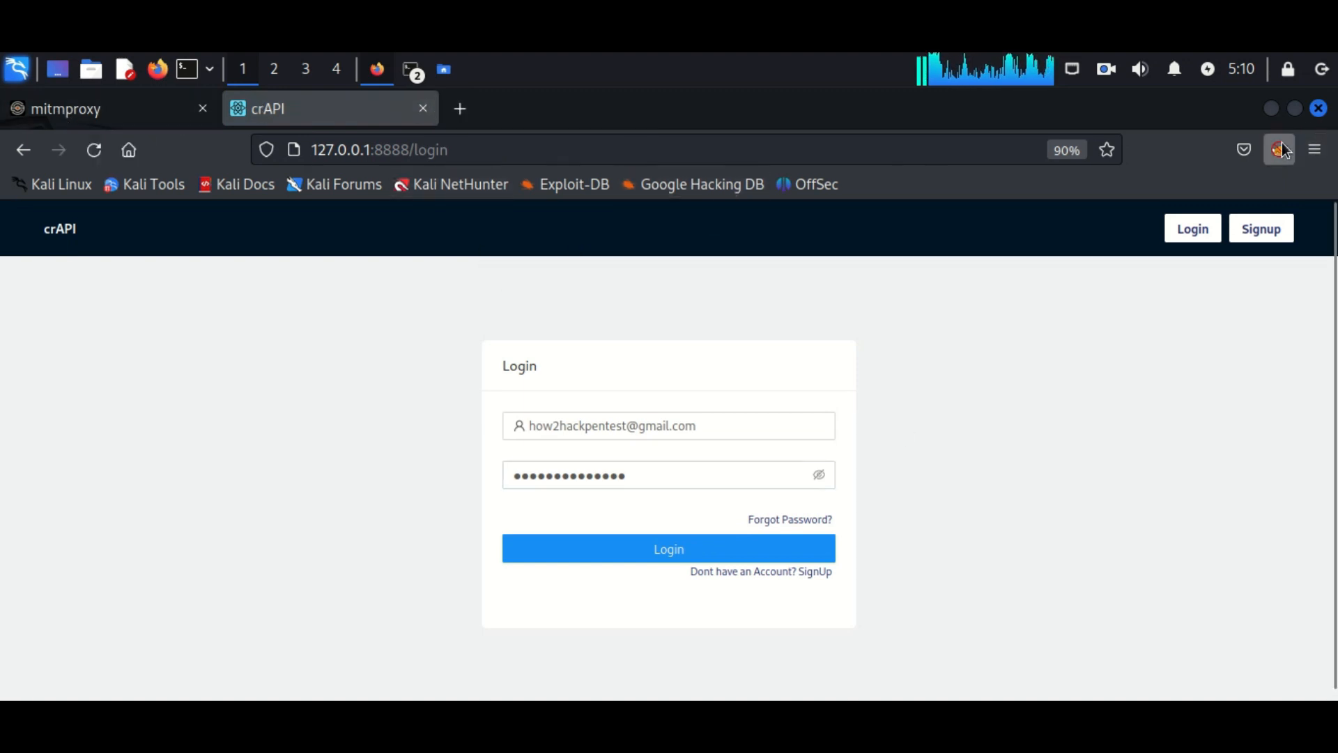
Step: Enable the mitmweb proxy in FoxyProxy and enter a full name on crAPI's sign-up form
click(1280, 149)
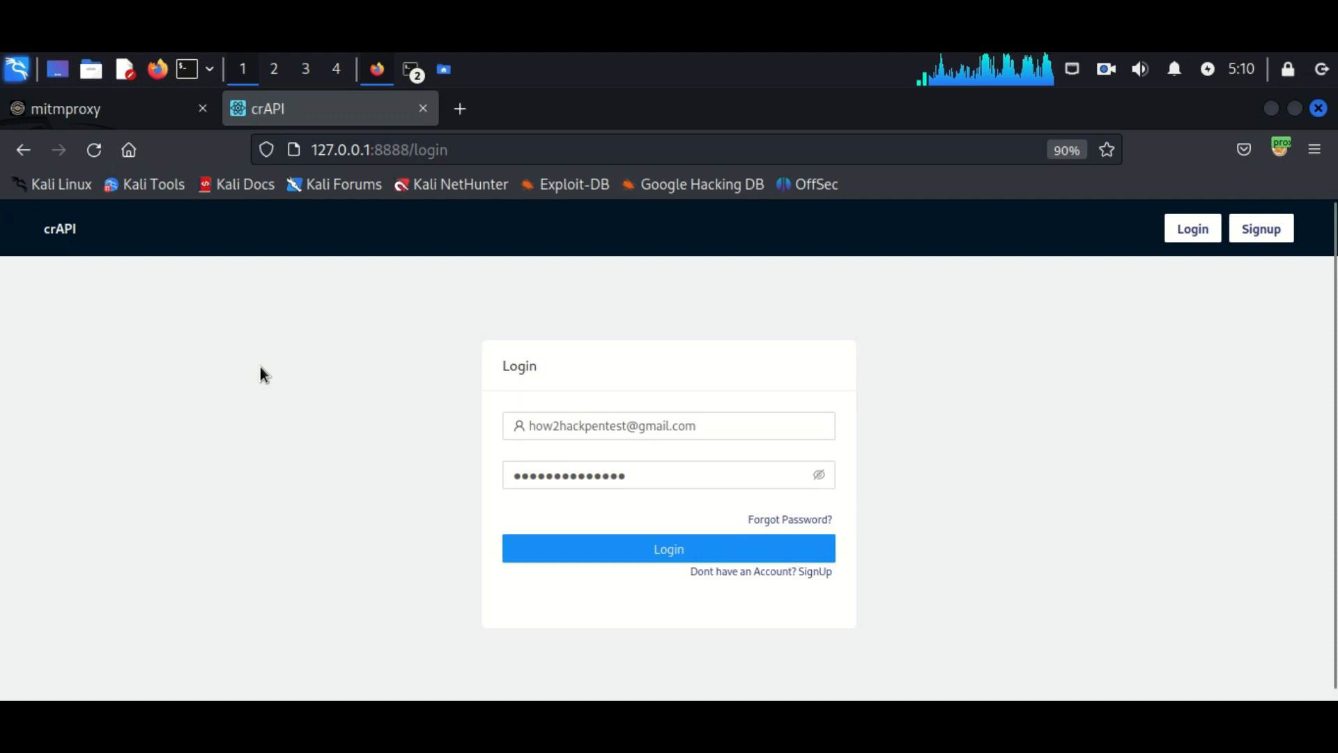
mouse_move(719, 287)
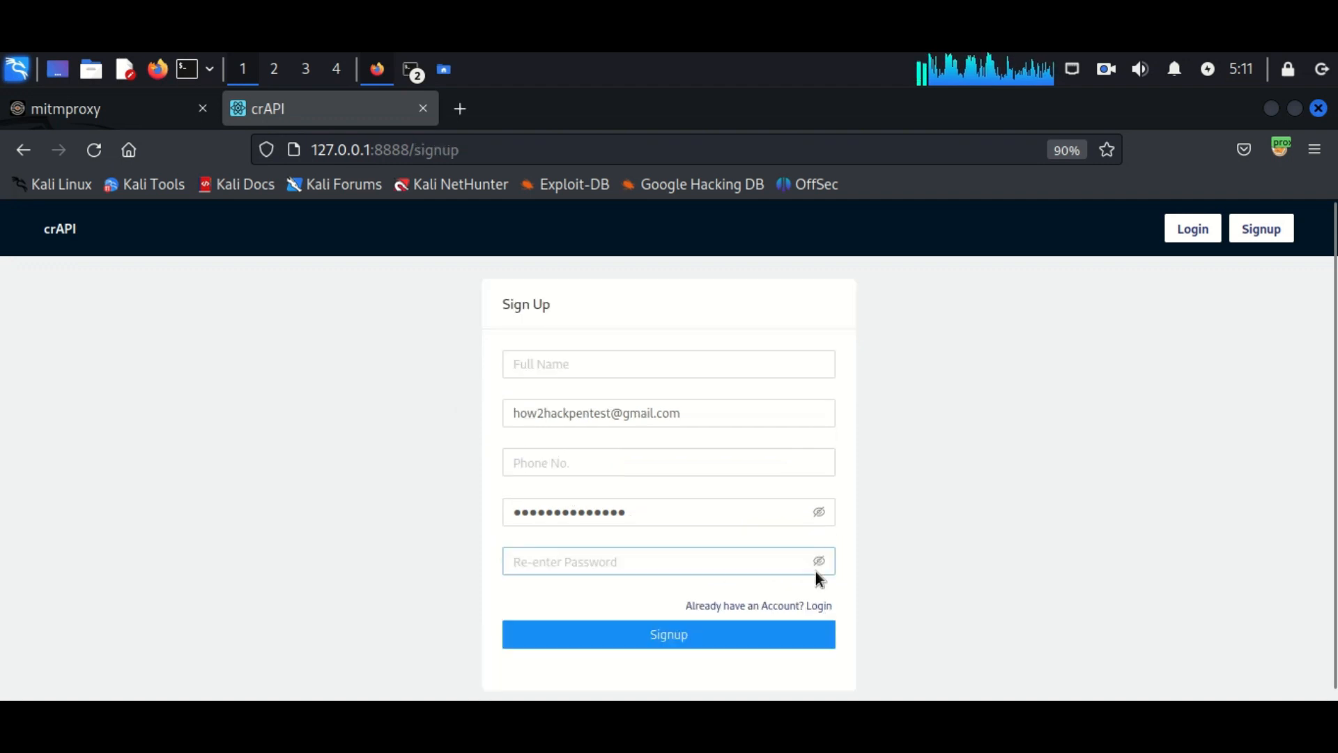
click(667, 364)
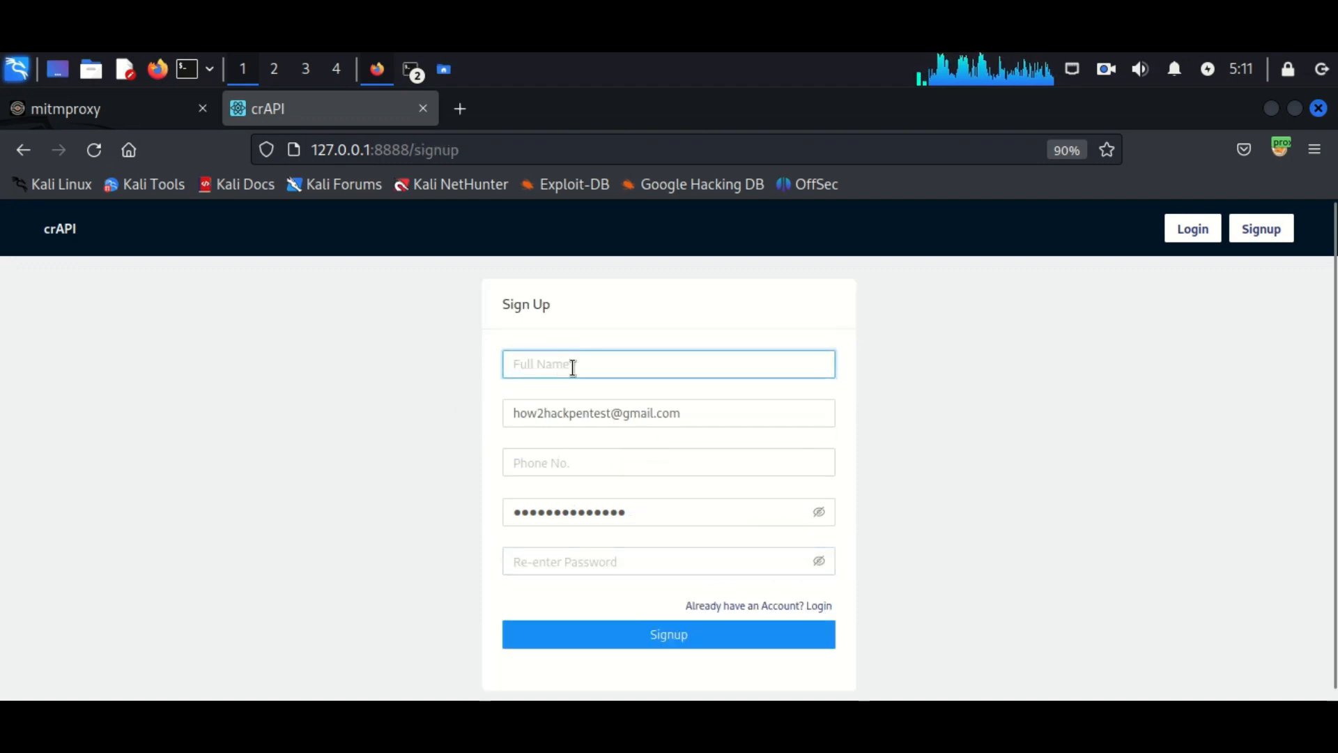
text(howtohackapip)
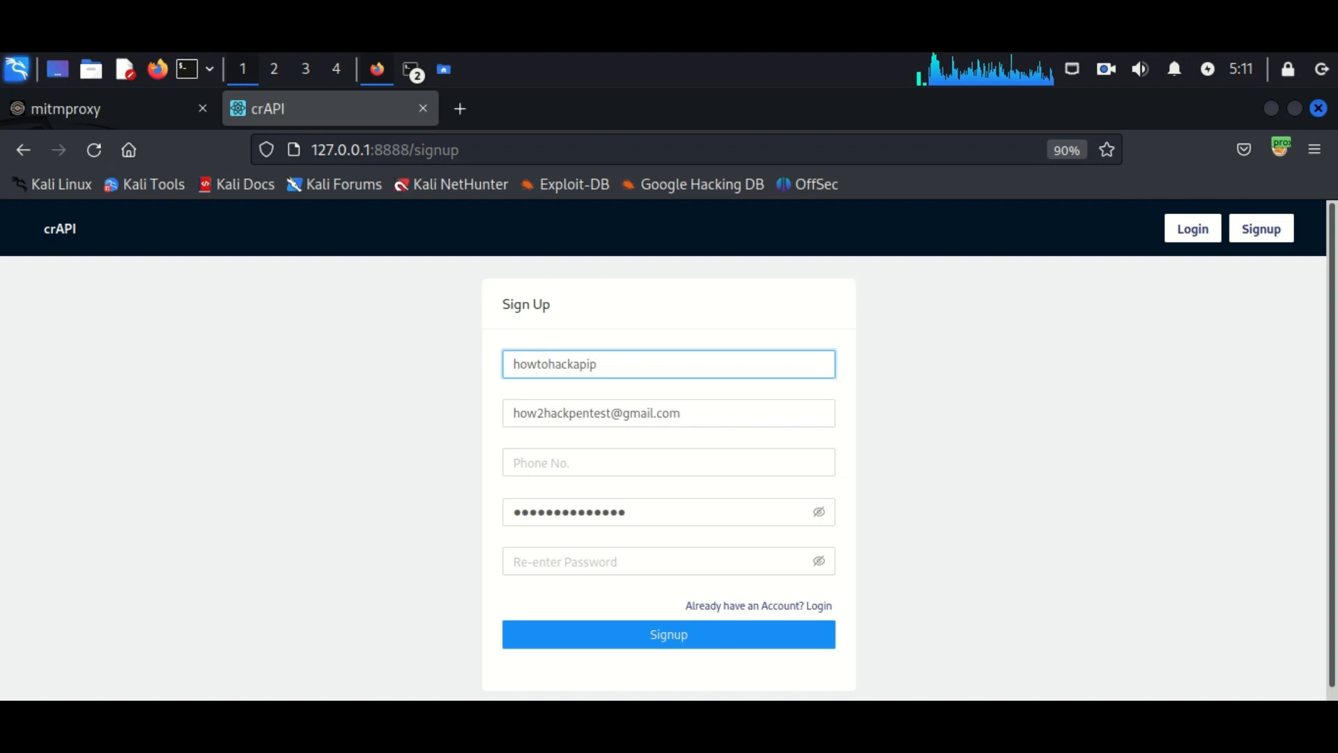
Step: Log into crAPI with the saved account credentials to reach the dashboard, then start a new tab
click(102, 108)
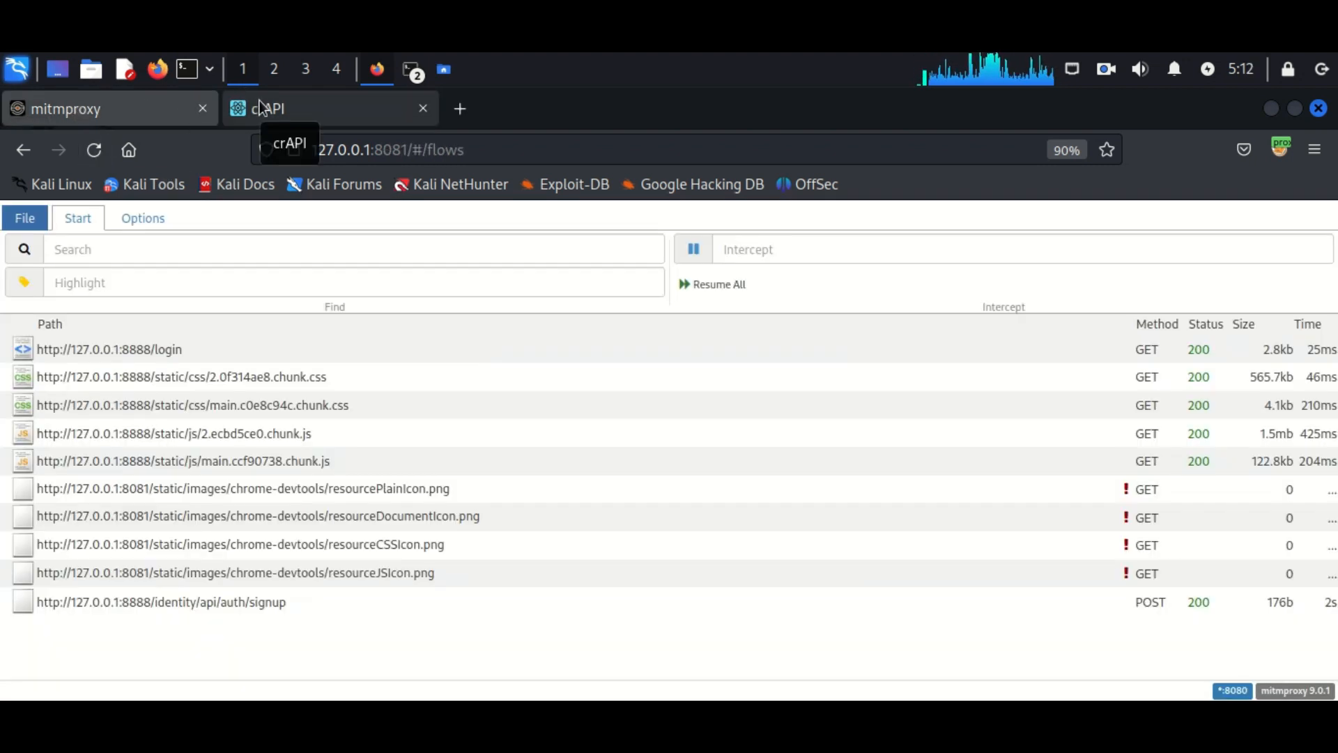
click(329, 109)
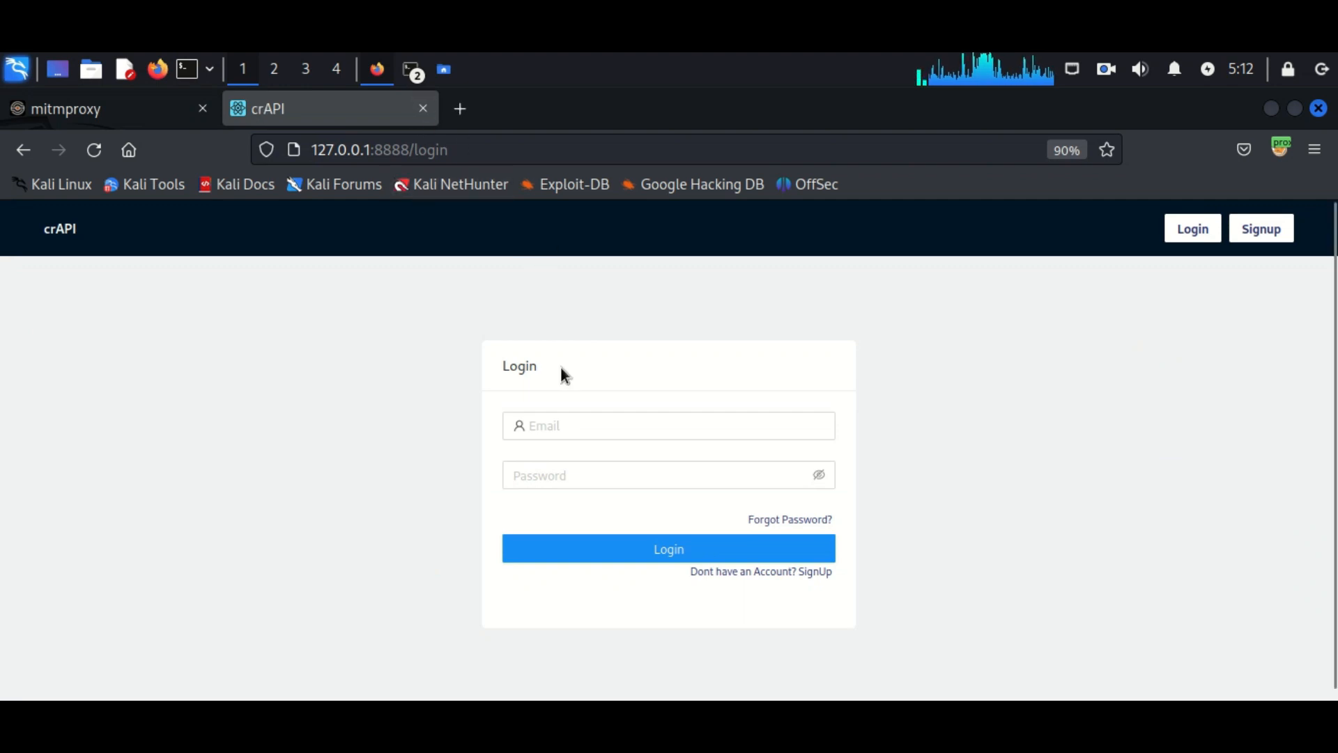
click(667, 426)
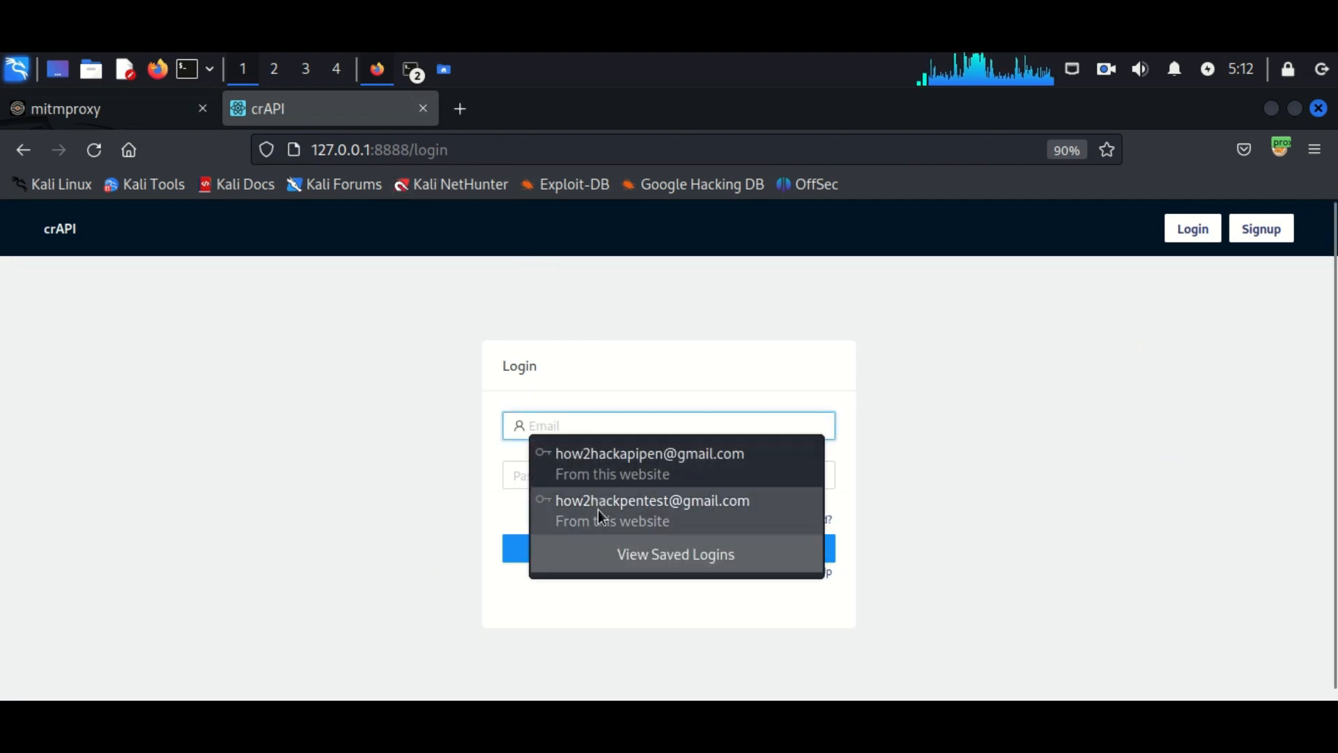
click(649, 453)
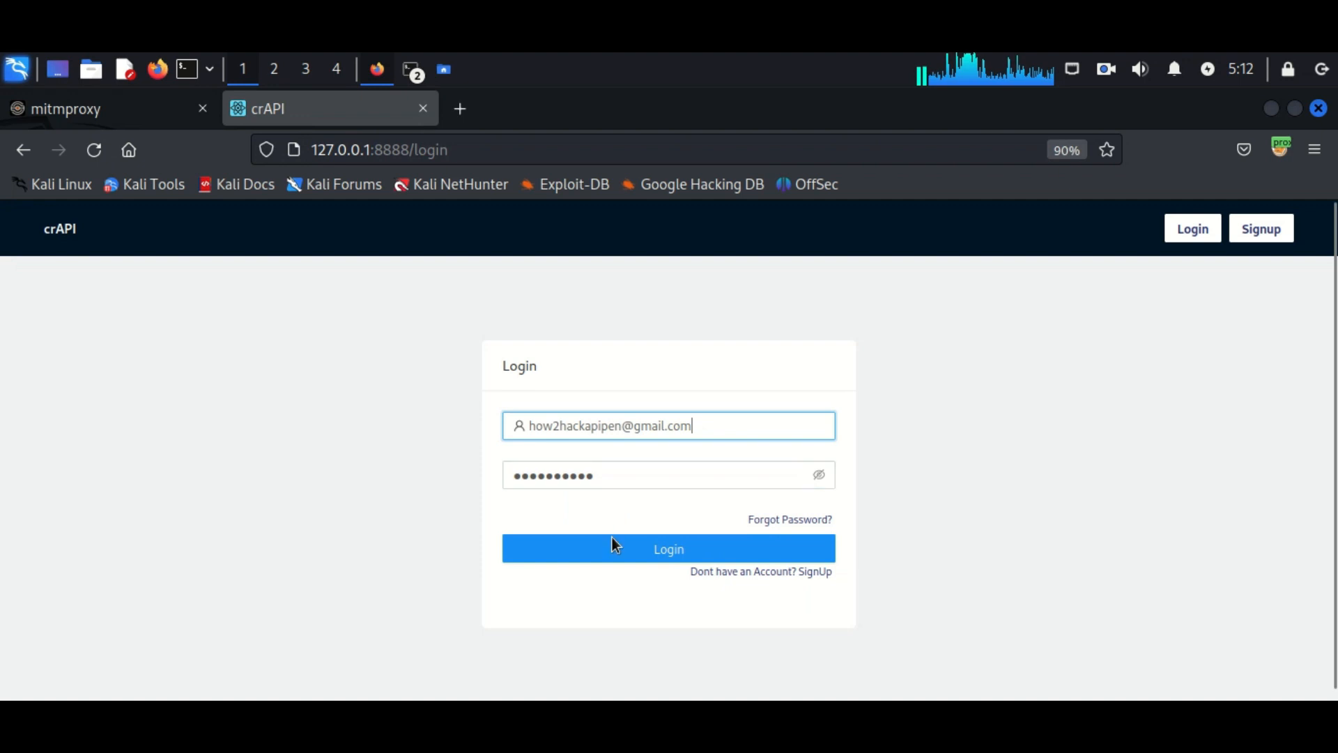
click(668, 549)
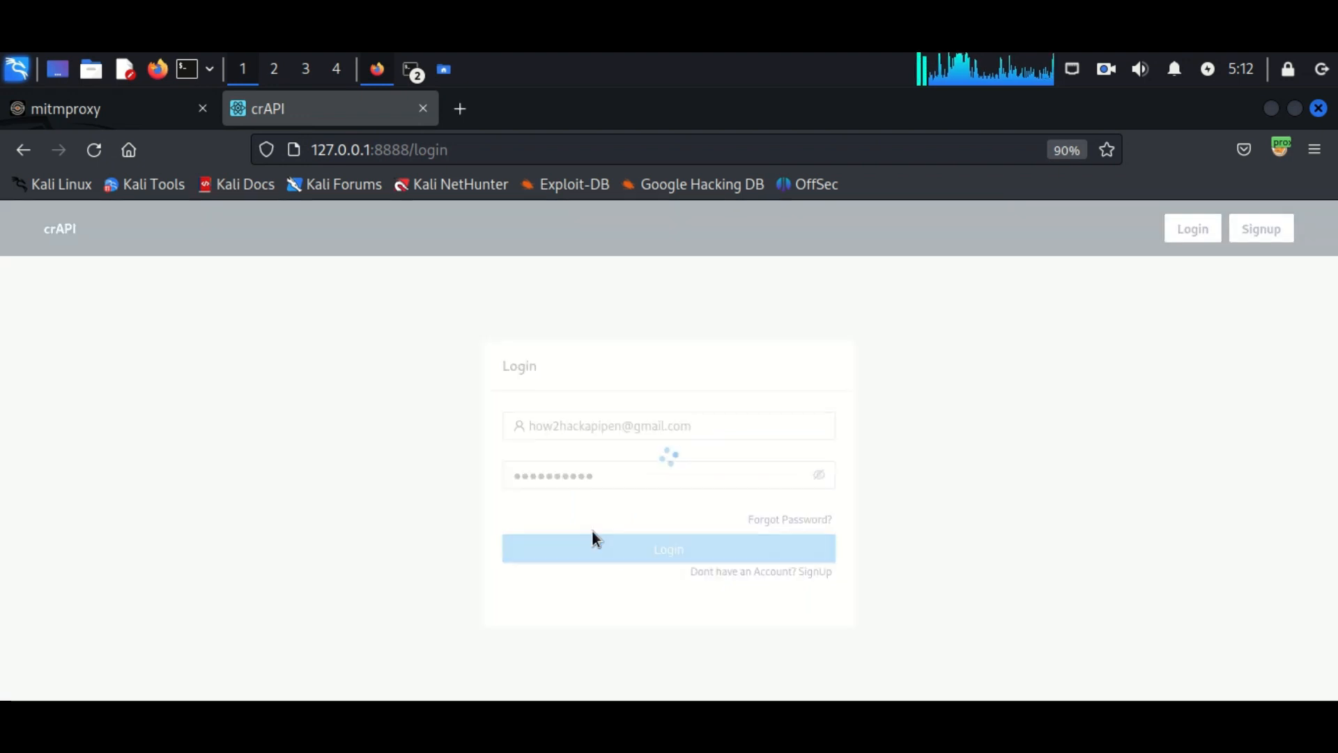
click(667, 549)
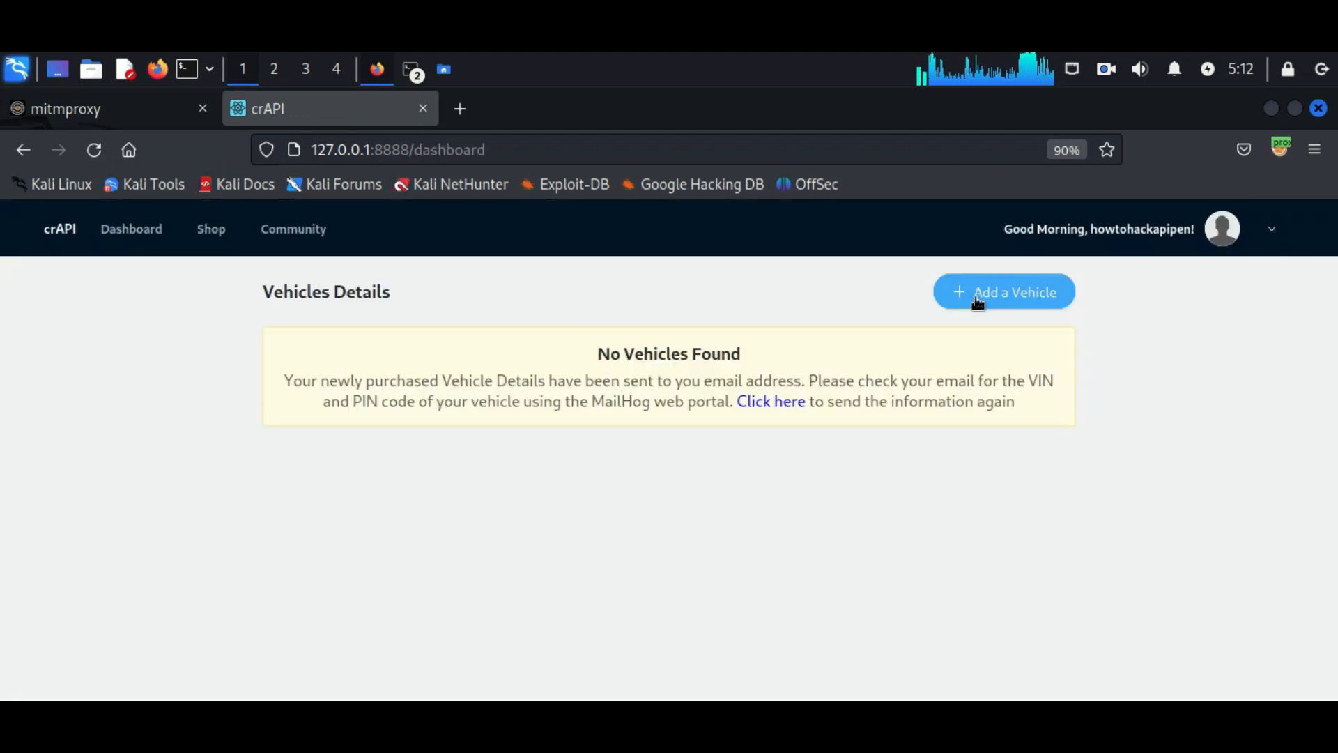
click(677, 108)
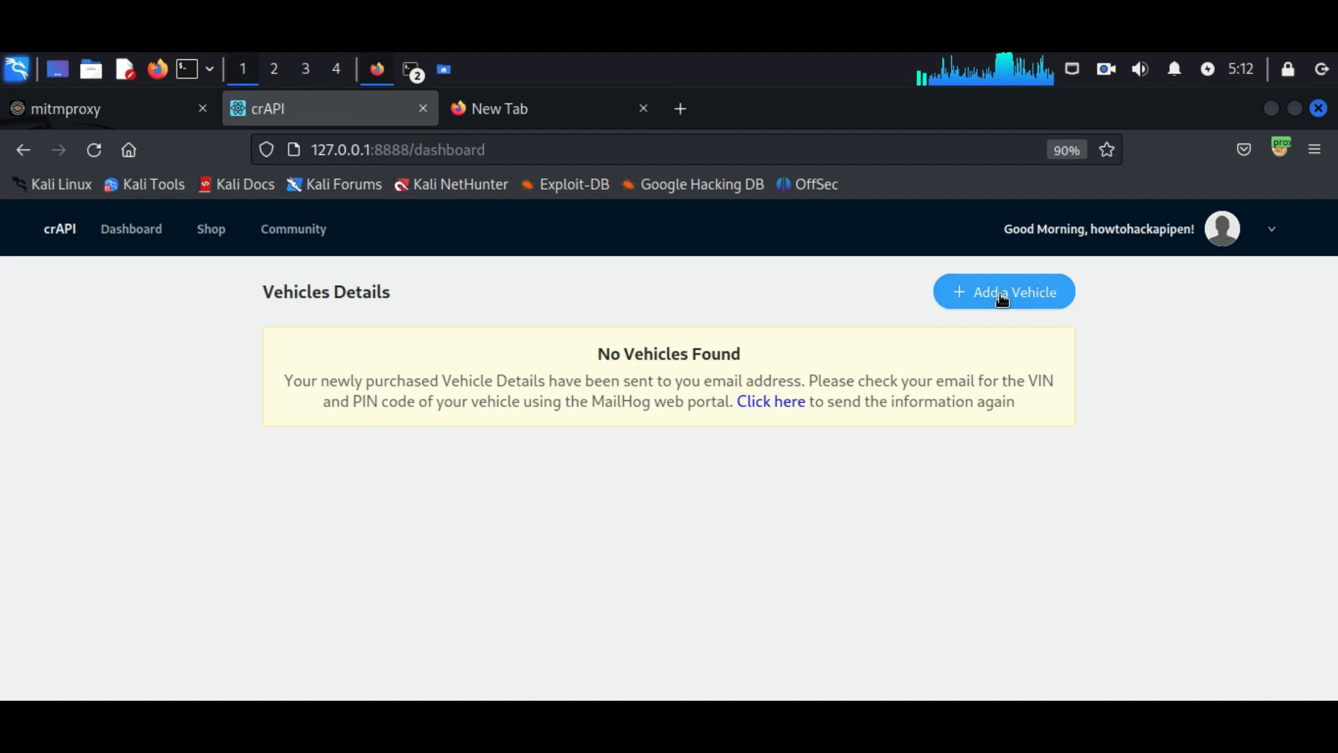
Step: Read the VIN and PIN from MailHog's Welcome to crAPI email and return to vehicle verification
click(1002, 291)
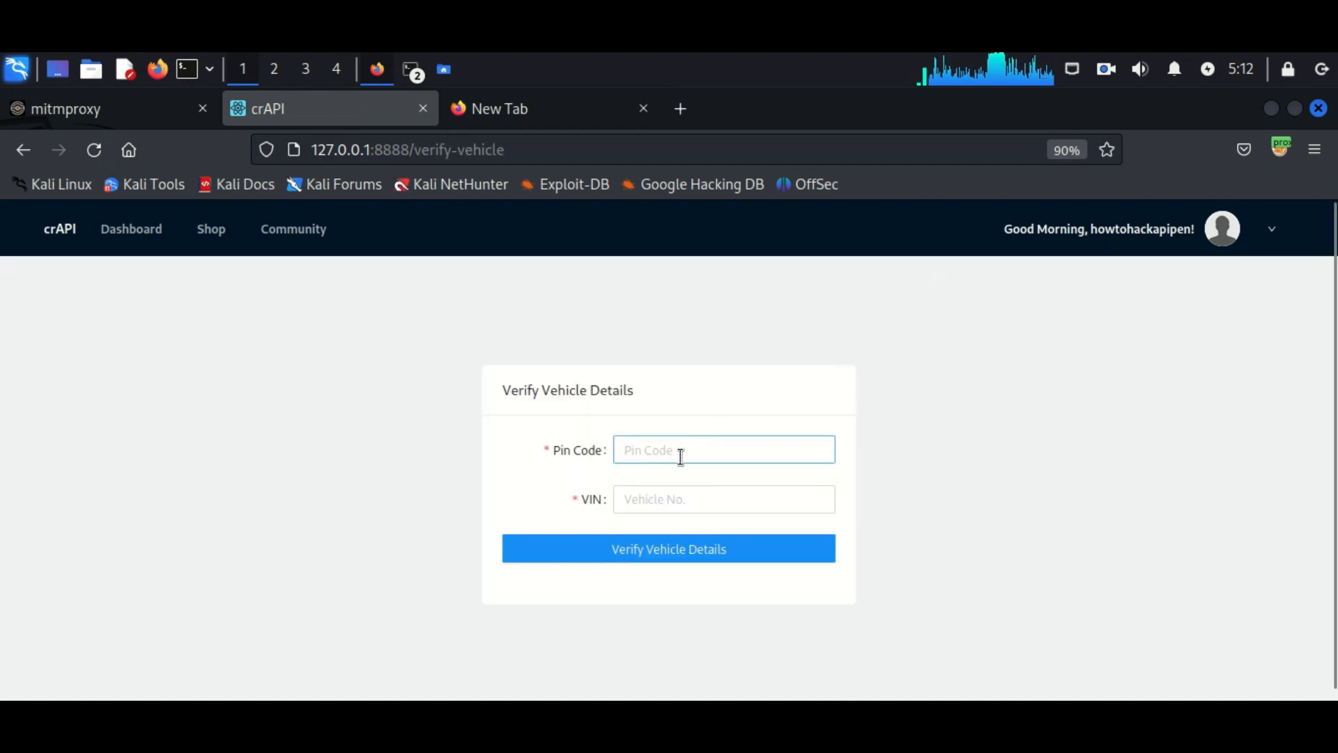
click(1278, 149)
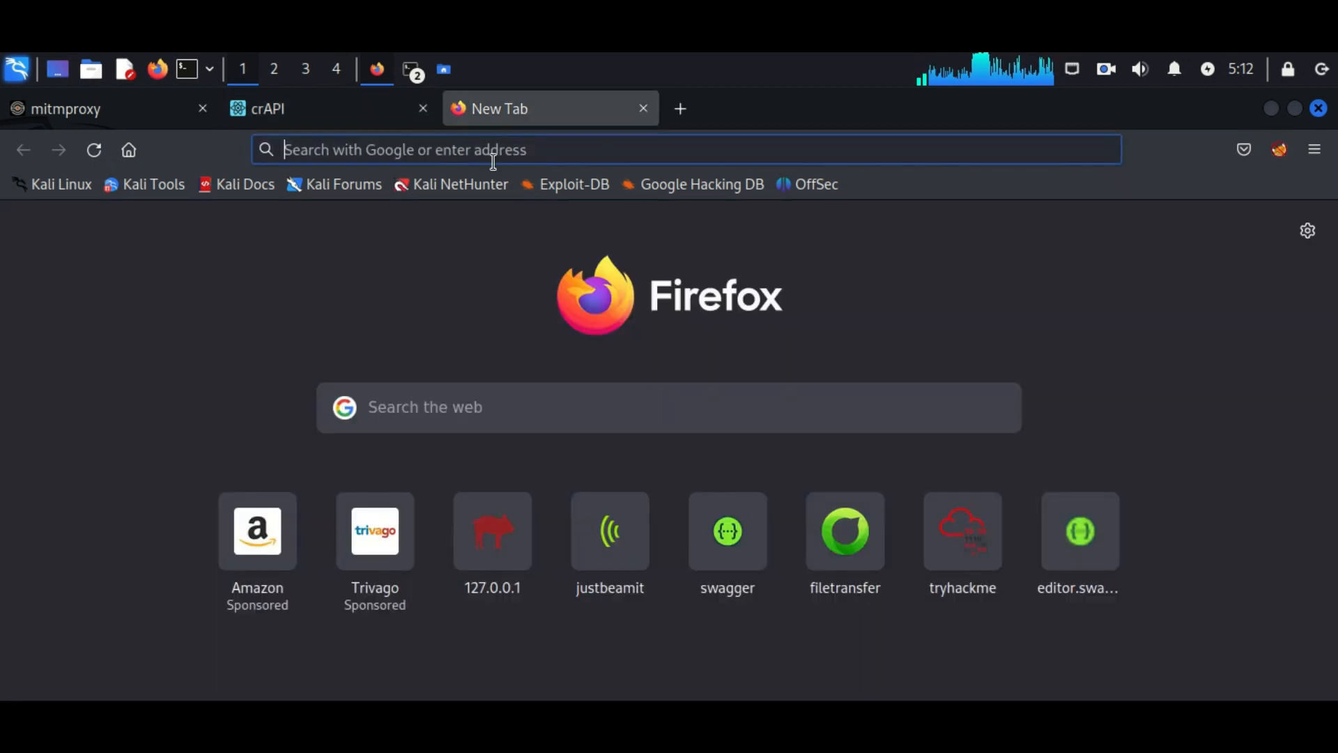
text(m)
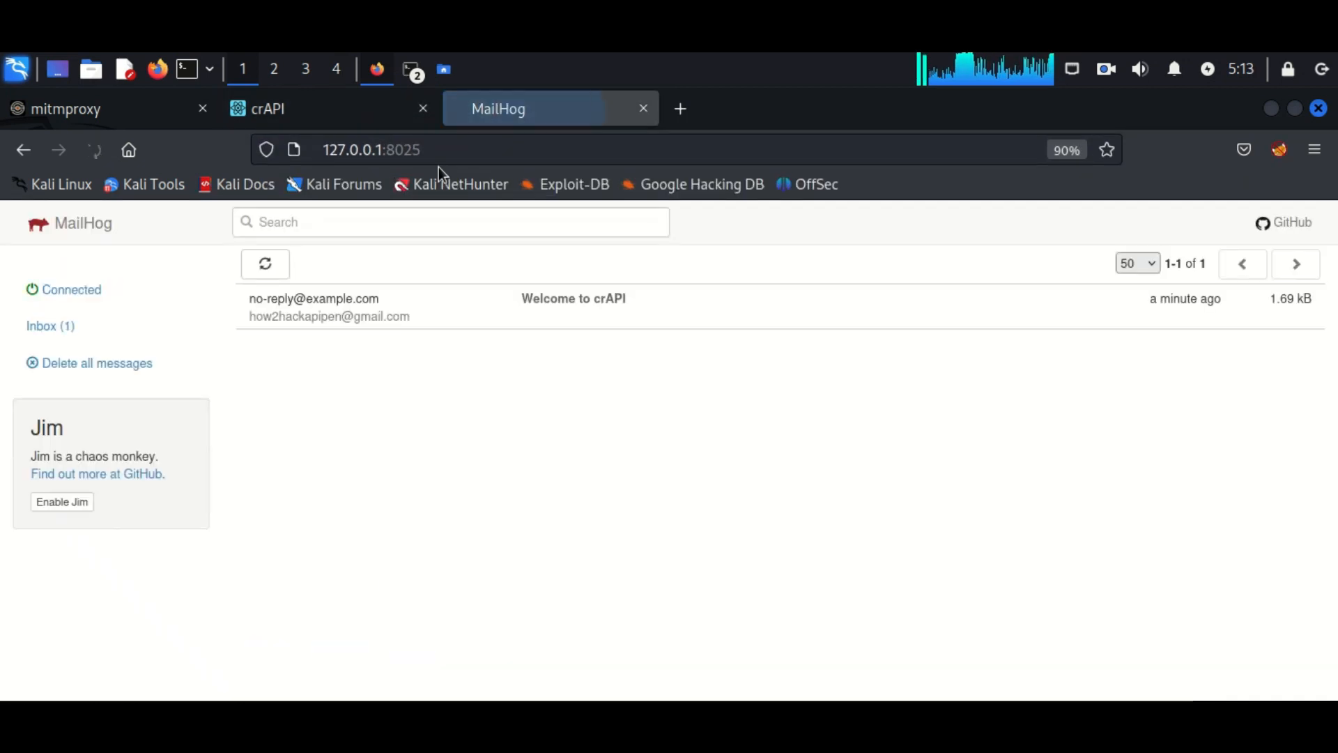
click(573, 299)
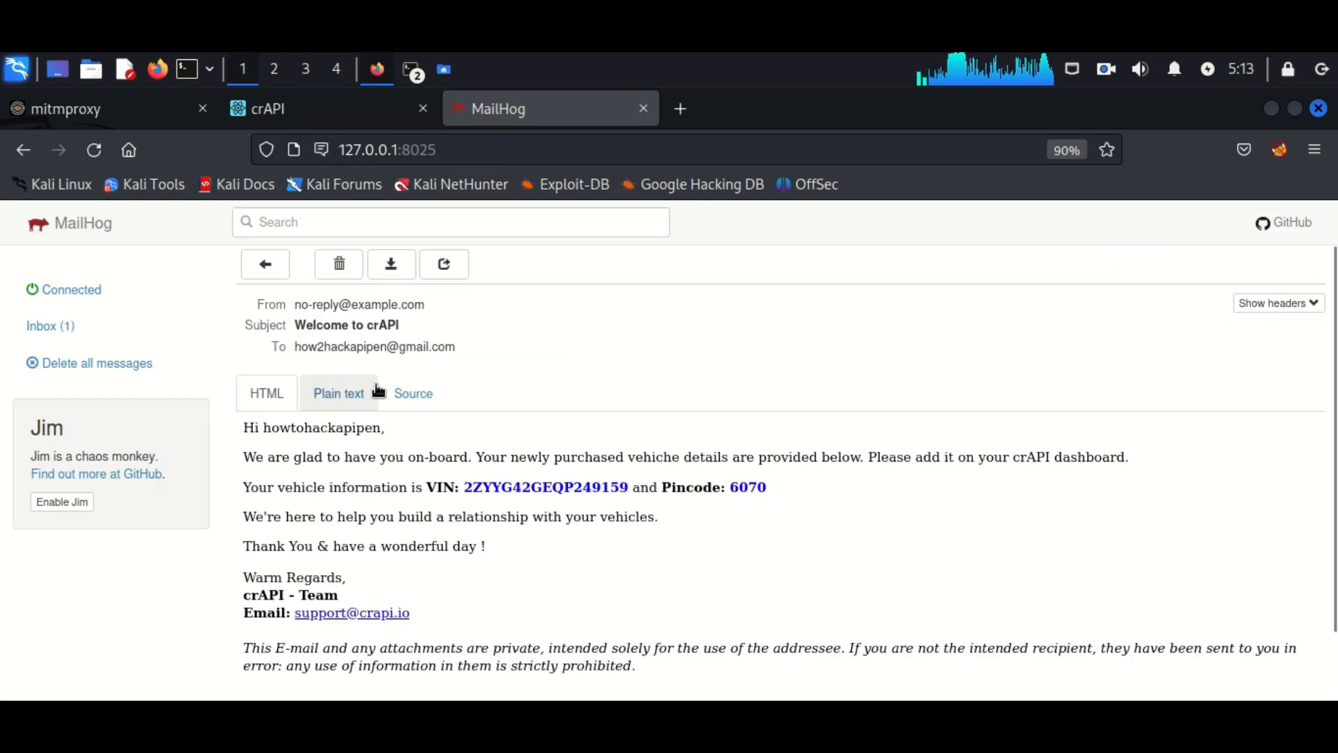
click(266, 393)
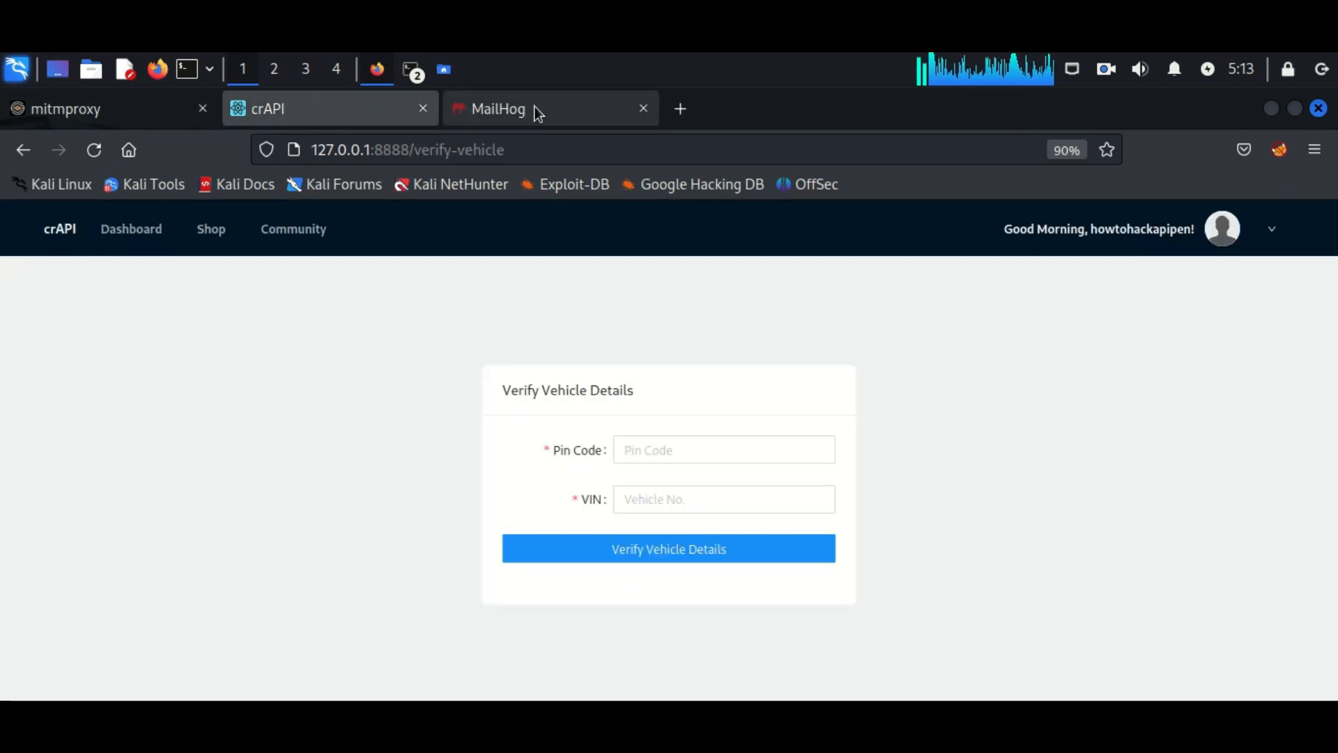
Step: Close the MailHog tab and route browser traffic through the proxy in FoxyProxy
click(1278, 149)
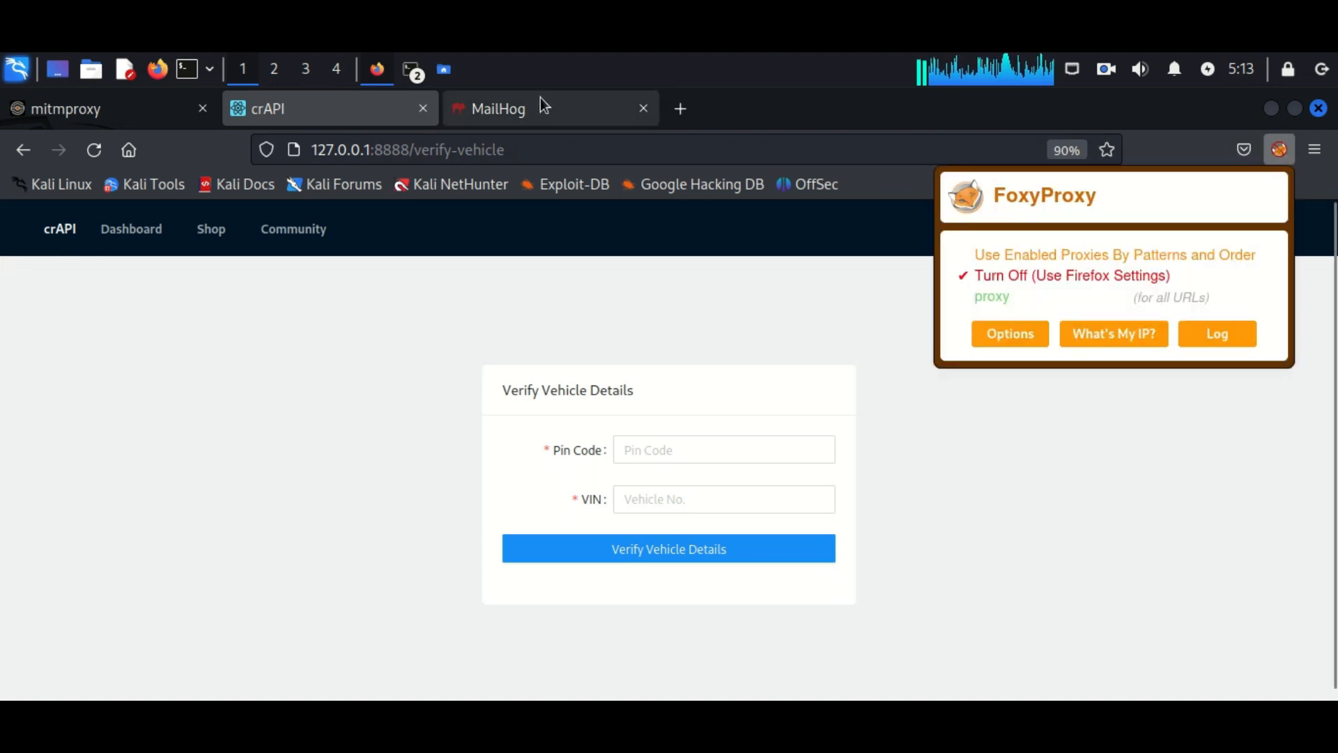
click(642, 109)
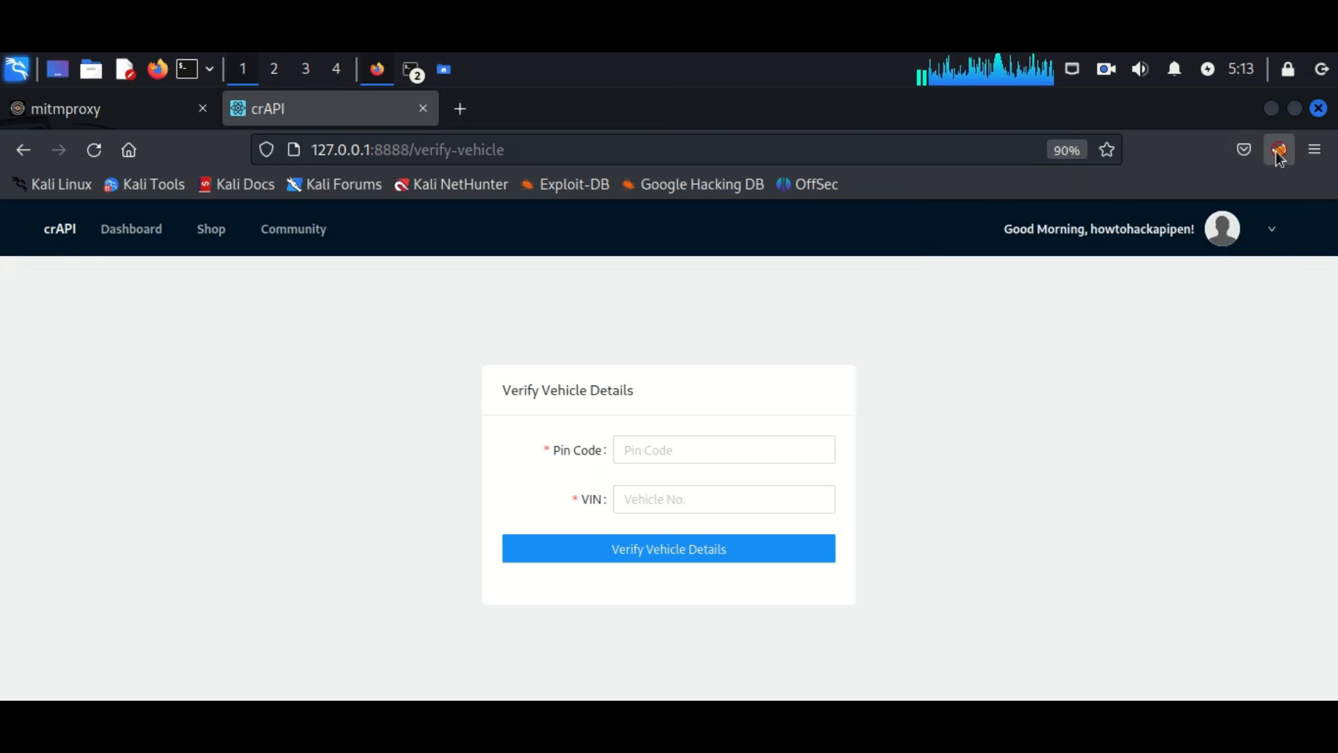
click(1279, 149)
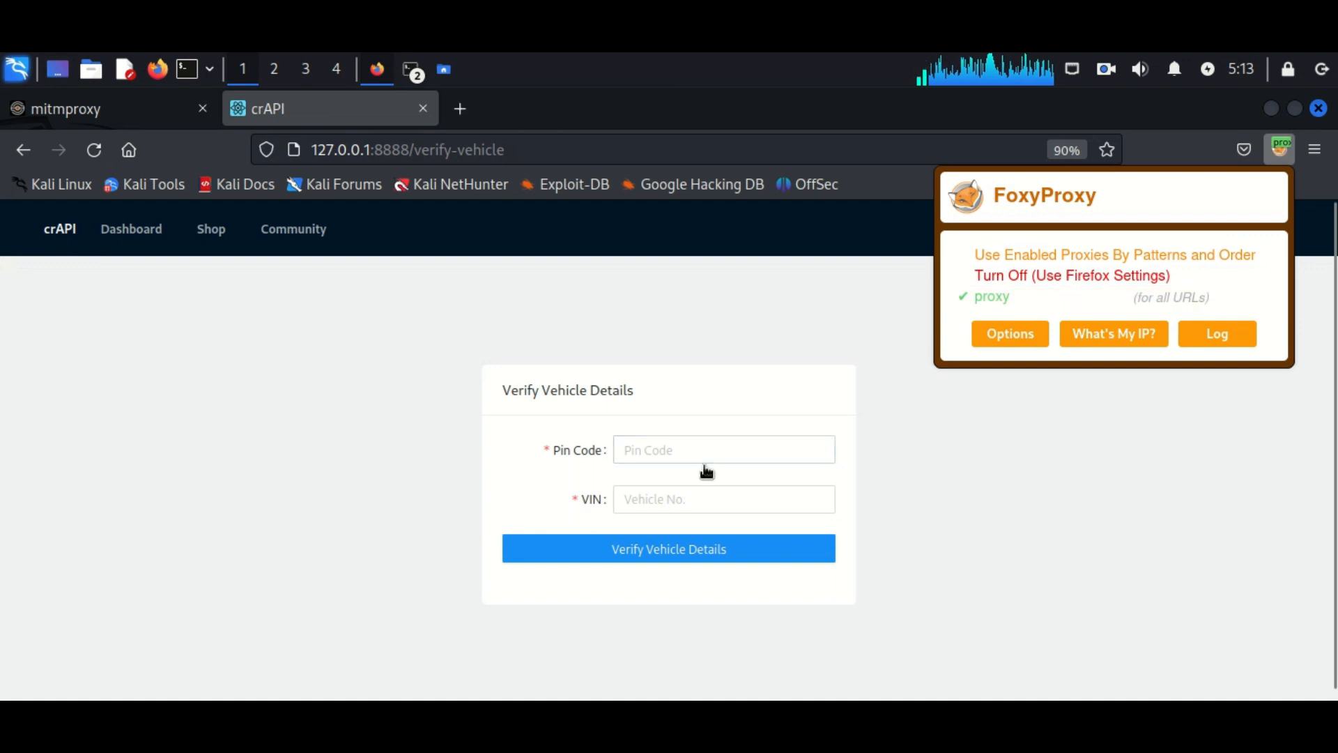
right_click(723, 498)
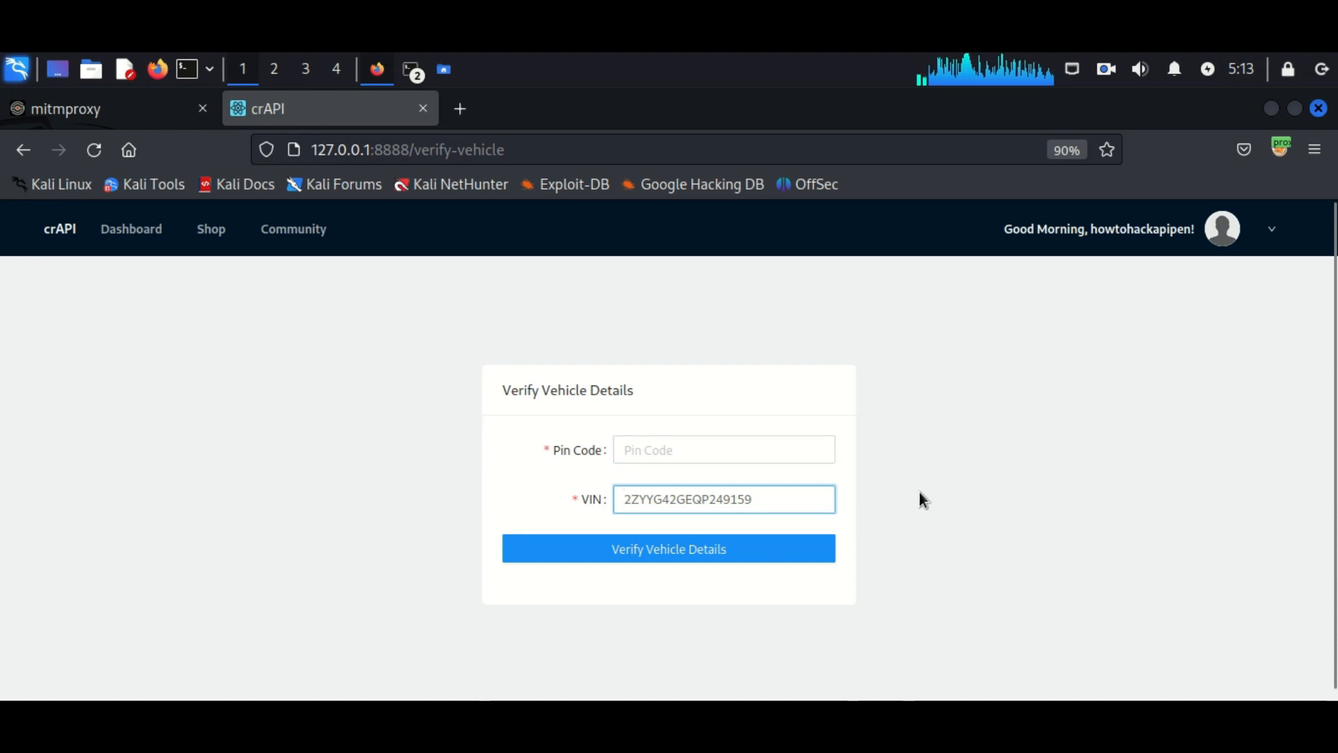
click(723, 450)
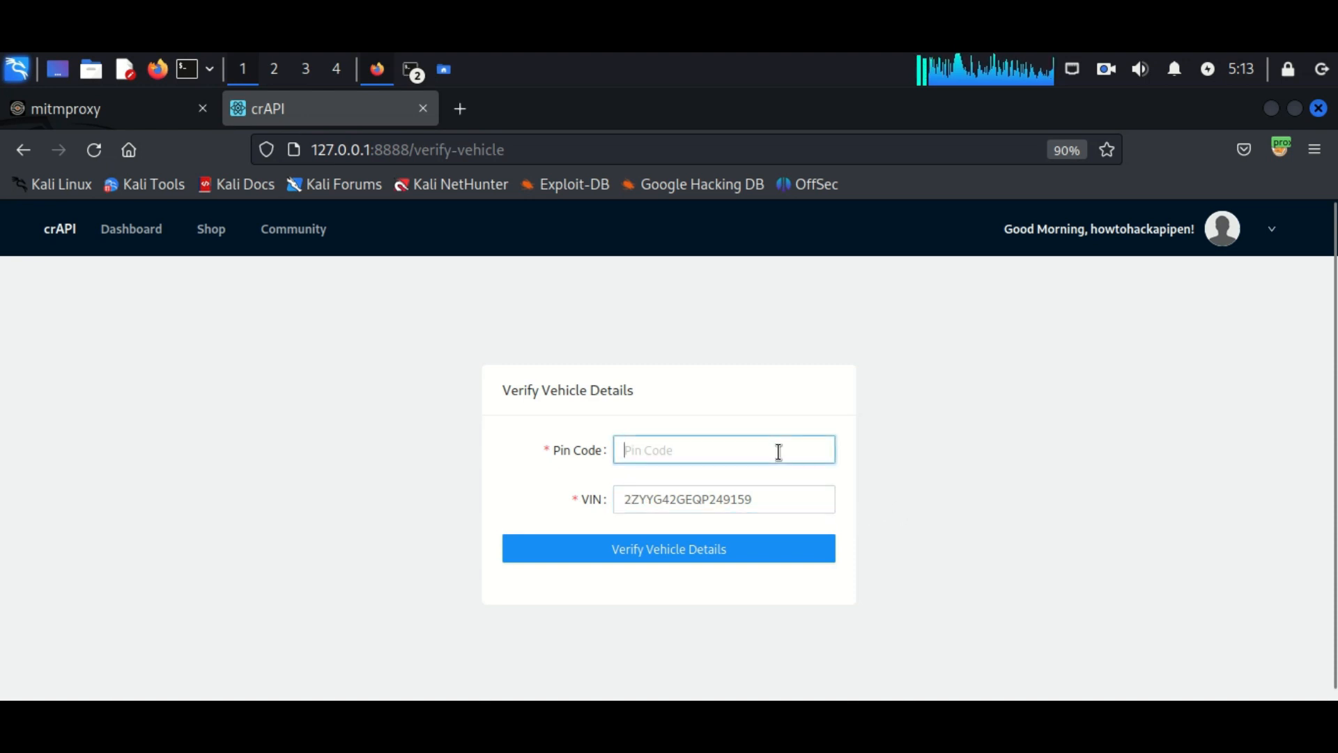
text(6070)
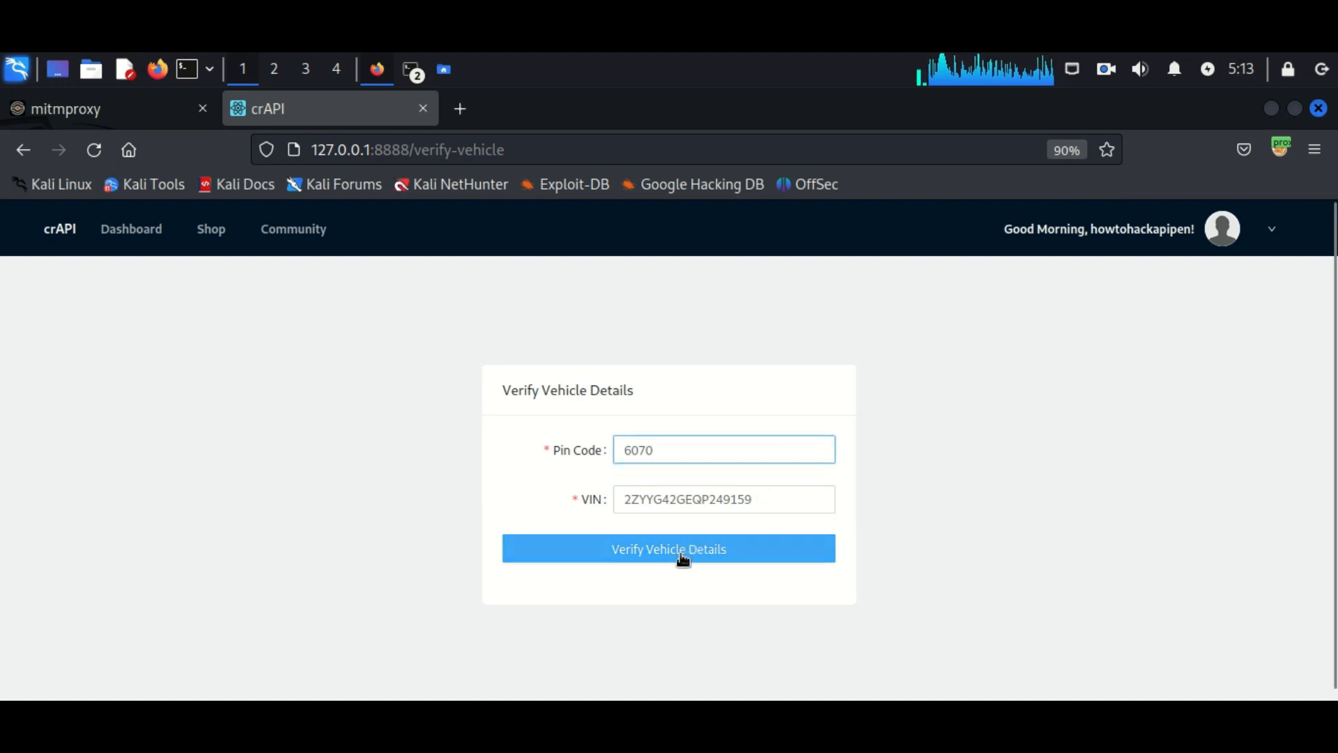
click(667, 548)
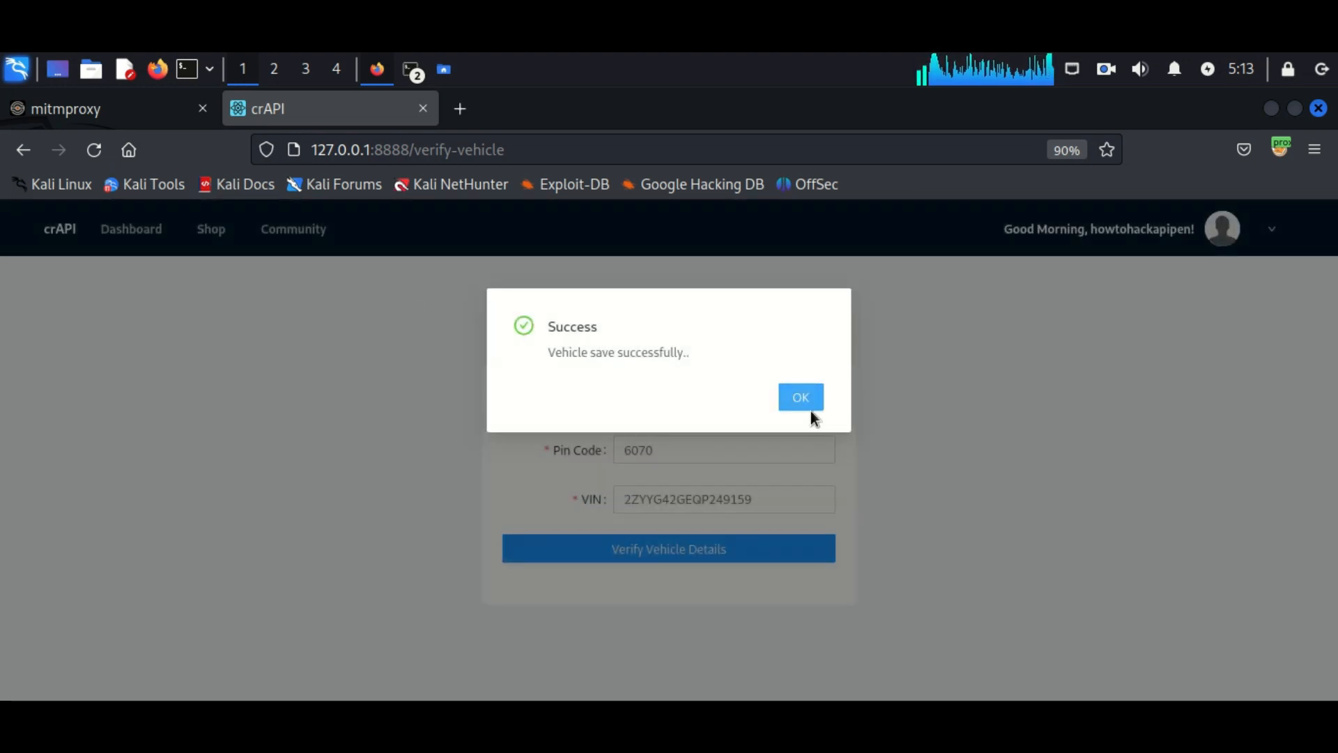
click(800, 397)
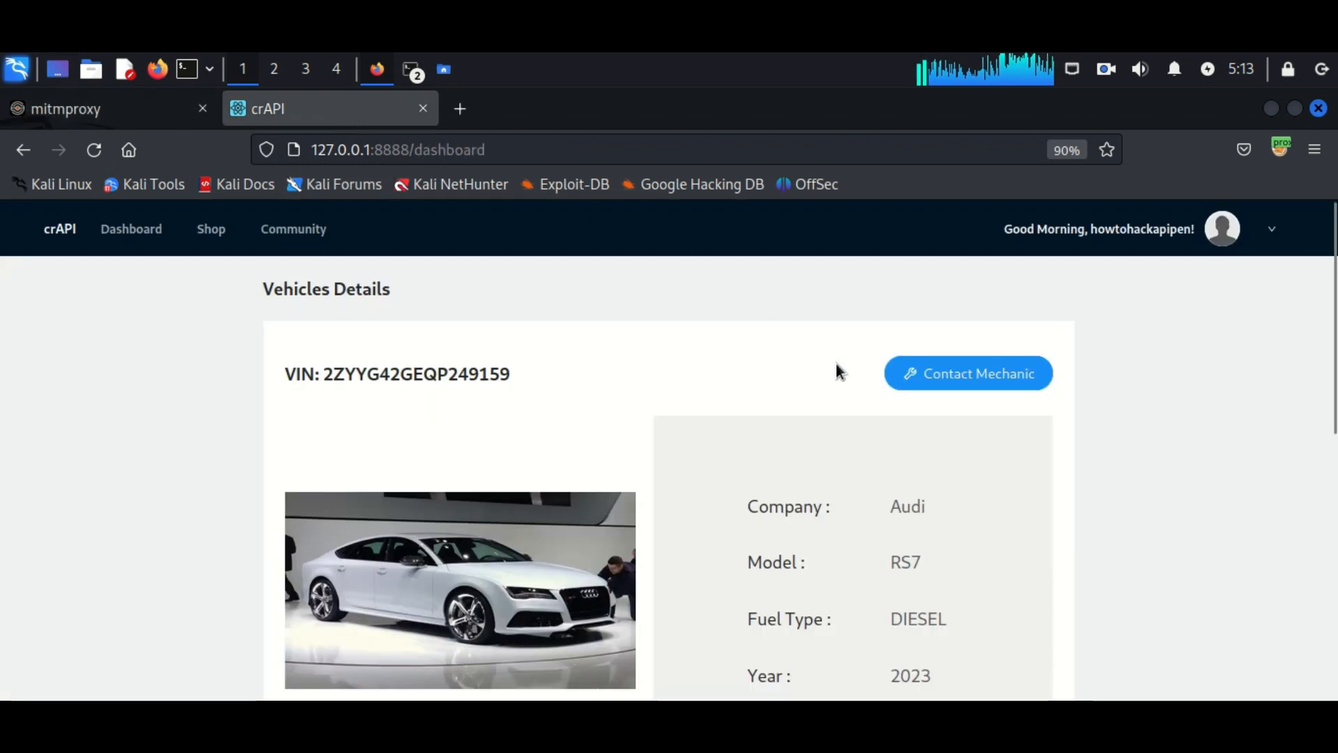
scroll(down, 3)
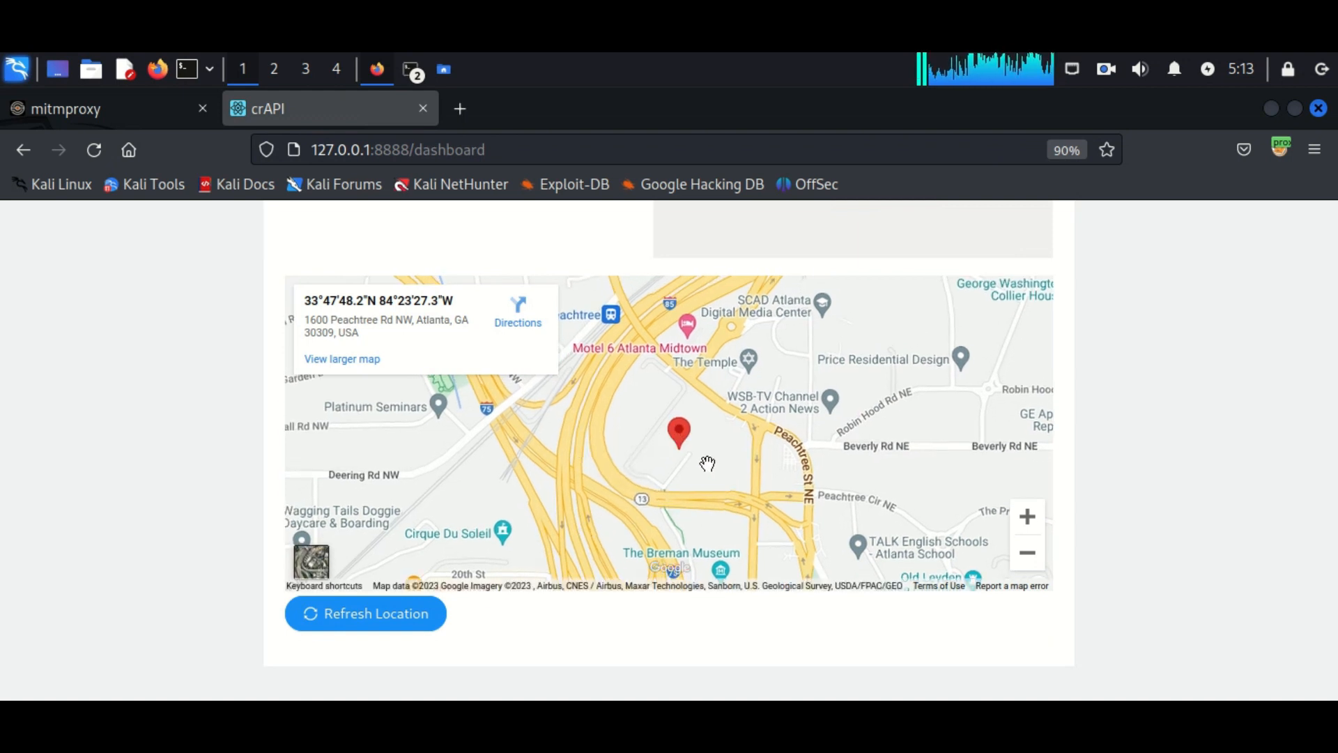
click(365, 613)
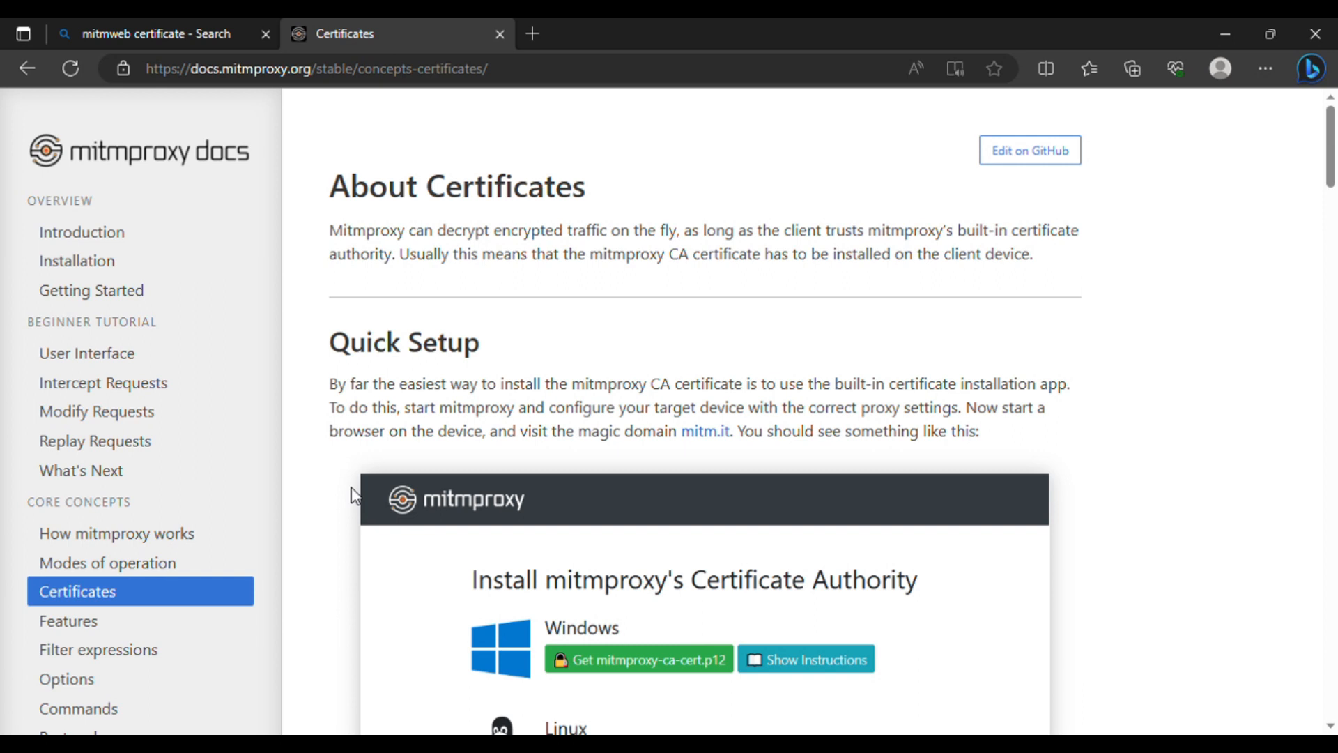
scroll(down, 3)
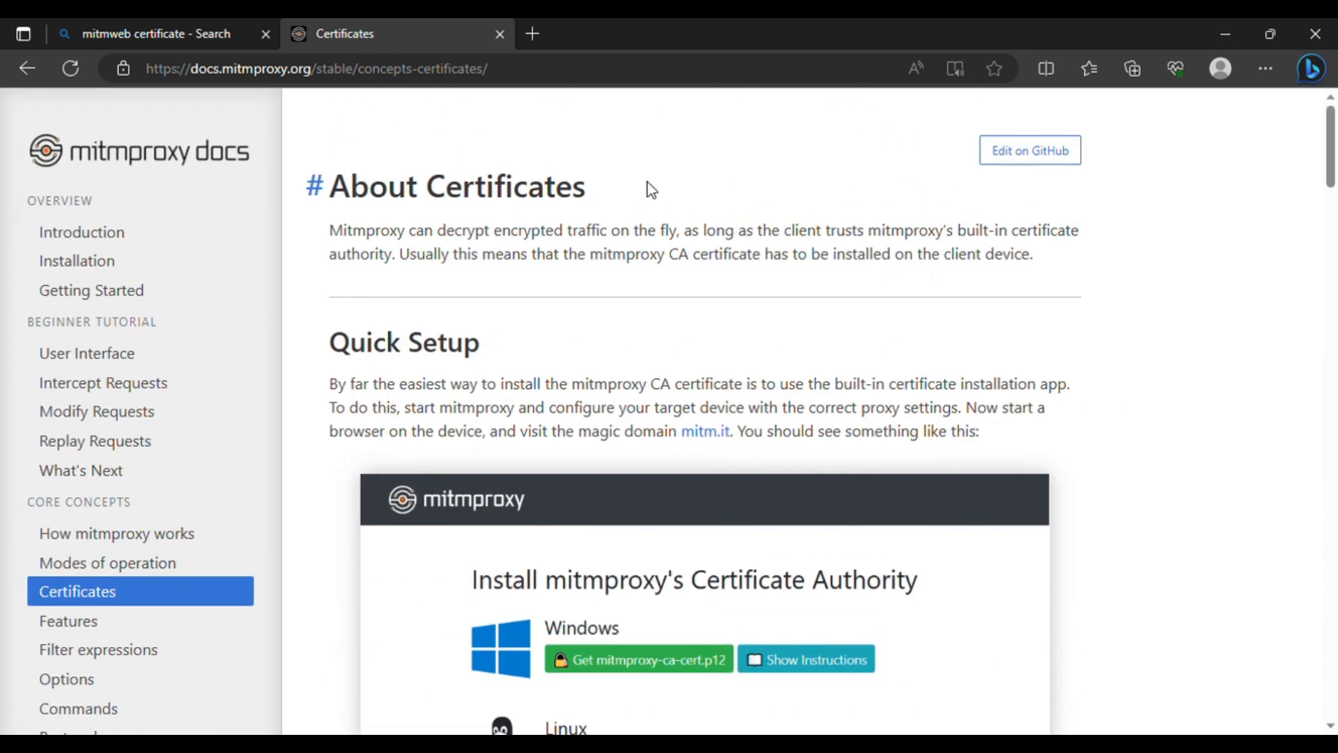
scroll(down, 3)
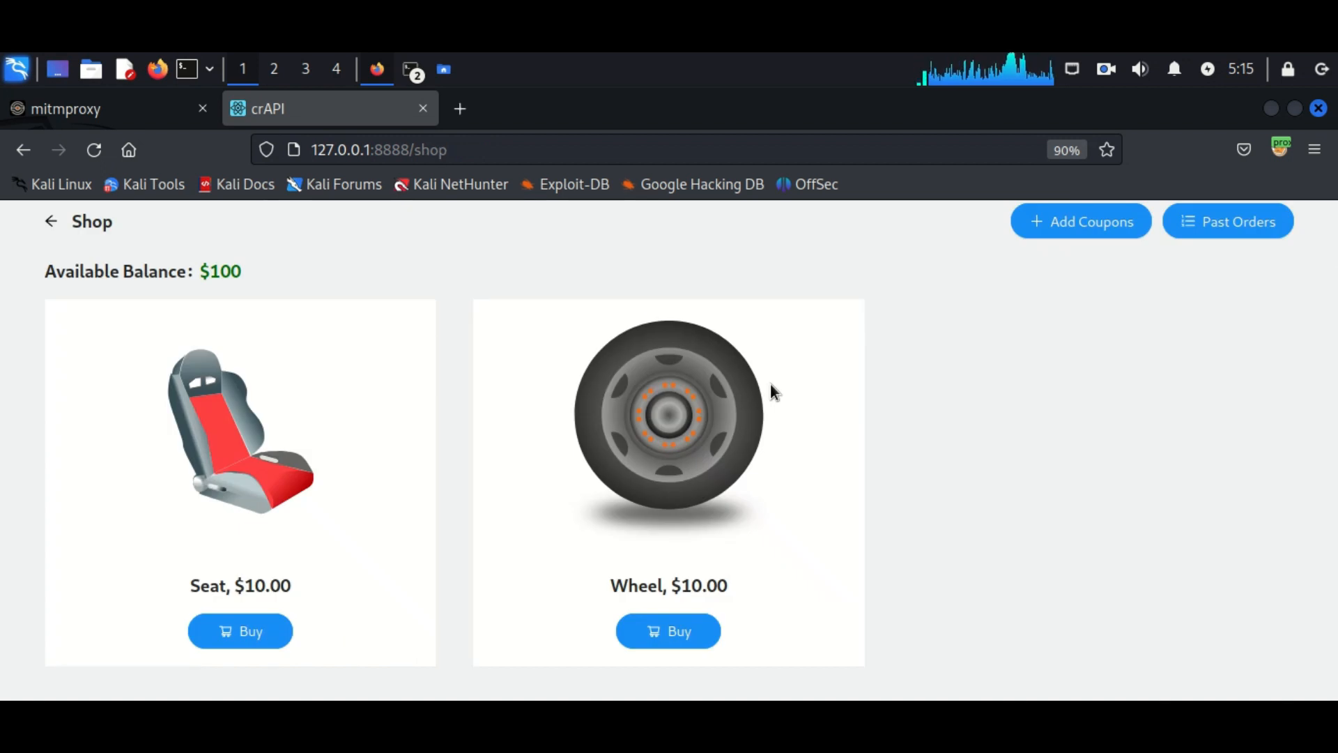
mouse_move(450, 645)
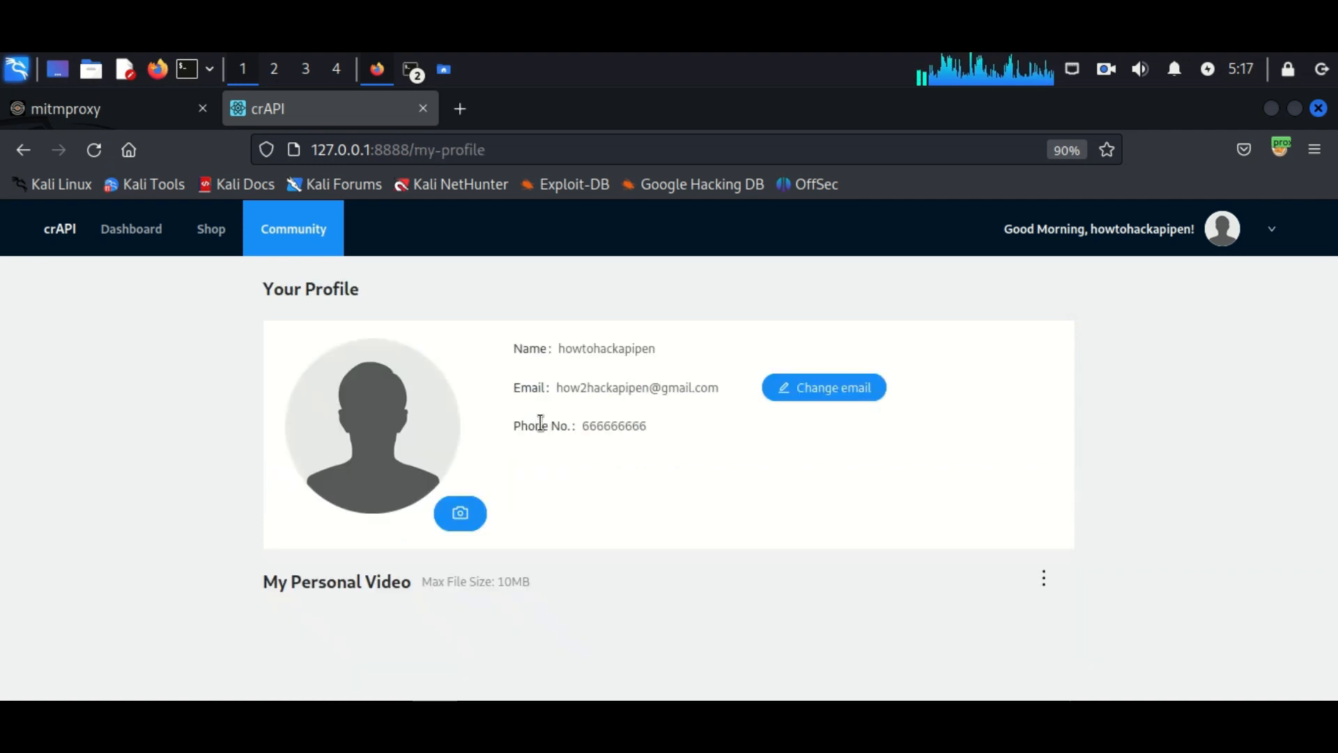
mouse_move(460, 513)
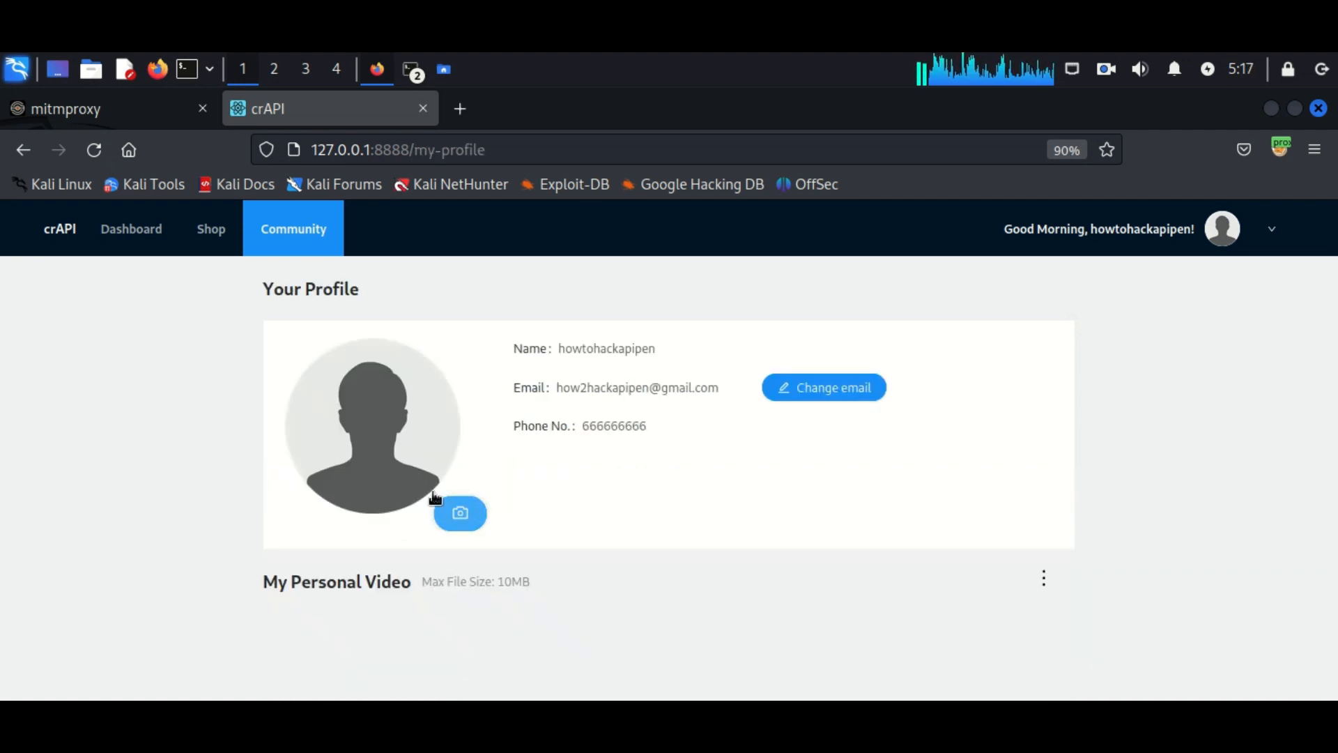
Step: Upload the How2Hack image as the profile picture
click(460, 513)
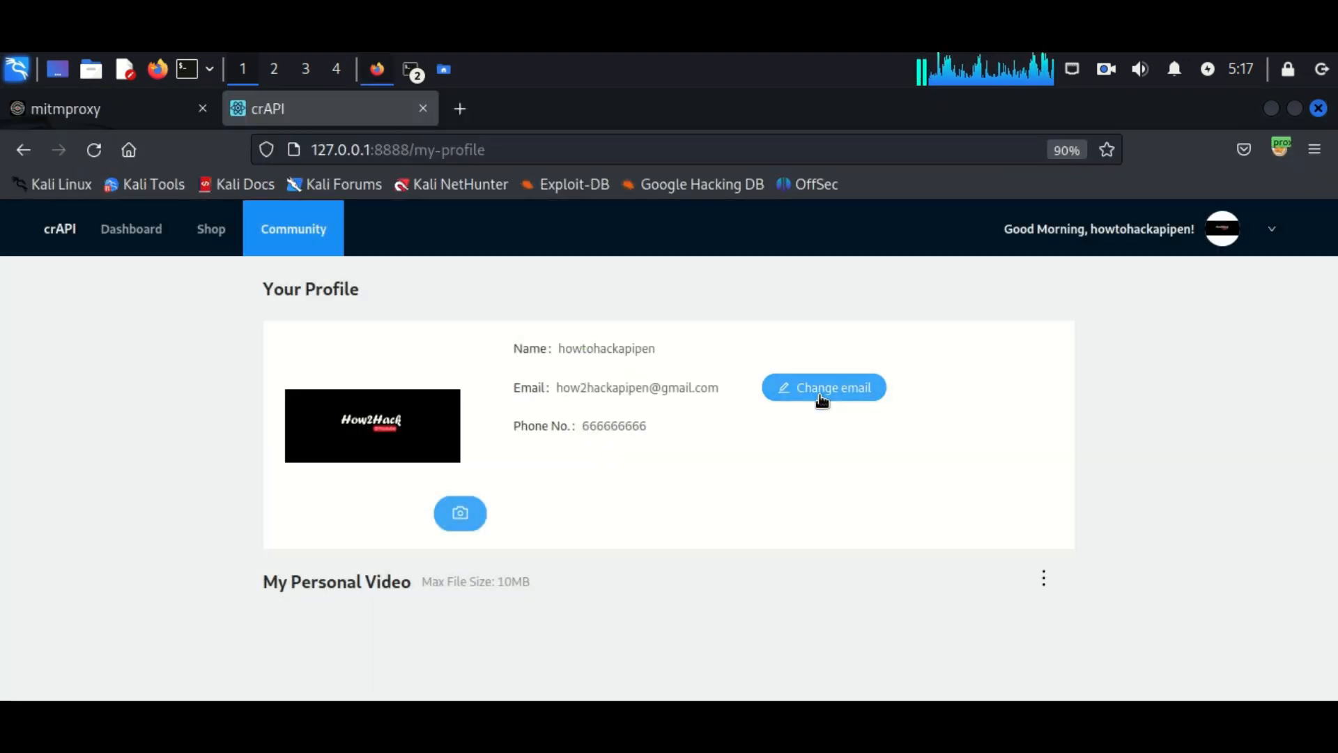
Step: Enter a new howtohack address in the change-email form, then browse Downloads for a personal video
click(822, 386)
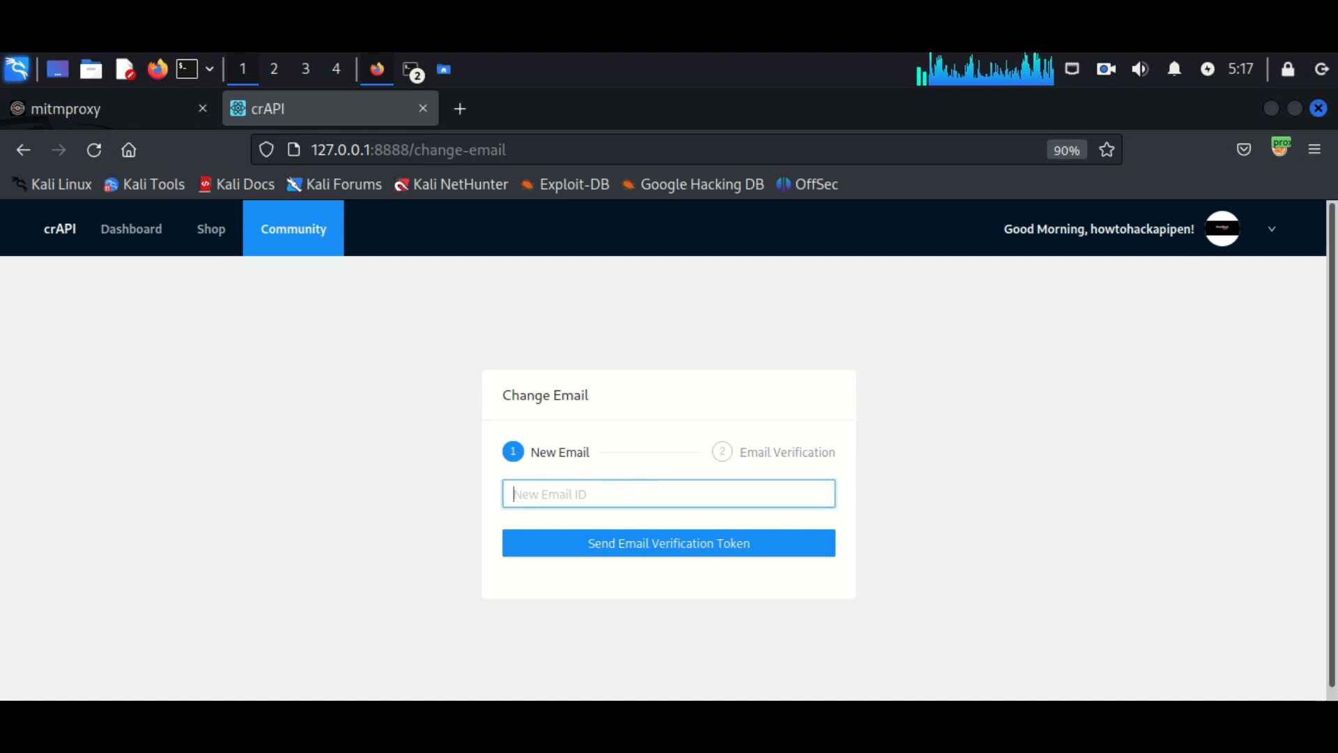
text(howt)
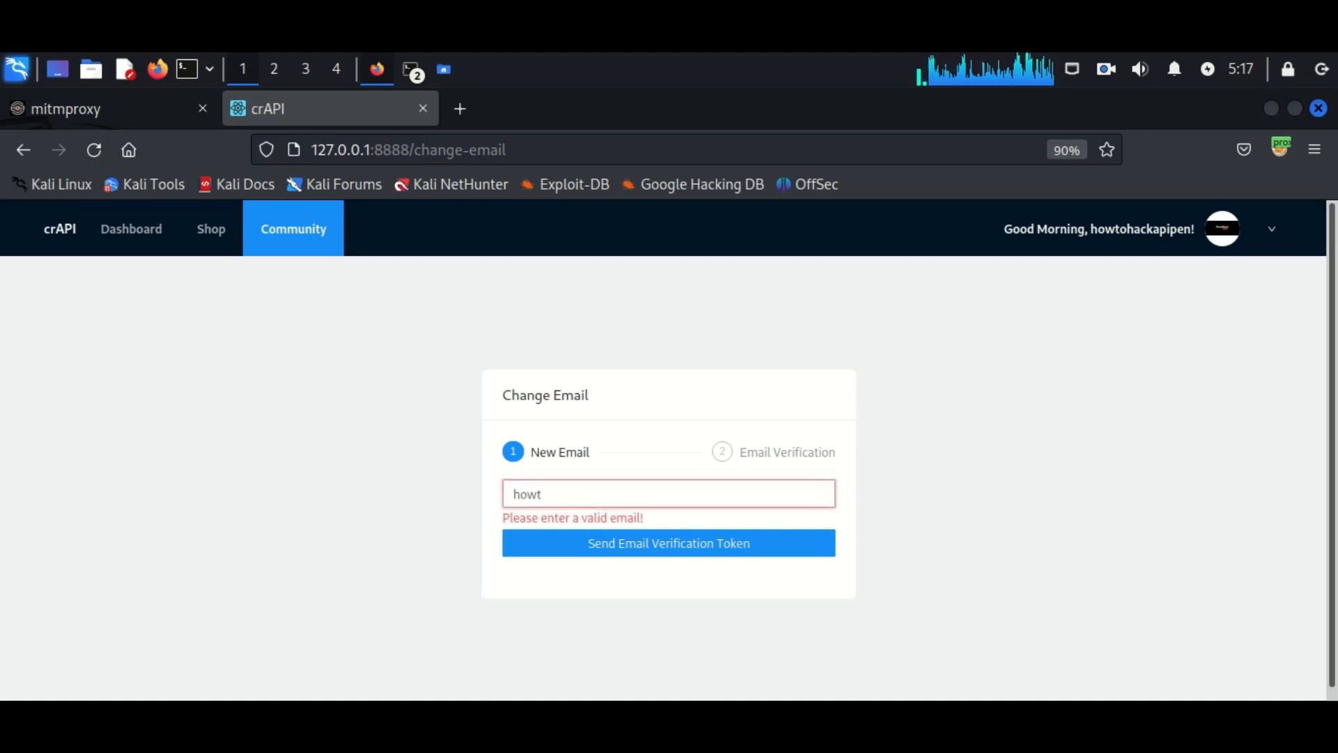
text(o)
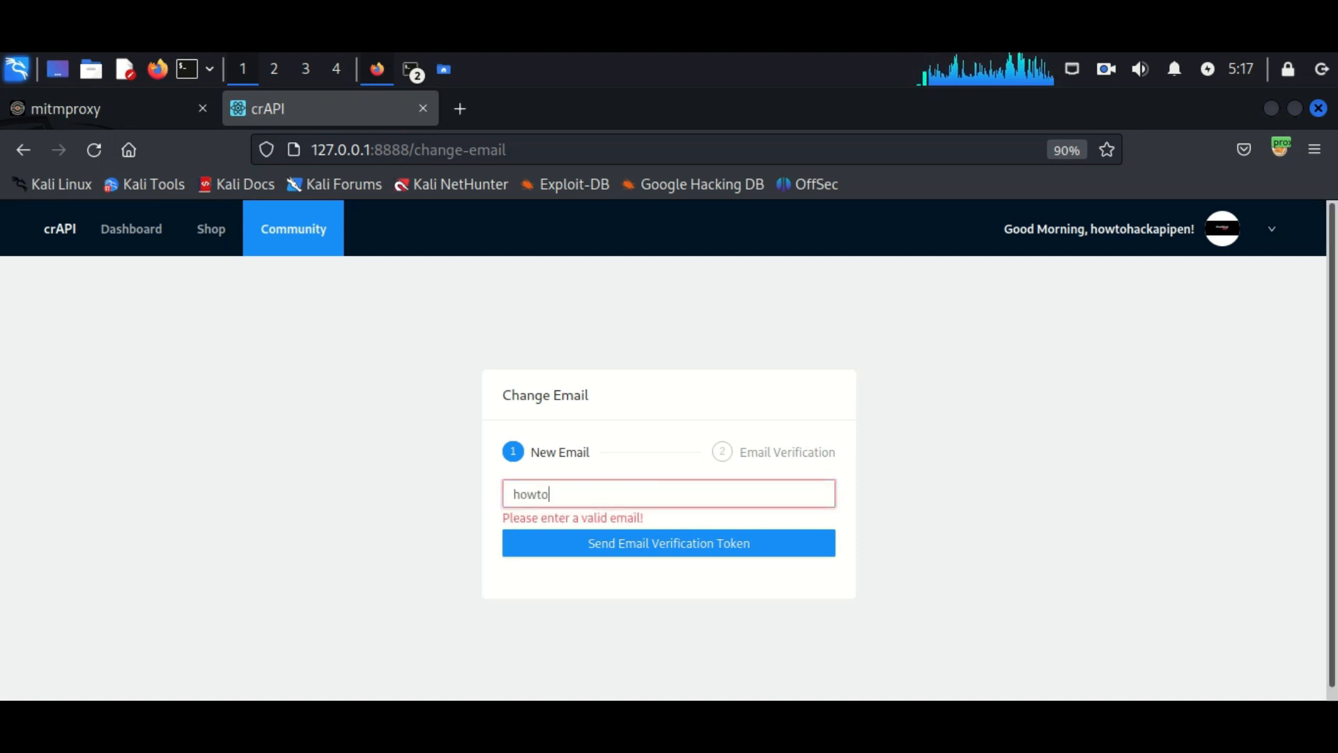
text(hack)
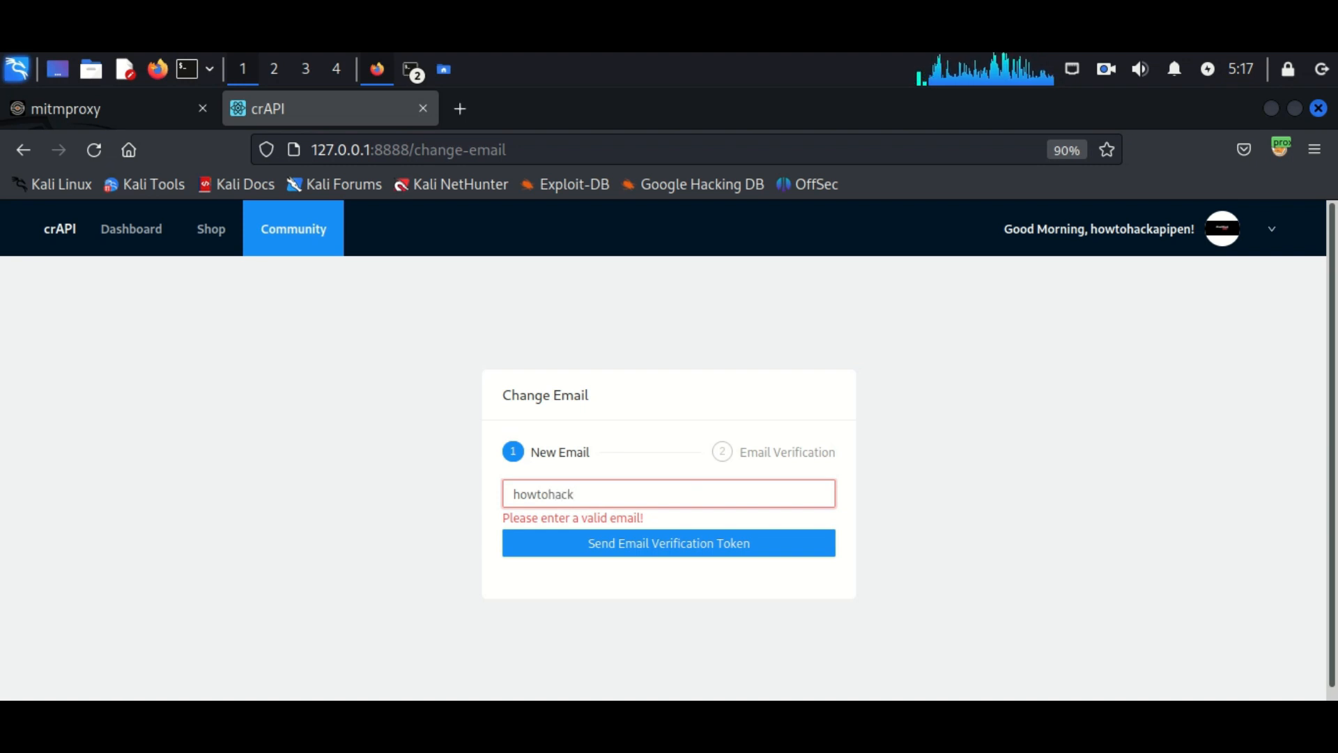
text(out)
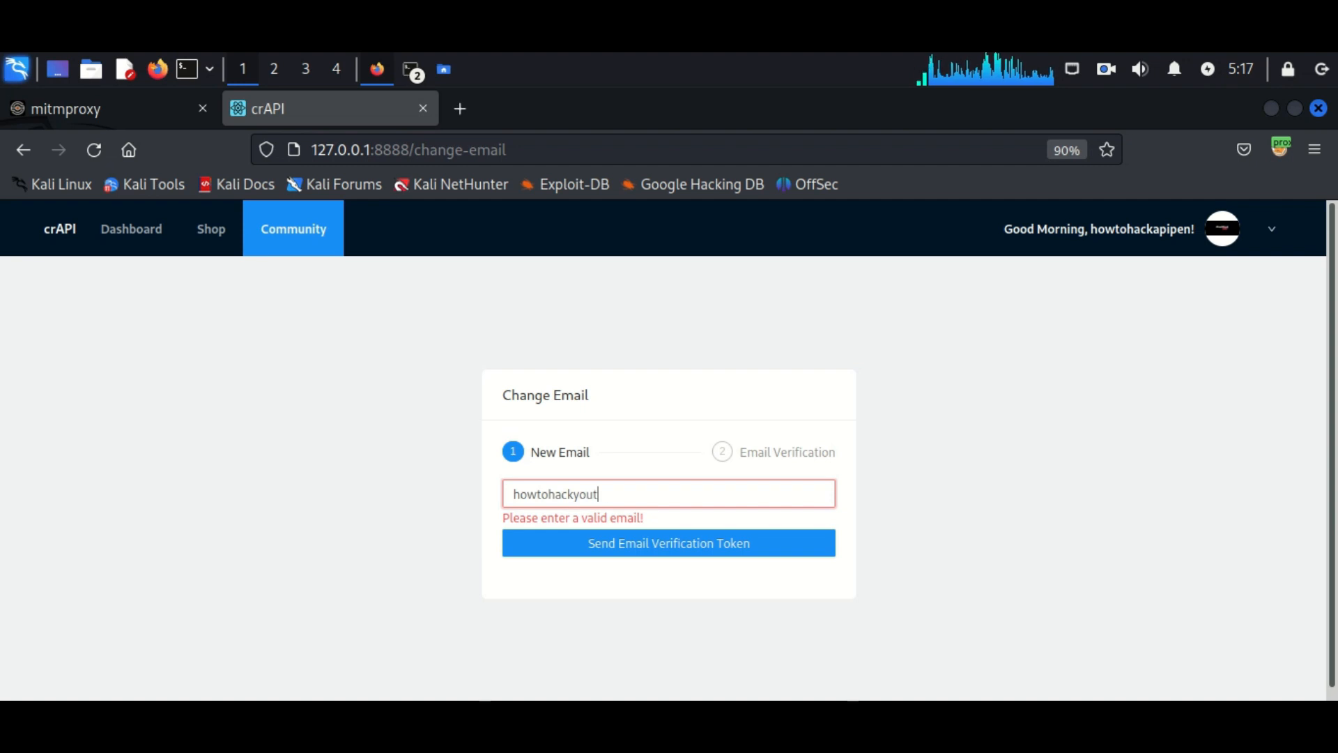
text(ub)
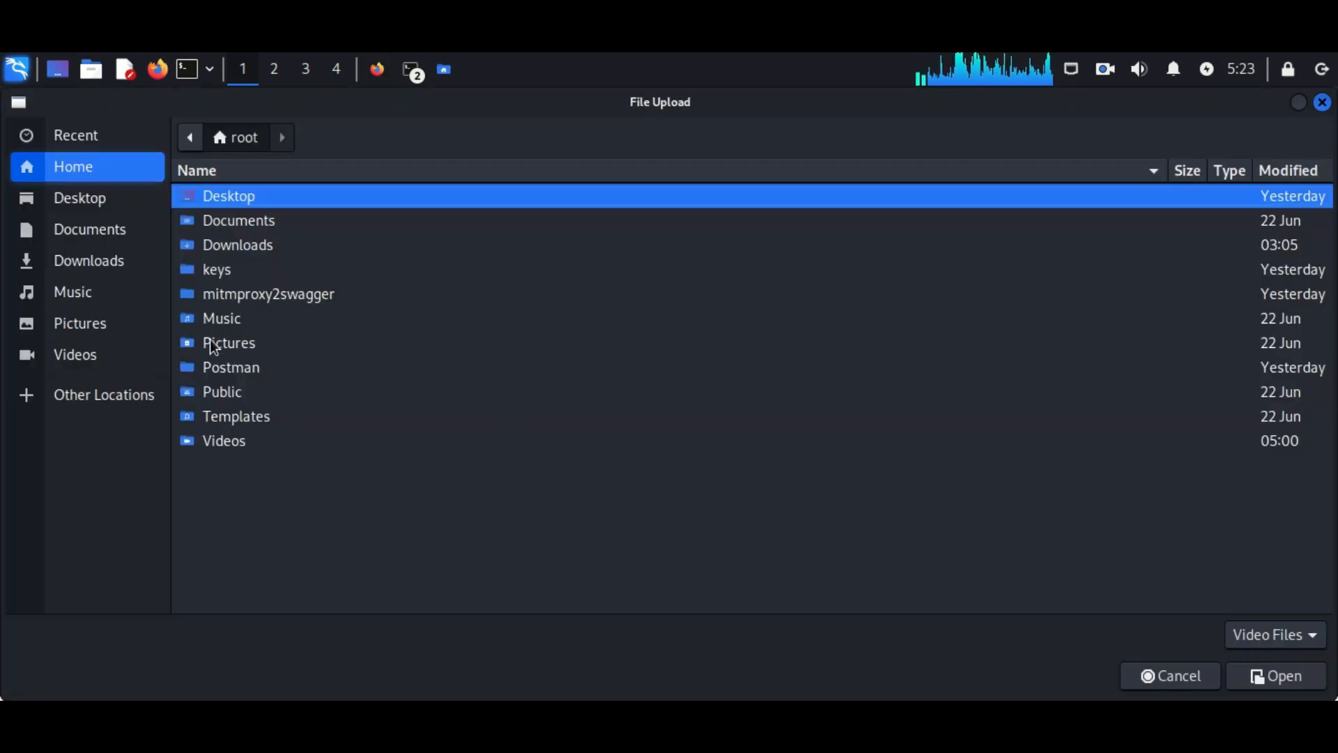
click(89, 261)
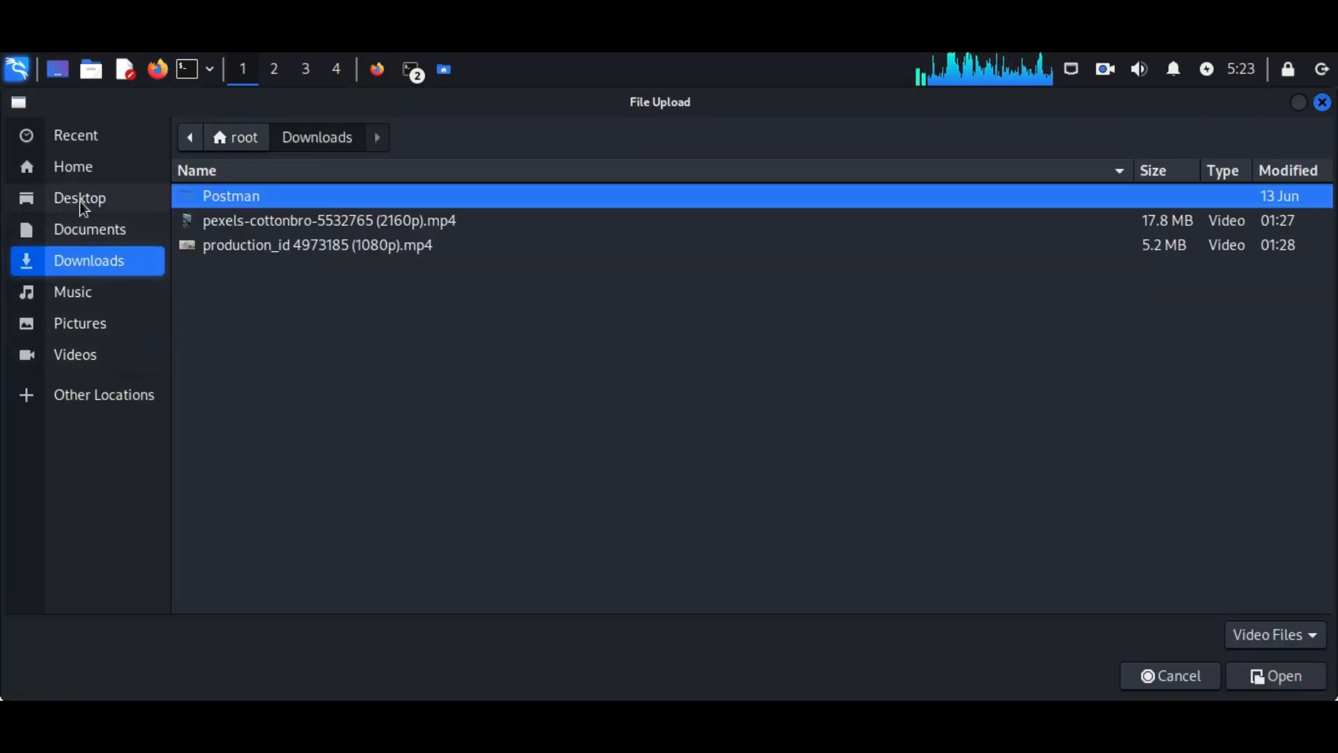
mouse_move(117, 185)
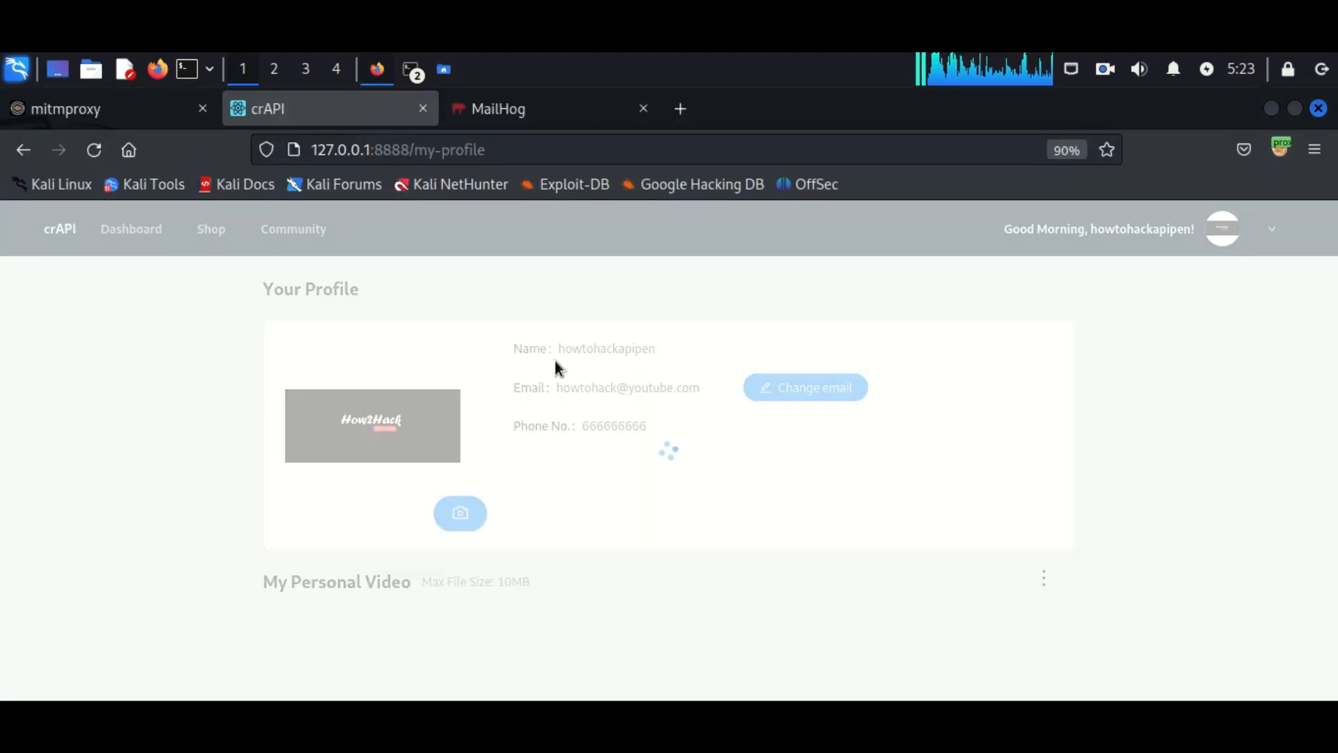
mouse_move(666, 394)
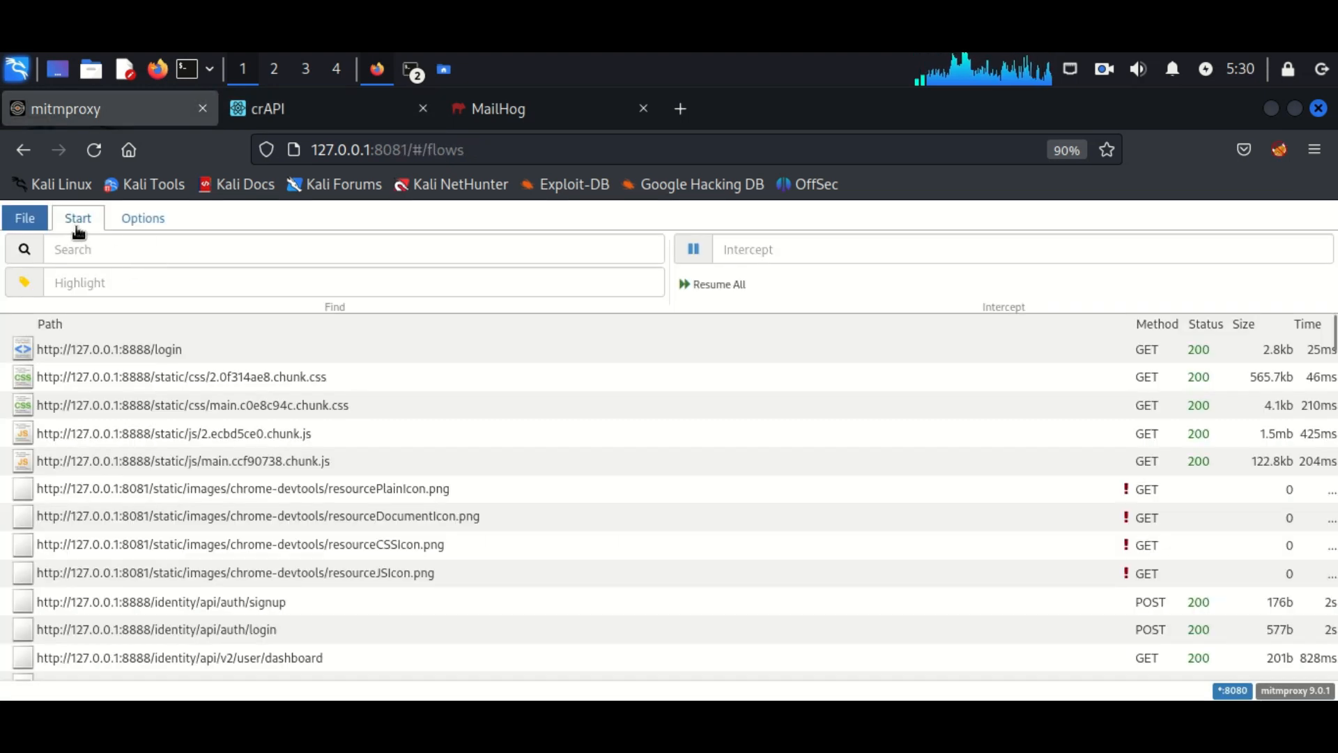
Step: Show mitmweb's File options for the captured flows and bring up the file manager
click(24, 217)
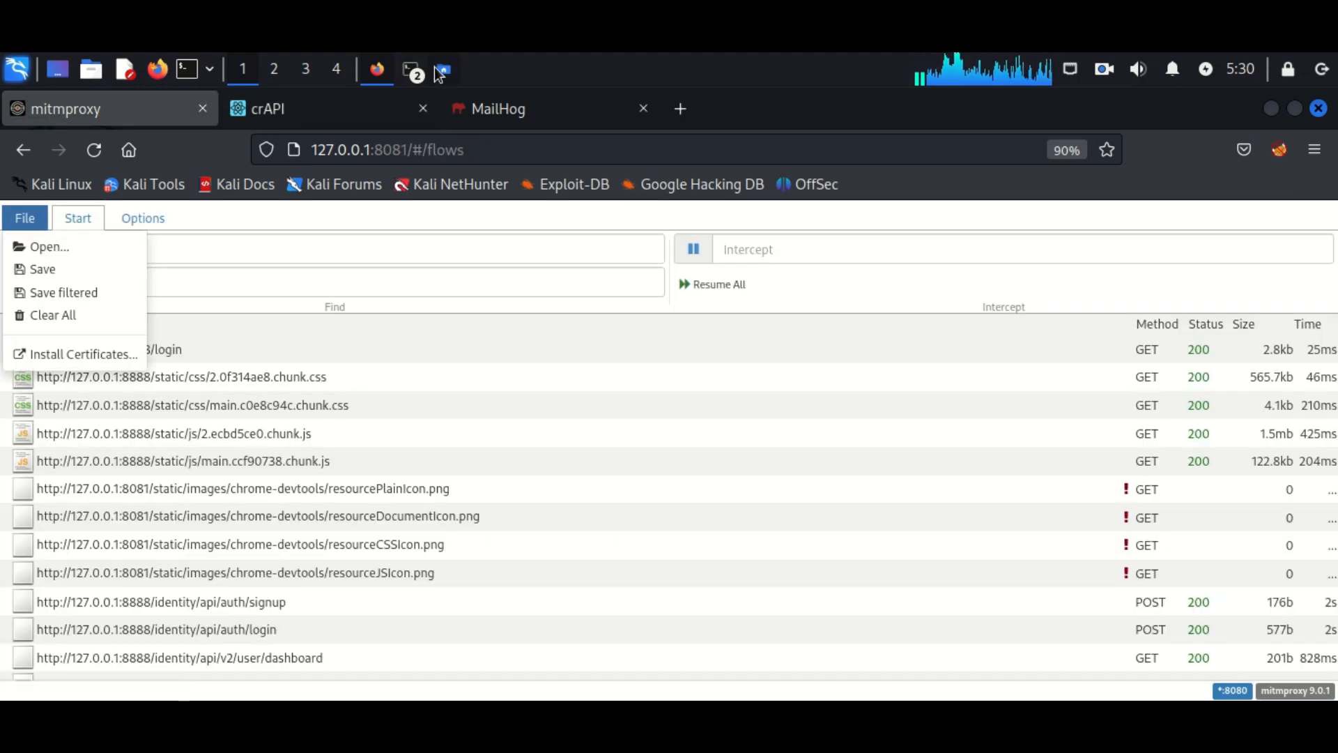
click(442, 68)
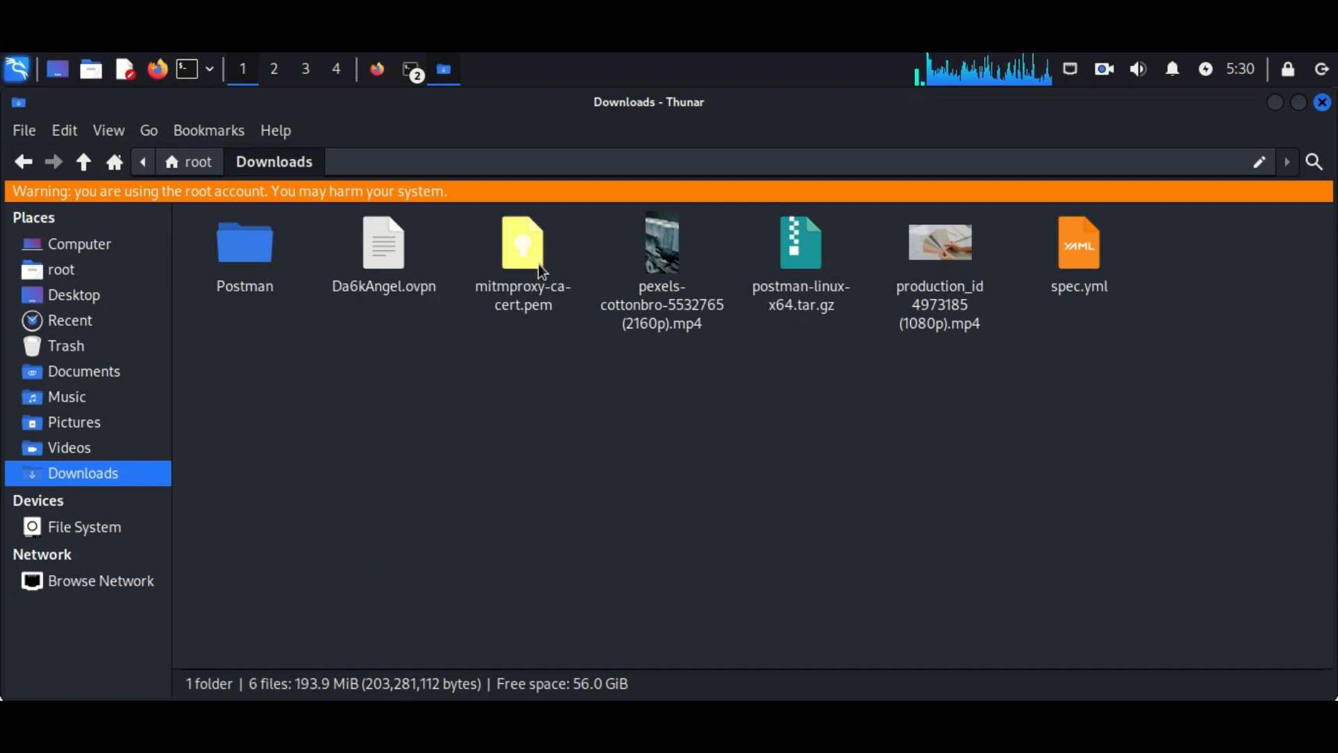
mouse_move(321, 156)
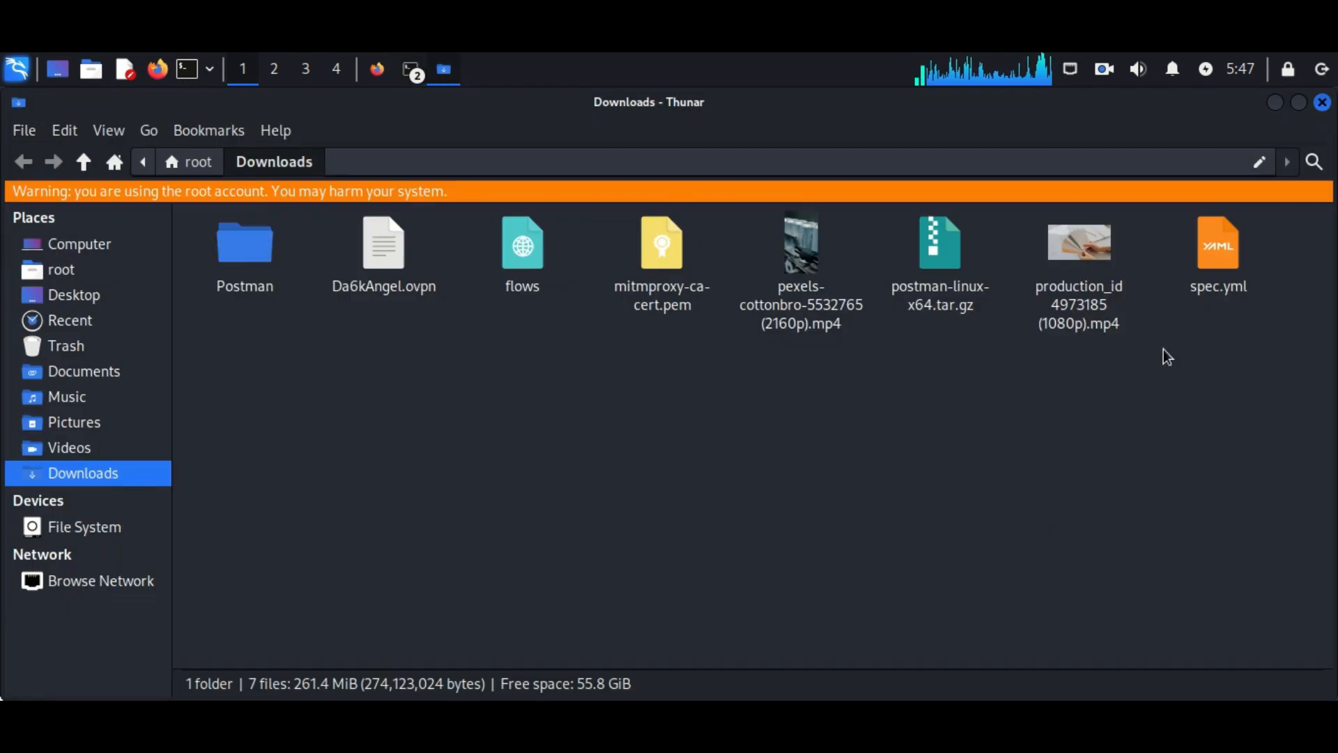
Step: Select spec.yml in Thunar's Downloads folder
click(1218, 248)
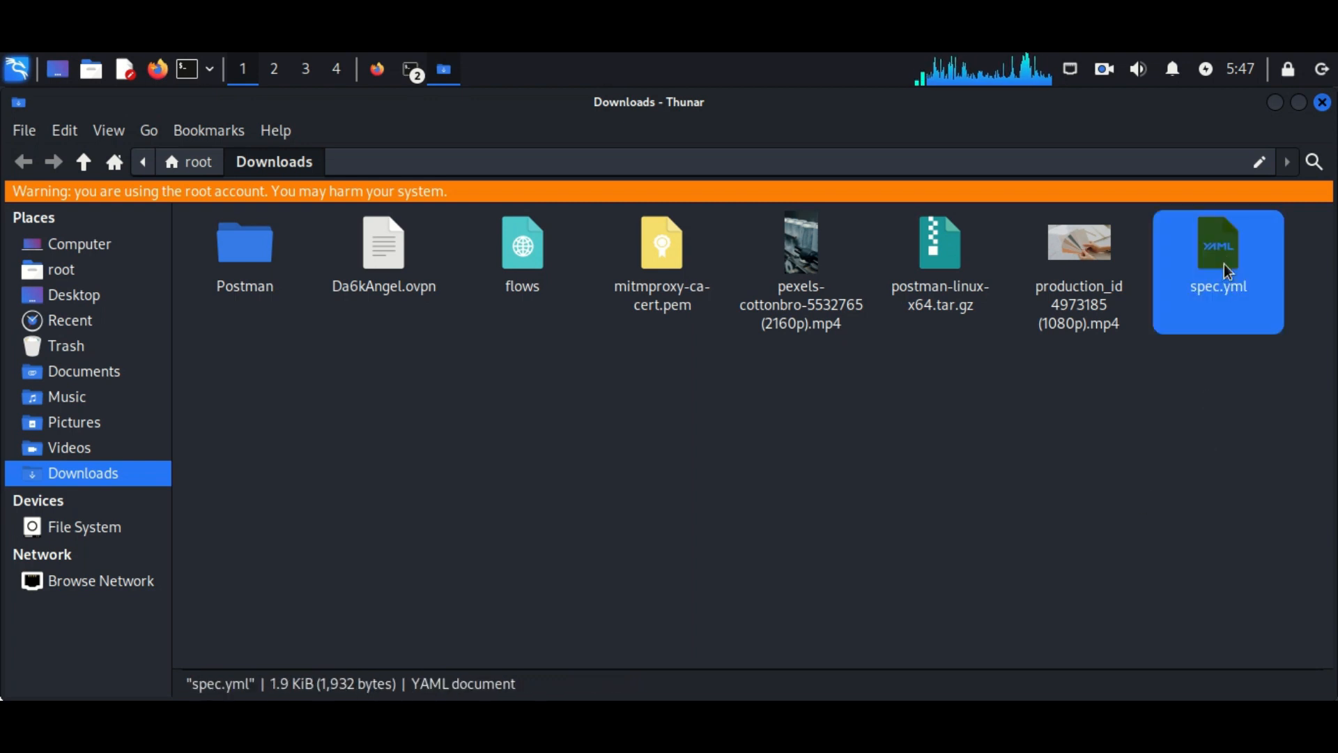
mouse_move(693, 378)
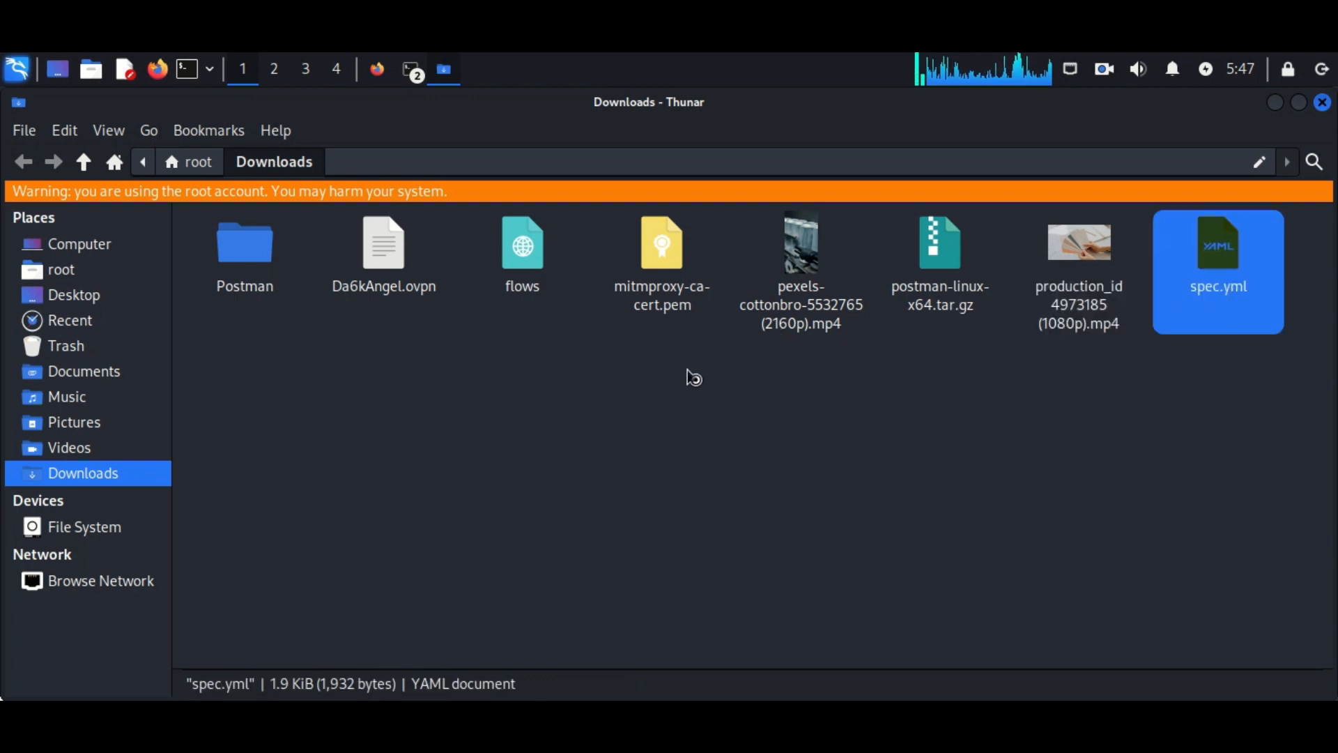
Step: Strip the ignore: prefixes from the community and identity paths under x-path-templates in specs.yml
double_click(1215, 248)
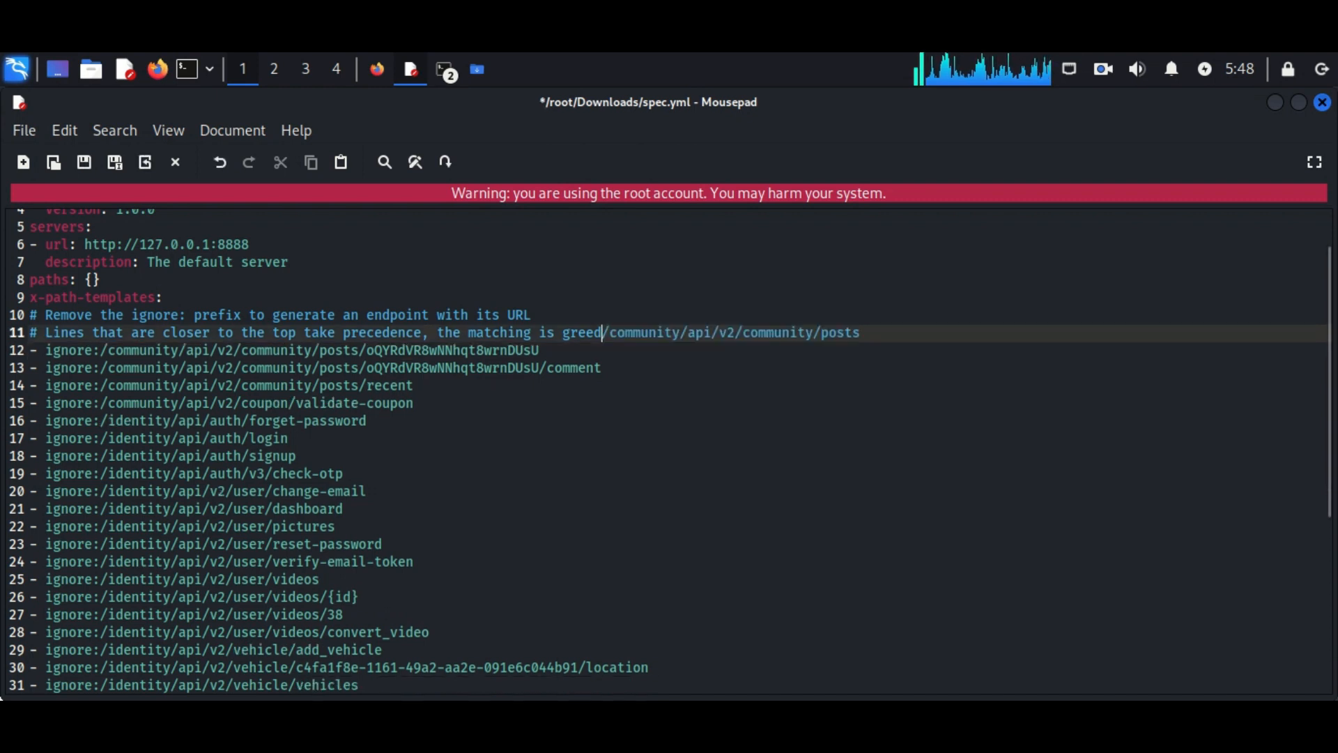
text(y)
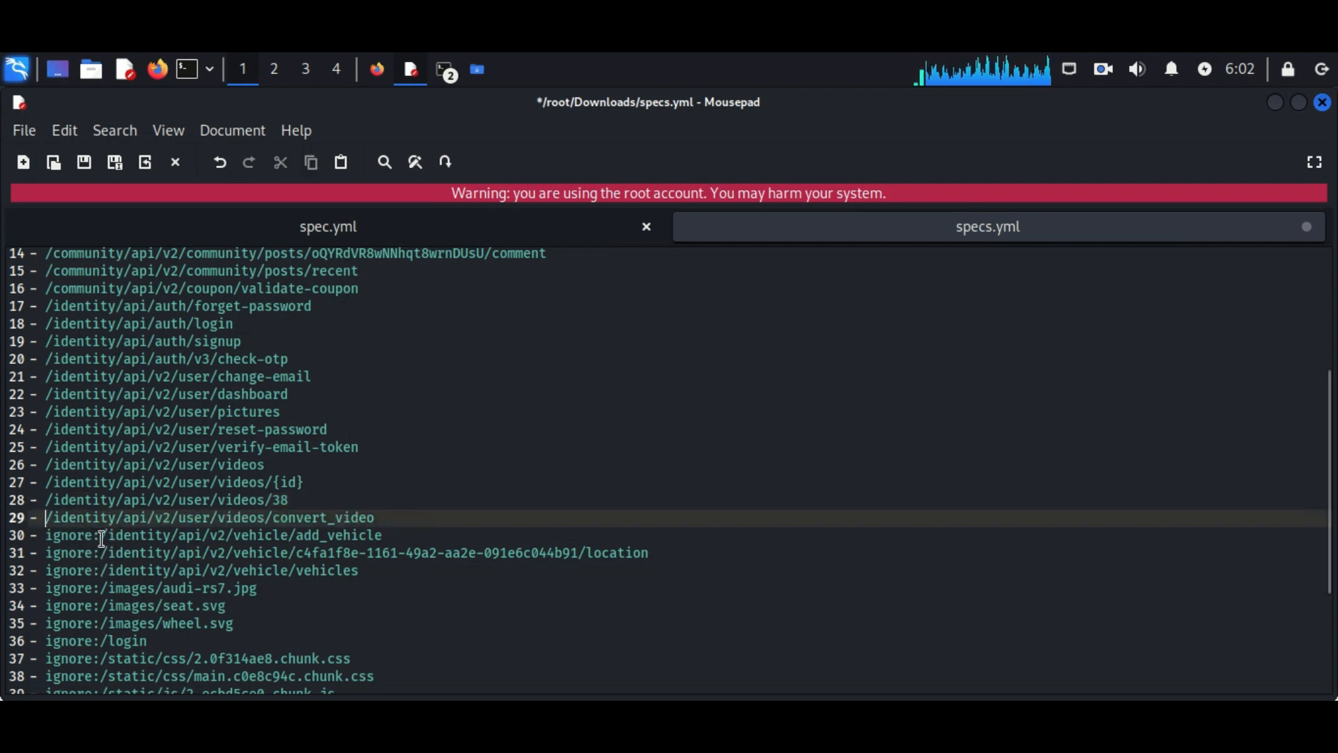
double_click(71, 535)
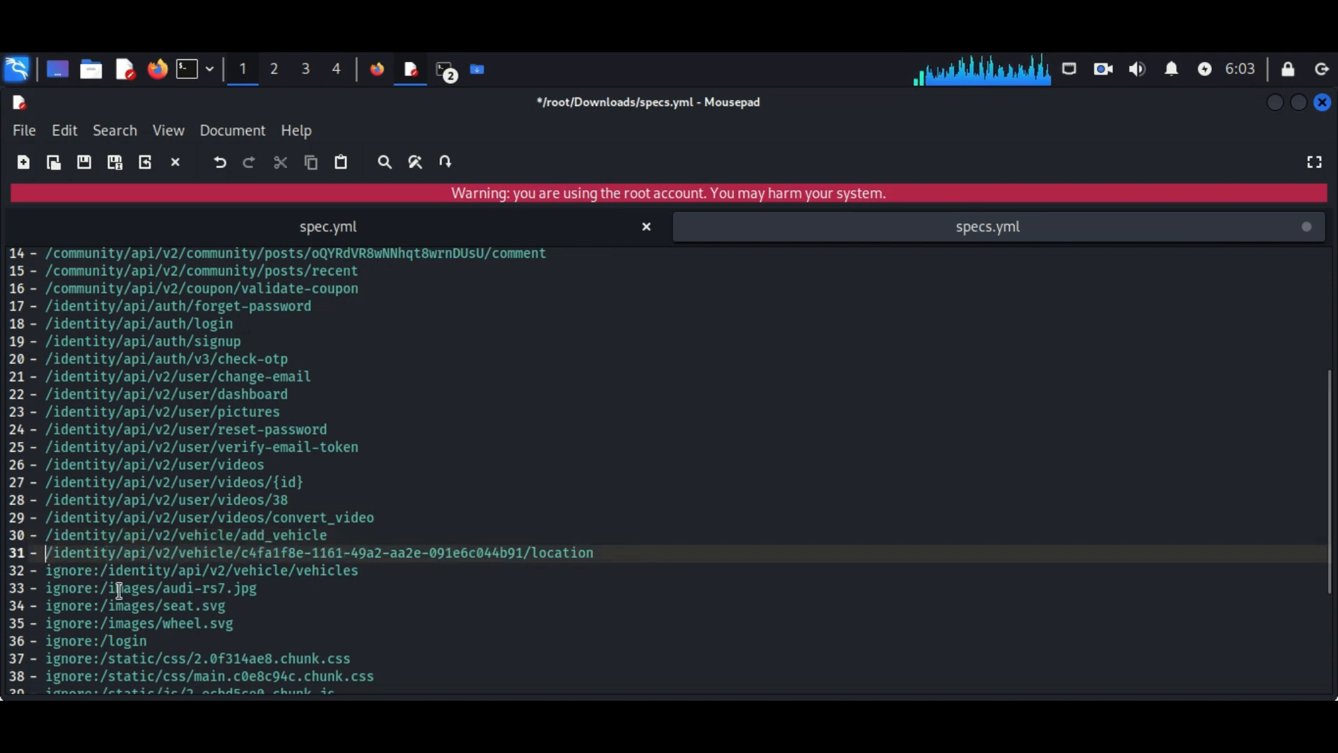
double_click(69, 570)
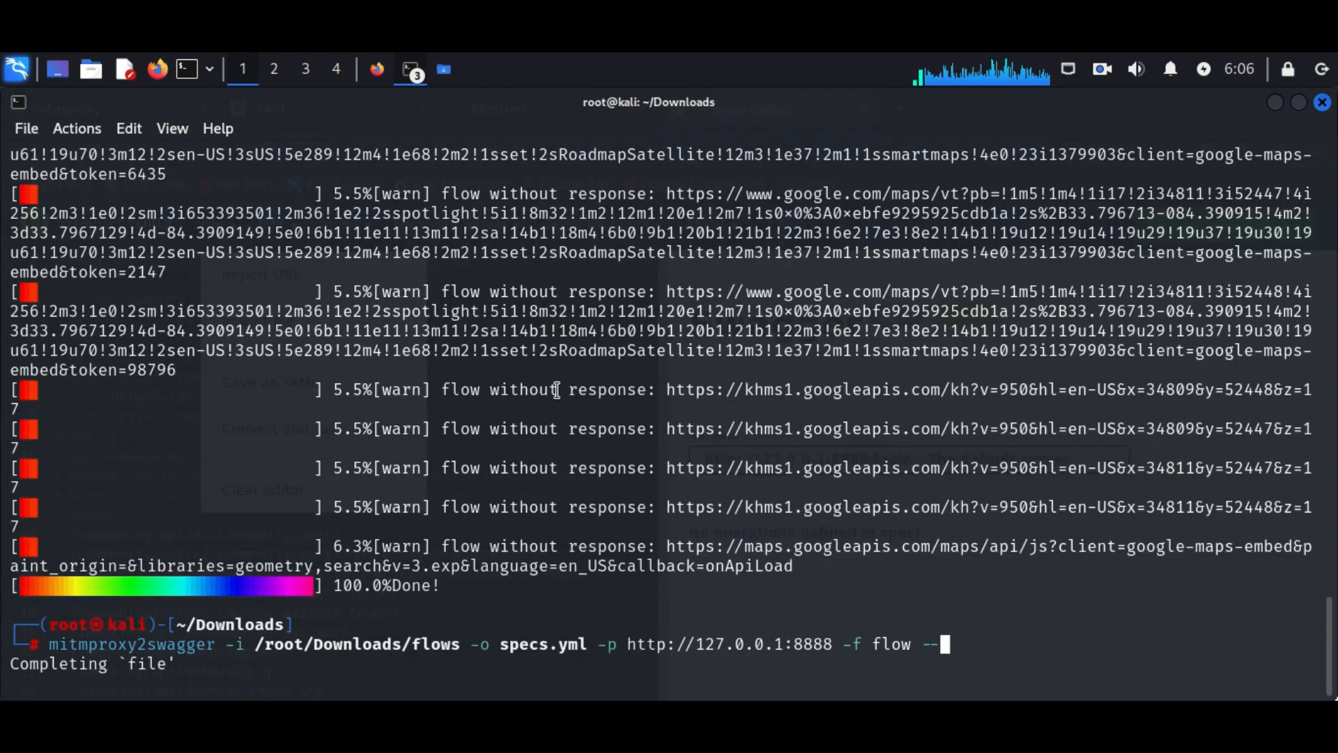
Step: Rerun mitmproxy2swagger on /root/Downloads/flows to specs.yml with the extra examples flag until 100% Done
text(e)
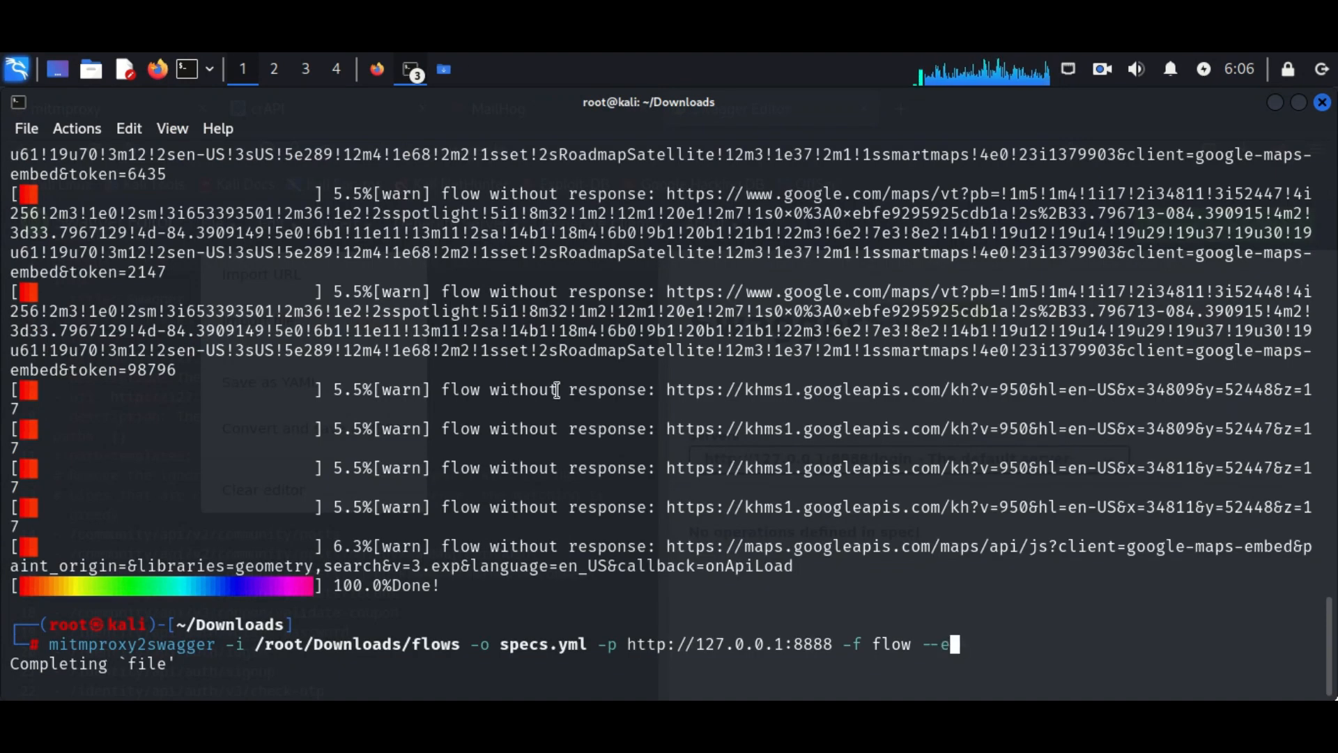
text(xa)
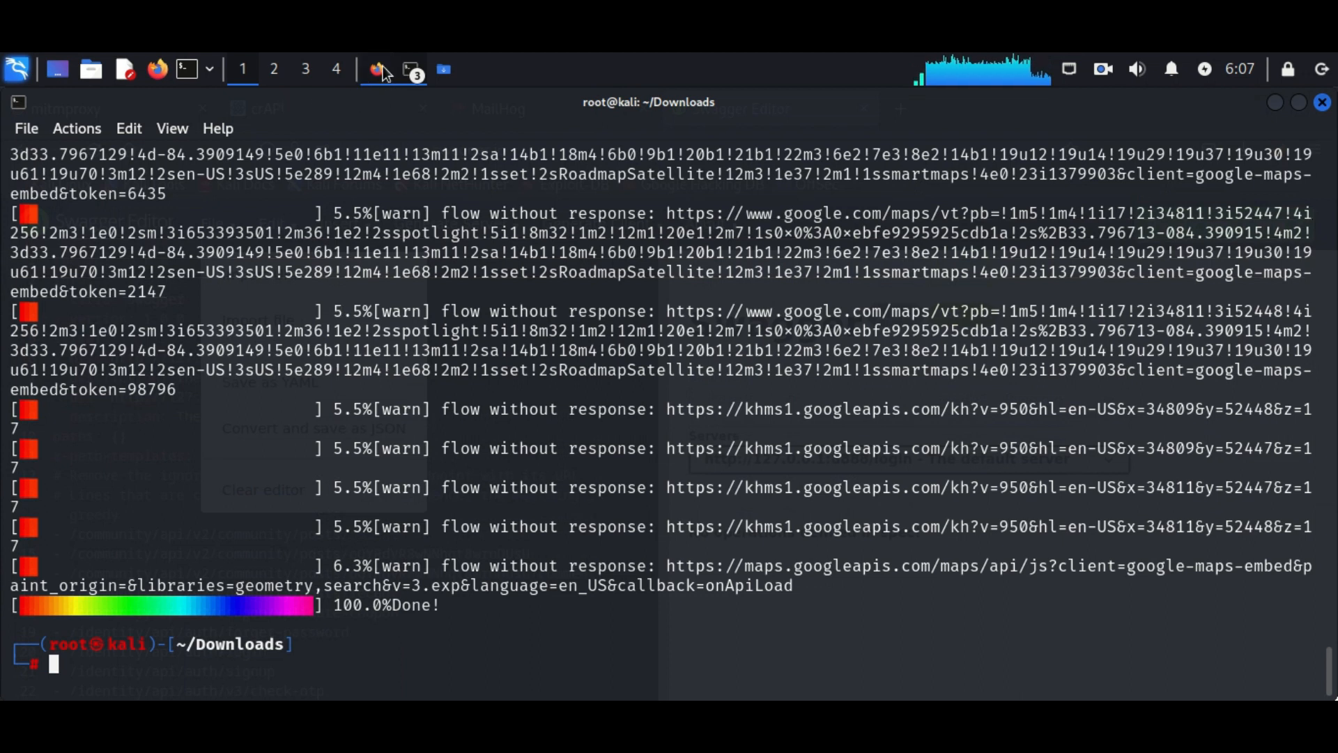
Step: Clear the old spec from Swagger Editor and review the regenerated workshop, community and identity endpoints
click(375, 70)
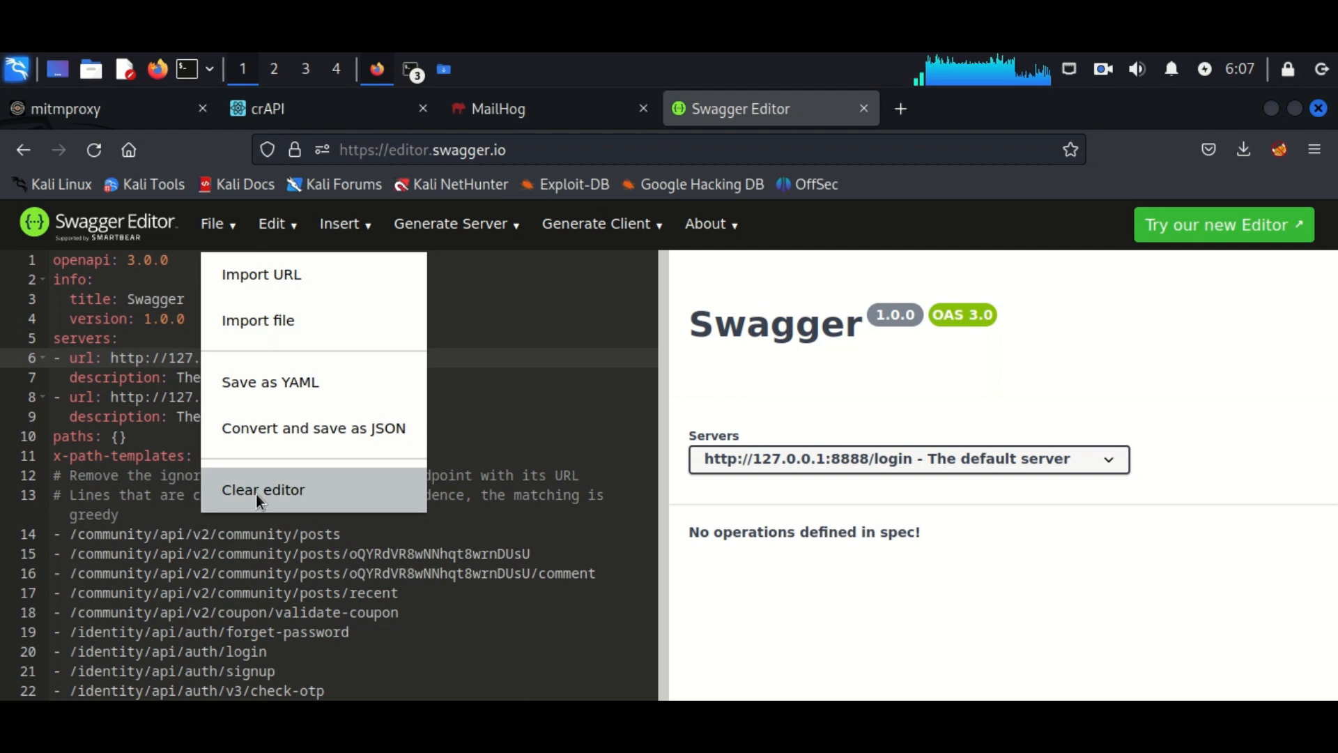
click(263, 489)
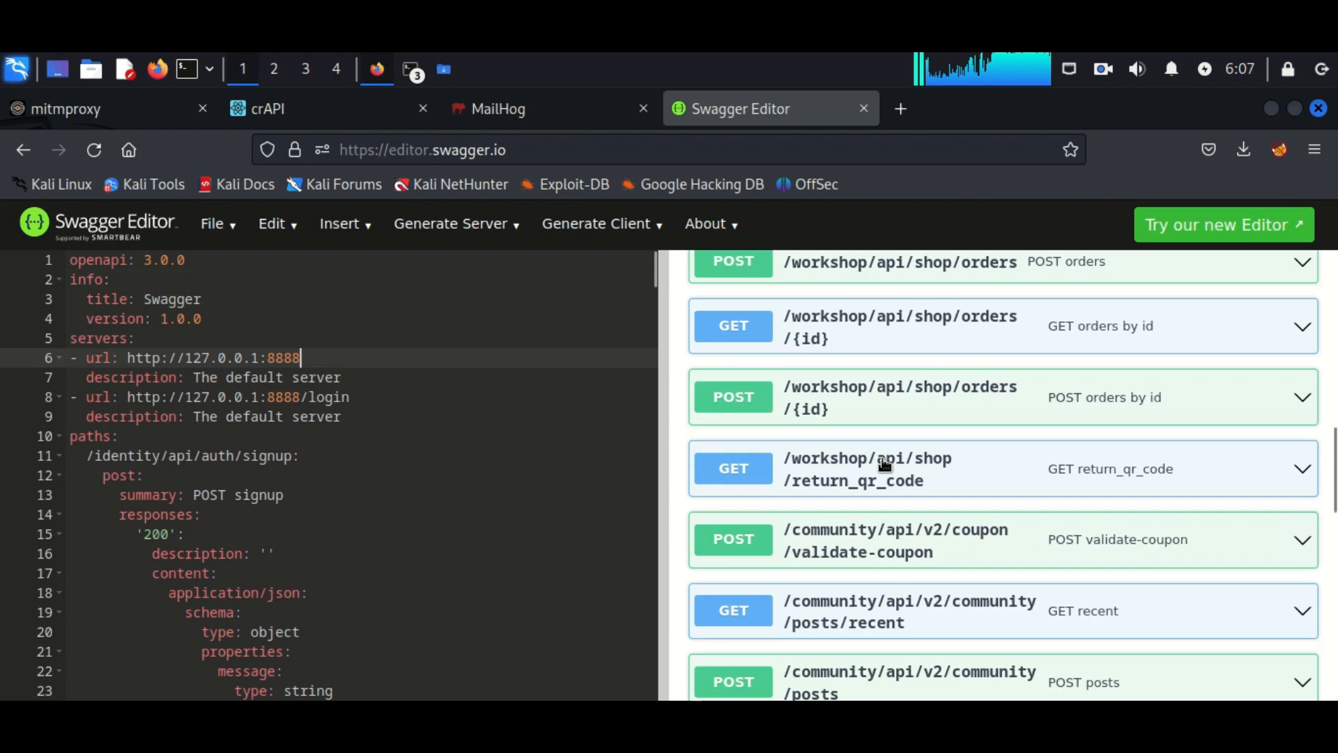
scroll(down, 3)
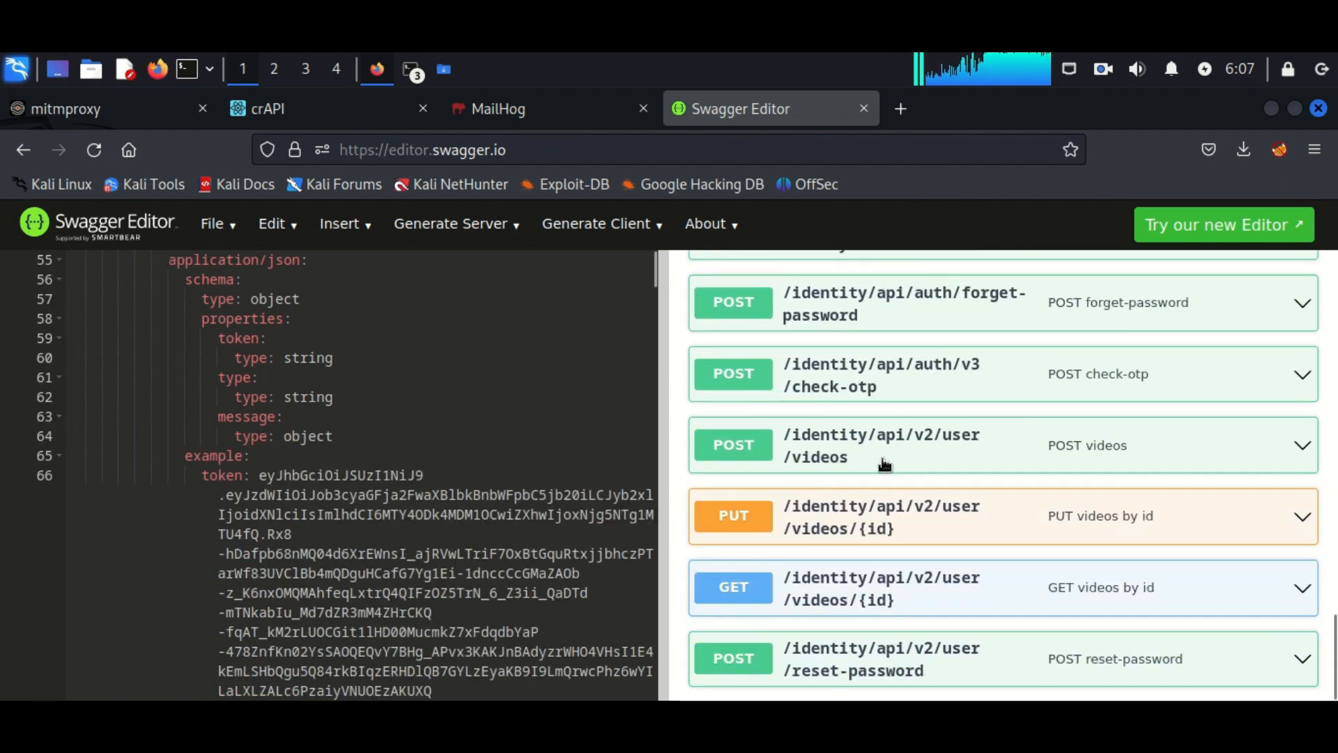
scroll(down, 3)
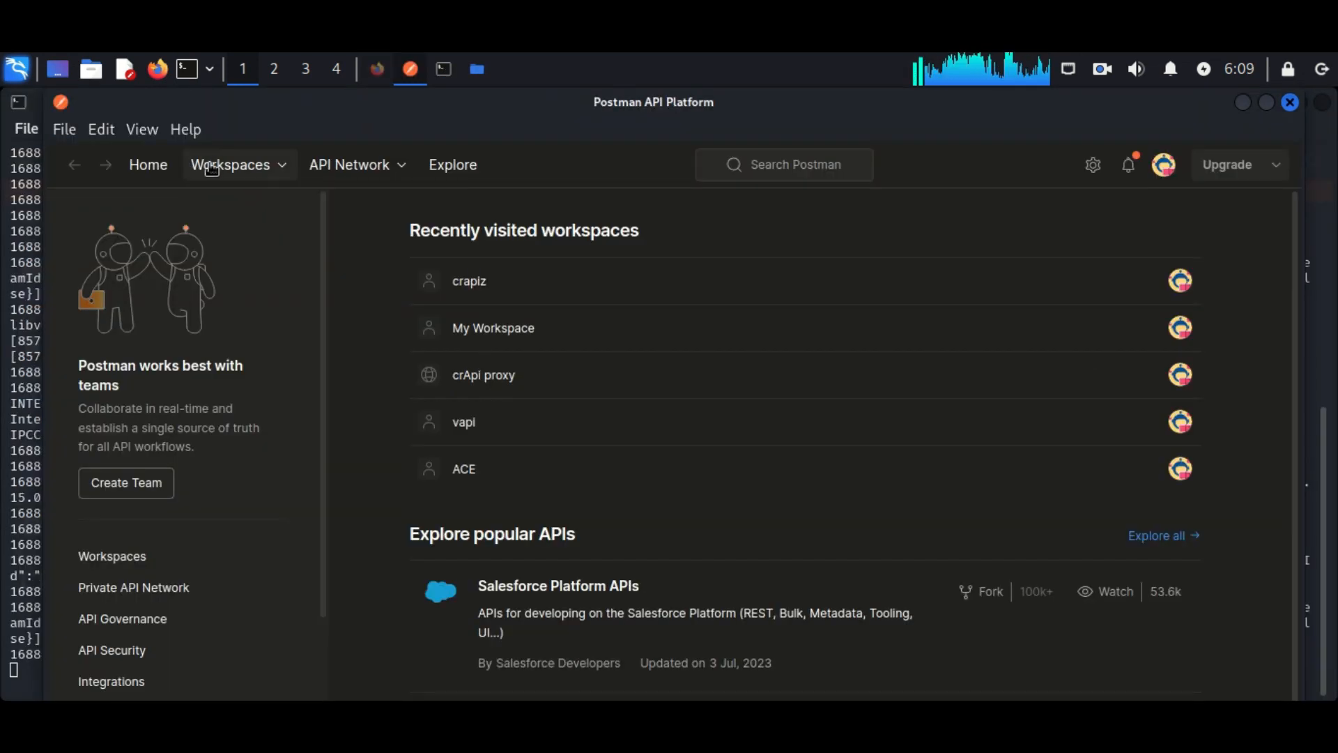
Step: Create a personal workspace named how2hackAPI with the summary API pentest
click(230, 164)
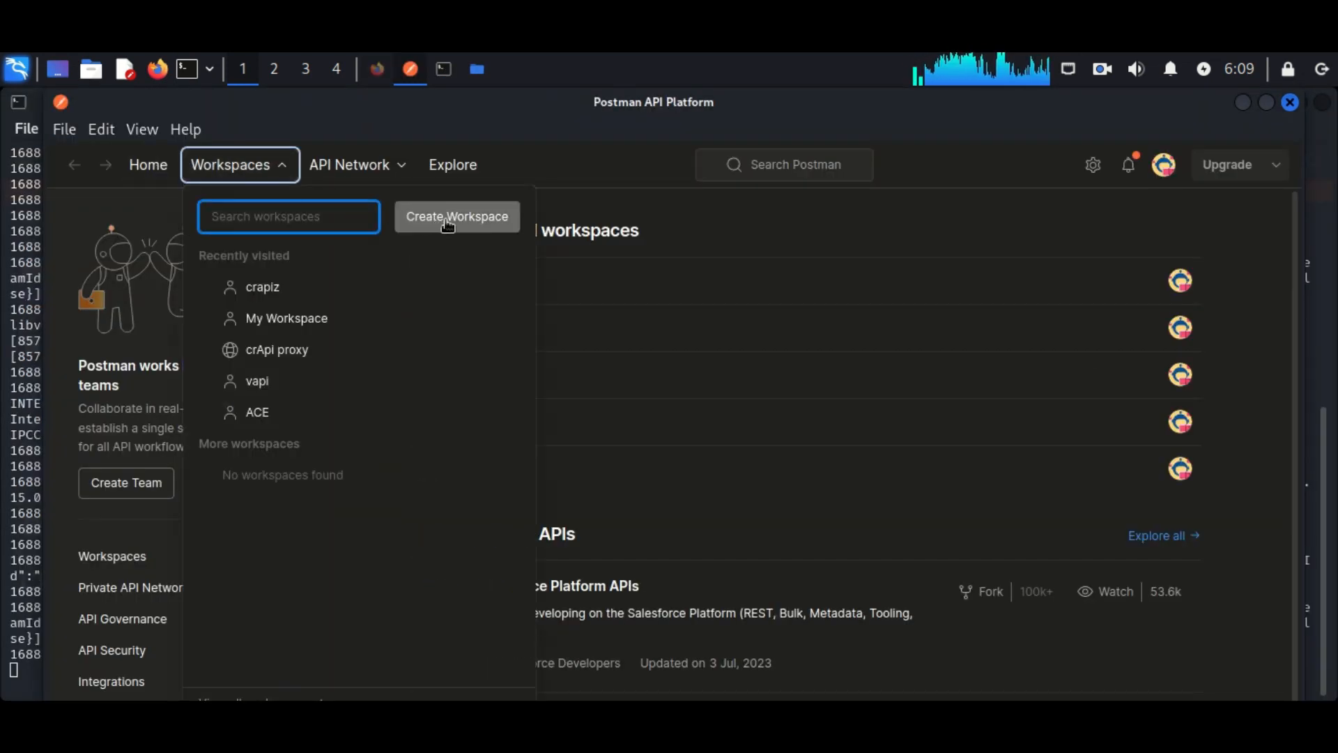
click(457, 216)
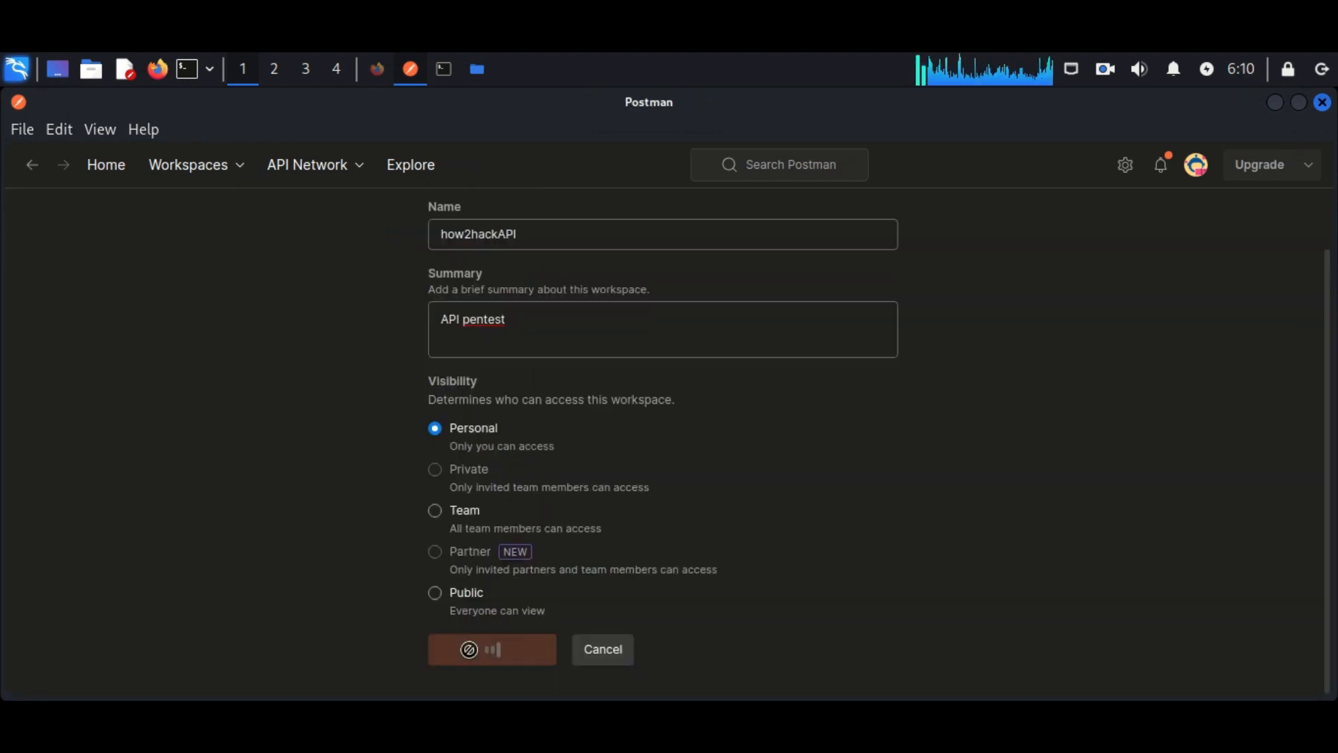
click(492, 648)
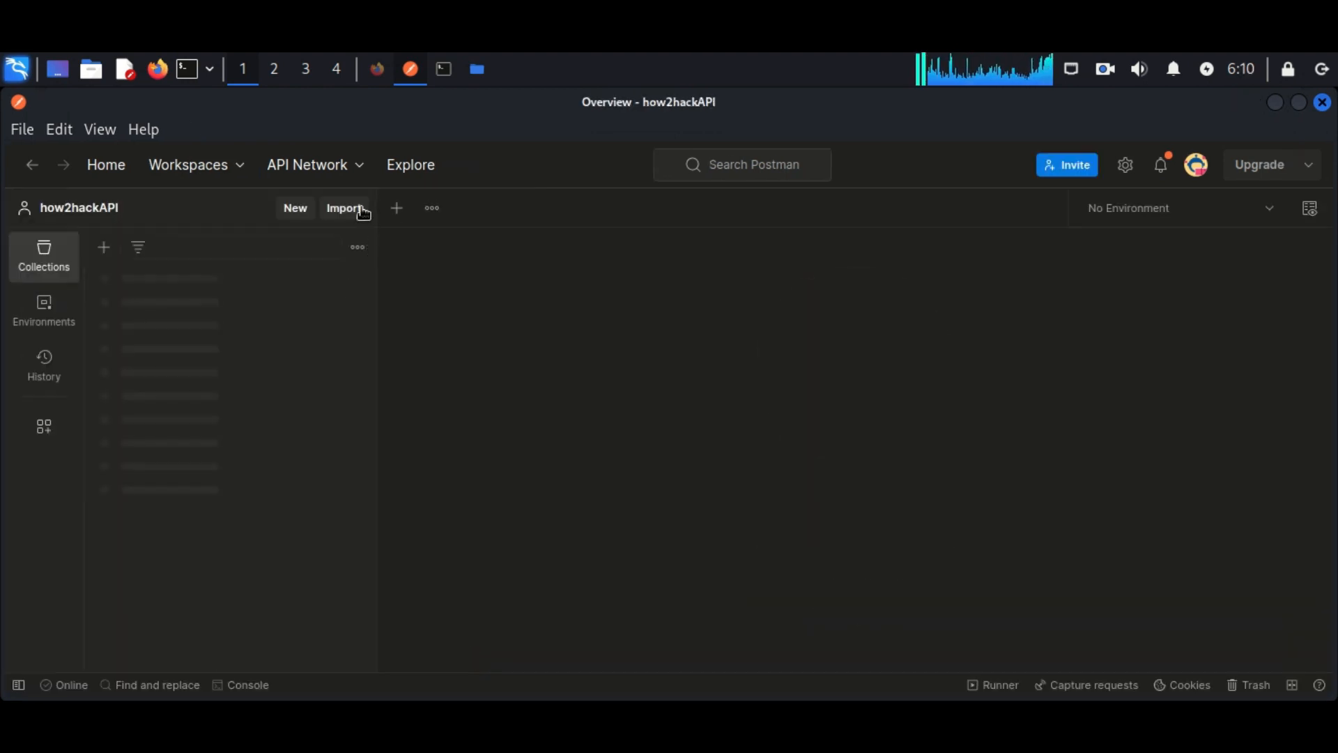
Step: Start an import into the workspace and choose the regenerated specs.yml file
click(345, 207)
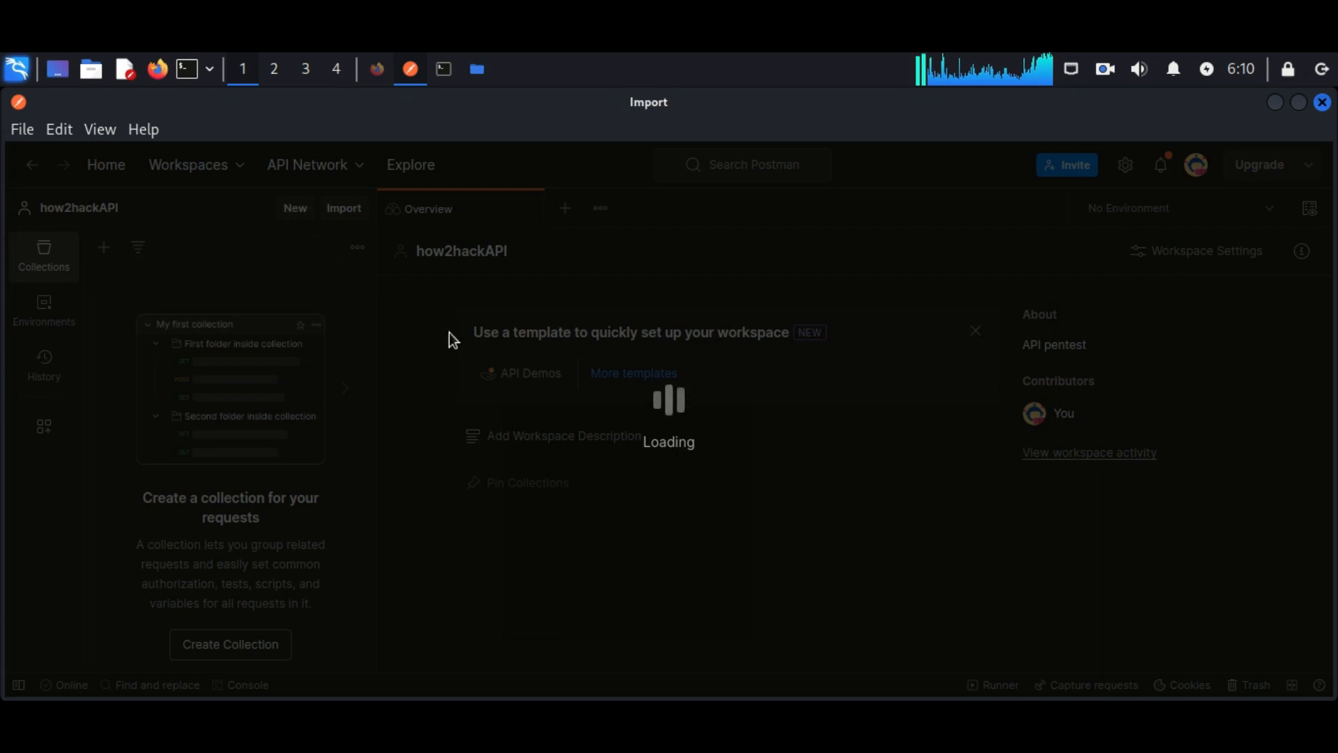
click(343, 208)
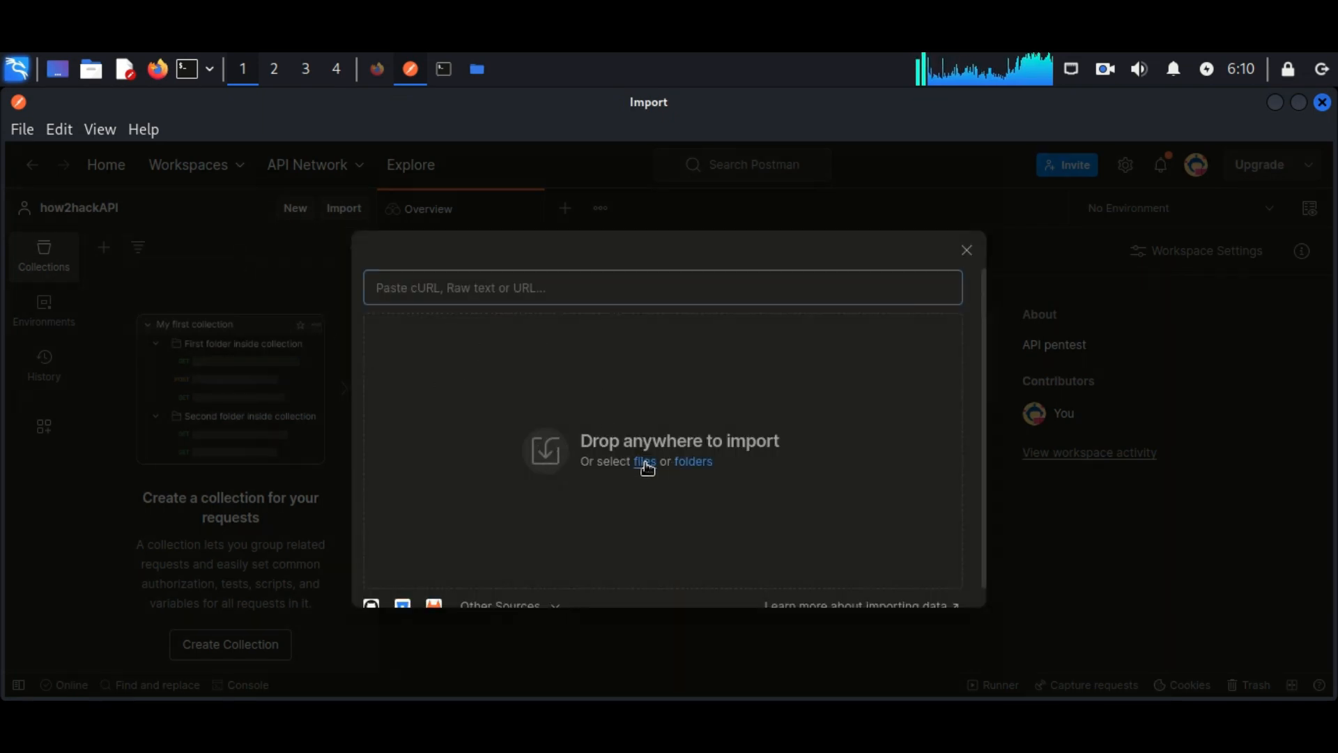
click(644, 461)
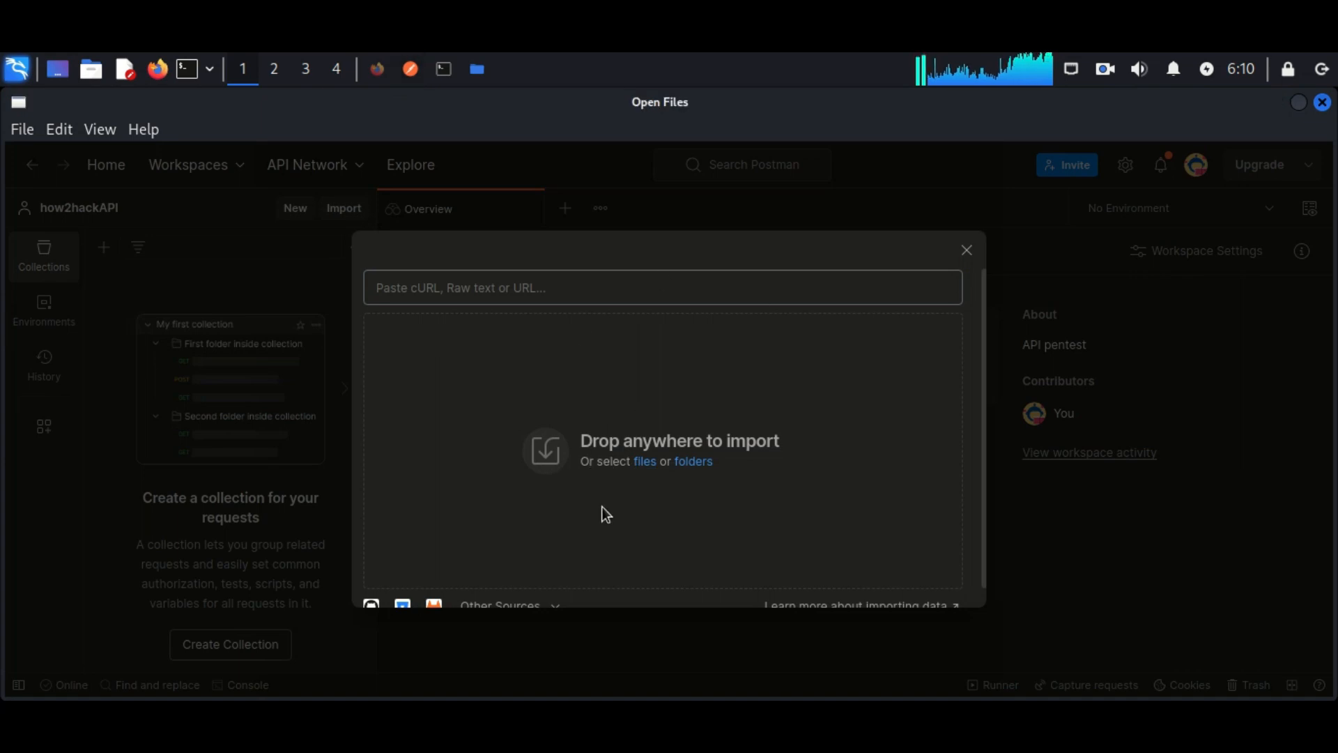
click(644, 461)
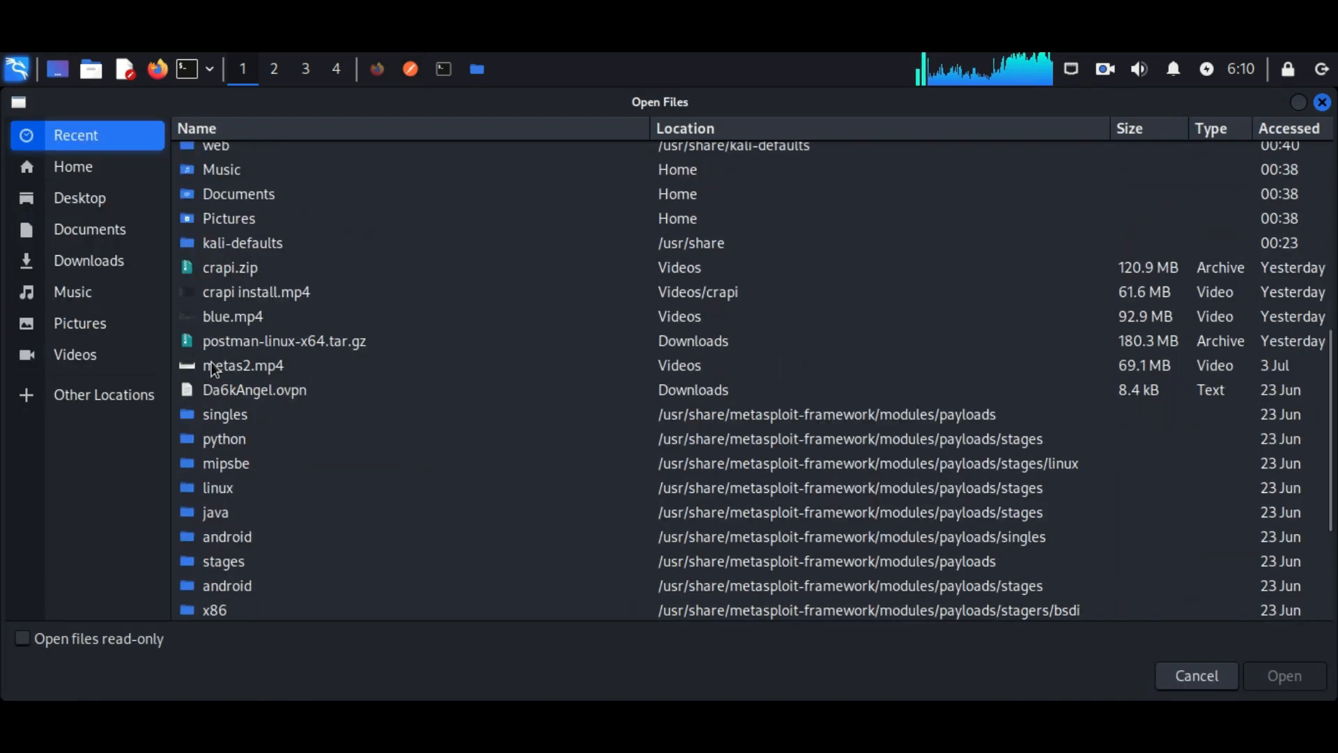
click(73, 166)
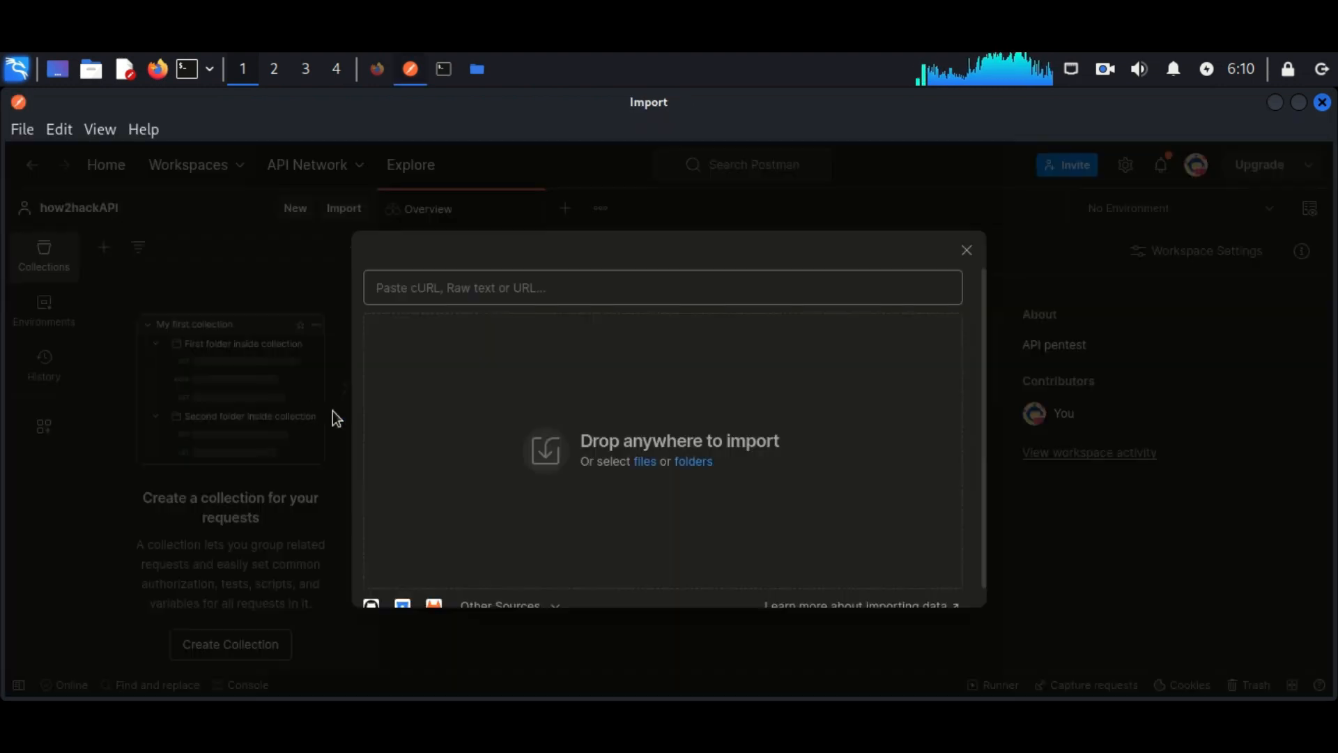
Step: Import specs.yml as a Postman collection and expand its workshop shop and orders folders
click(644, 461)
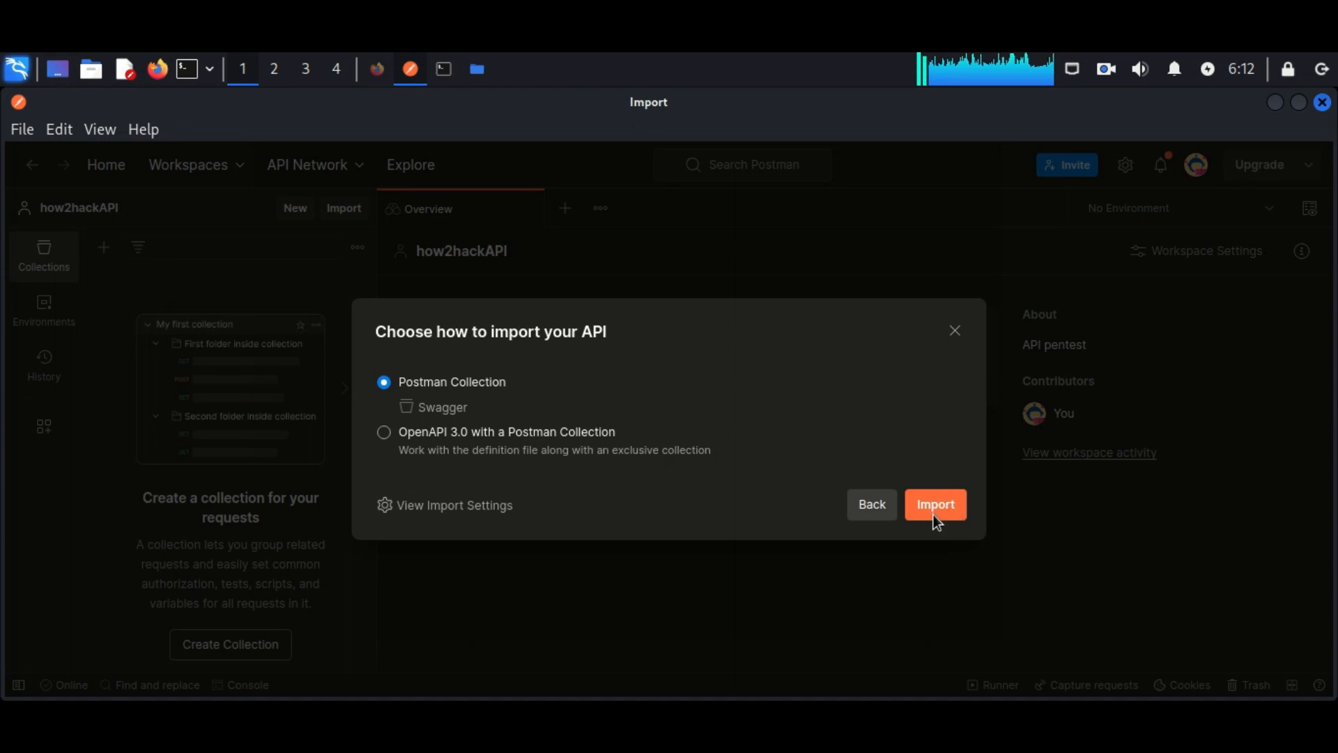
click(934, 503)
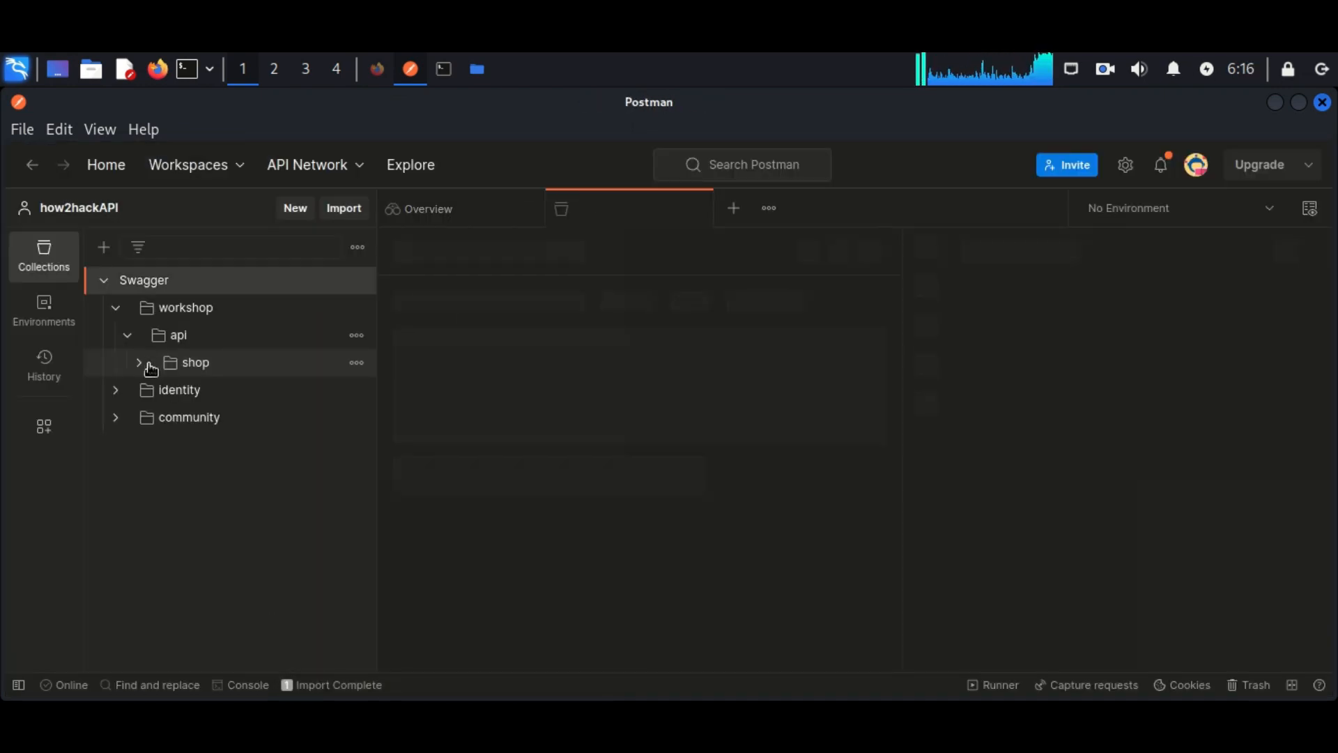
click(144, 280)
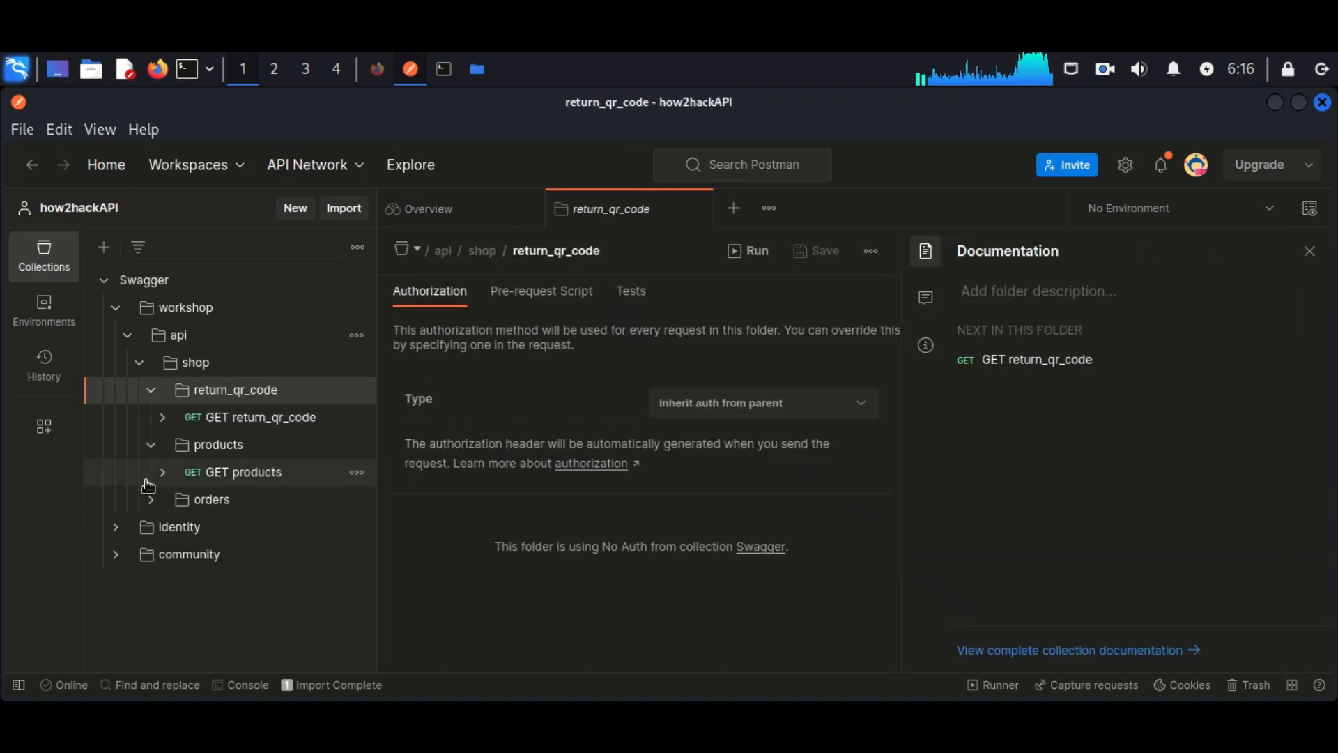
click(151, 499)
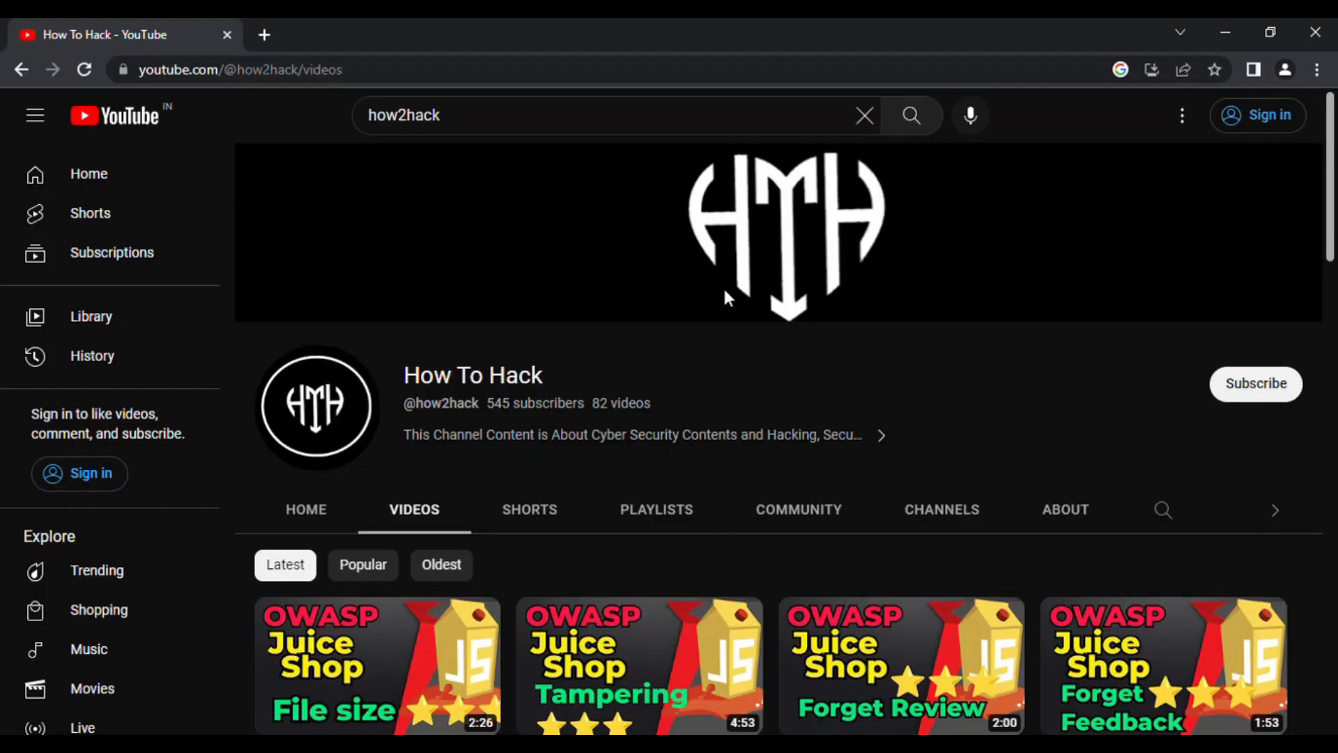
mouse_move(727, 248)
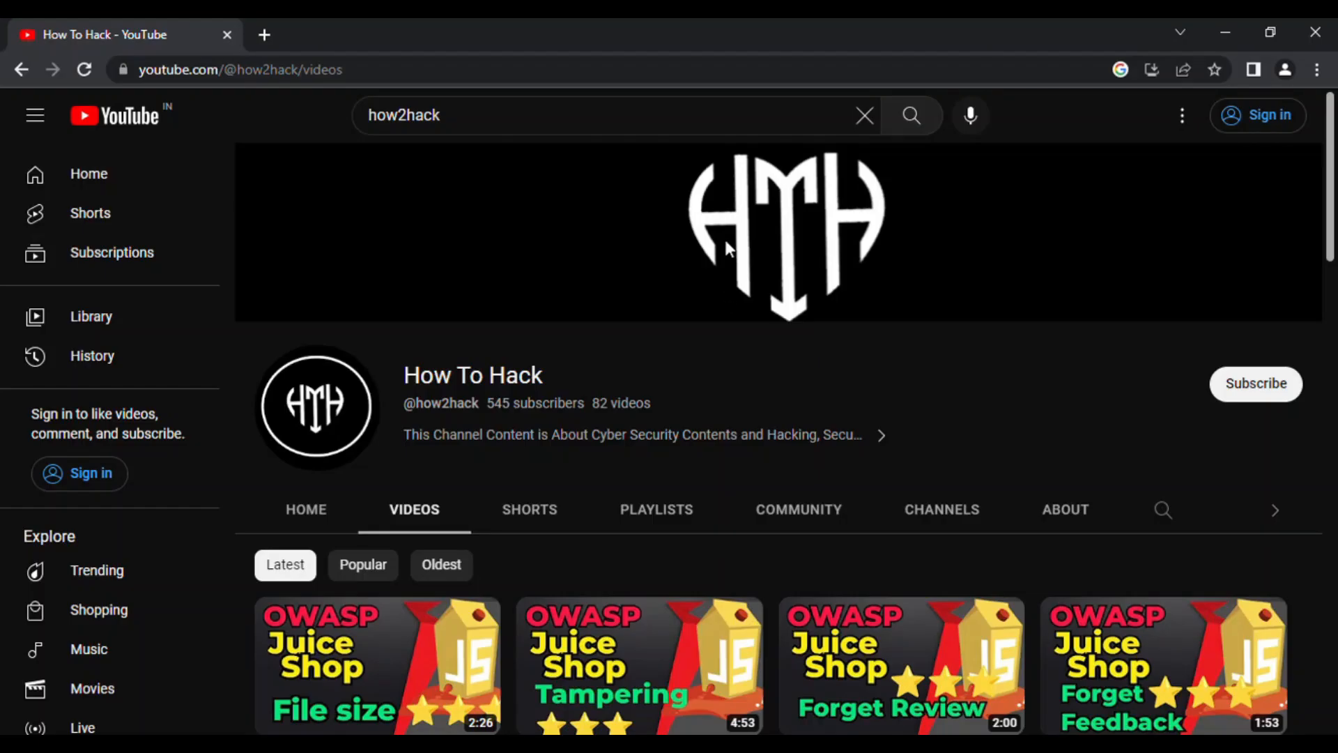